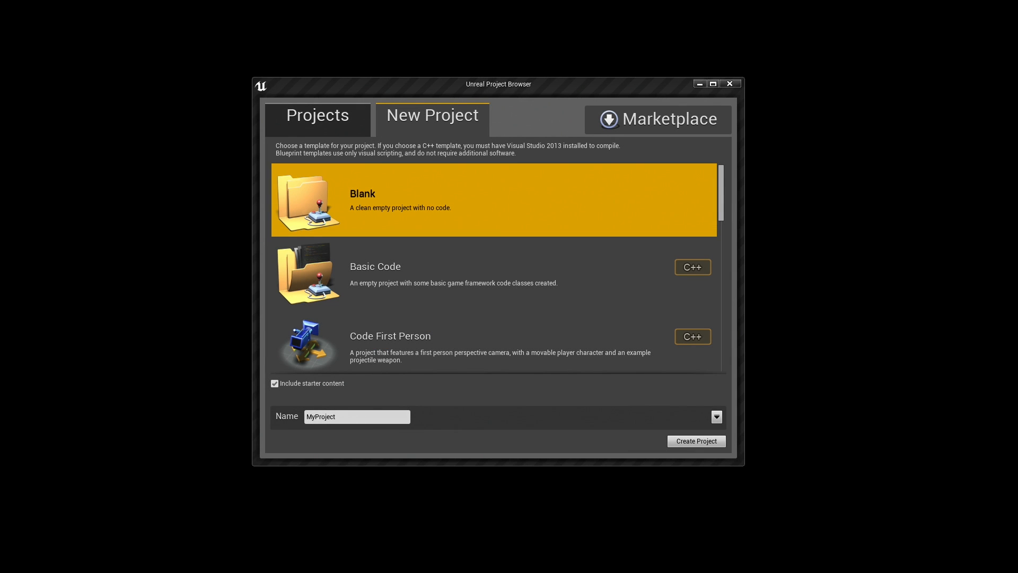
mouse_move(423, 129)
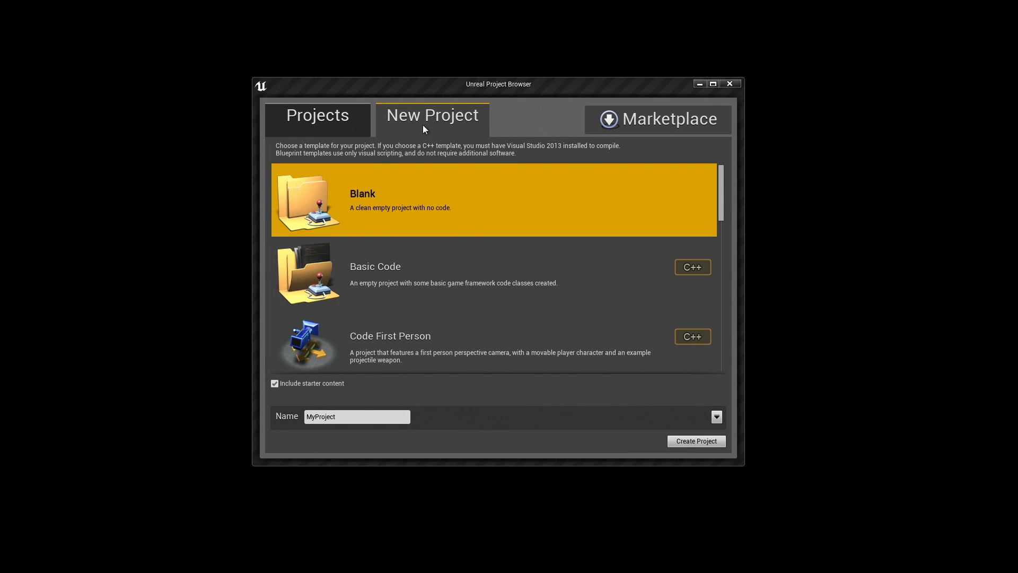
mouse_move(495, 235)
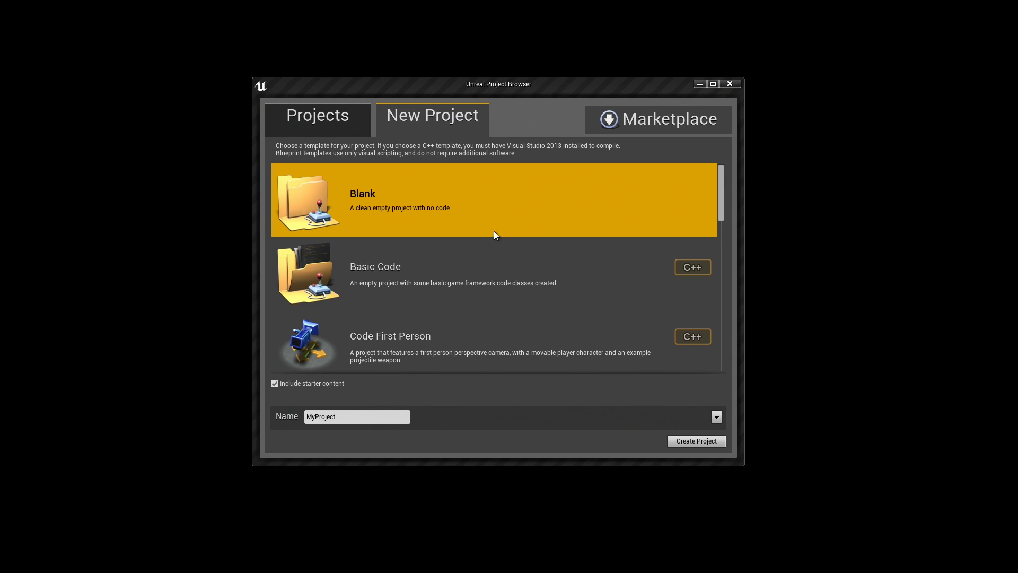
Show the existing sample game projects and select ContentExamples
left_click(318, 115)
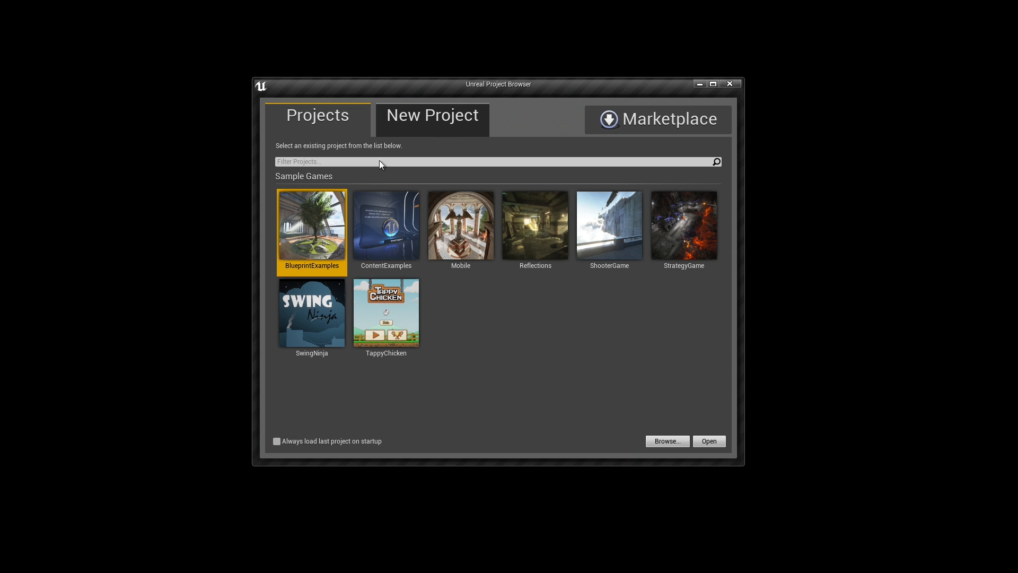
mouse_move(399, 249)
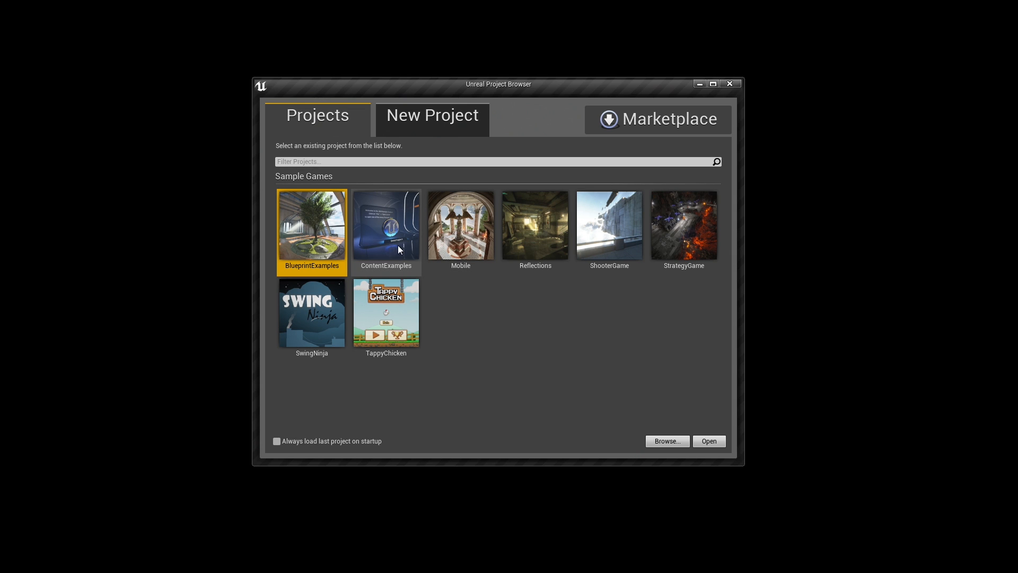
mouse_move(515, 120)
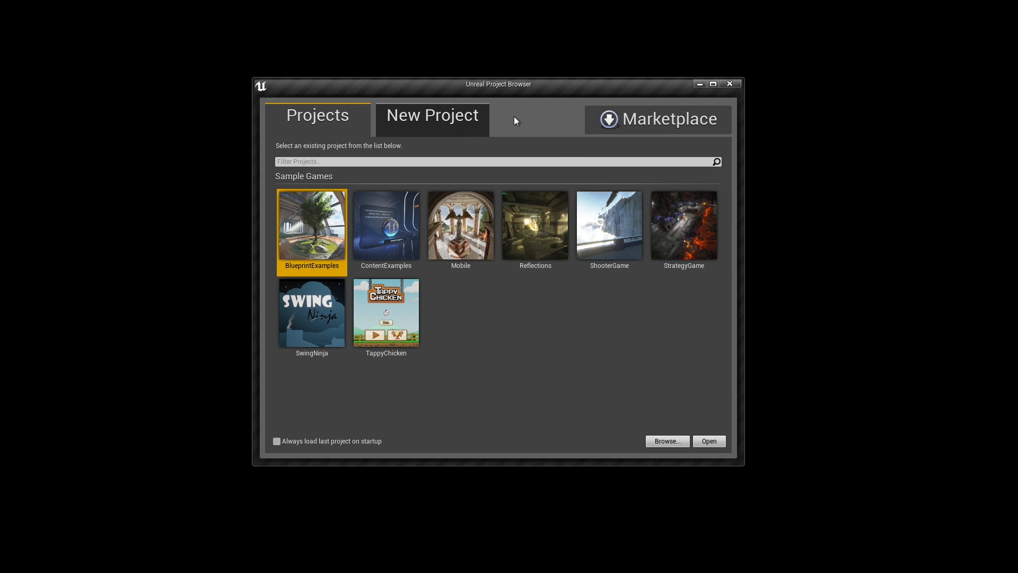
mouse_move(487, 95)
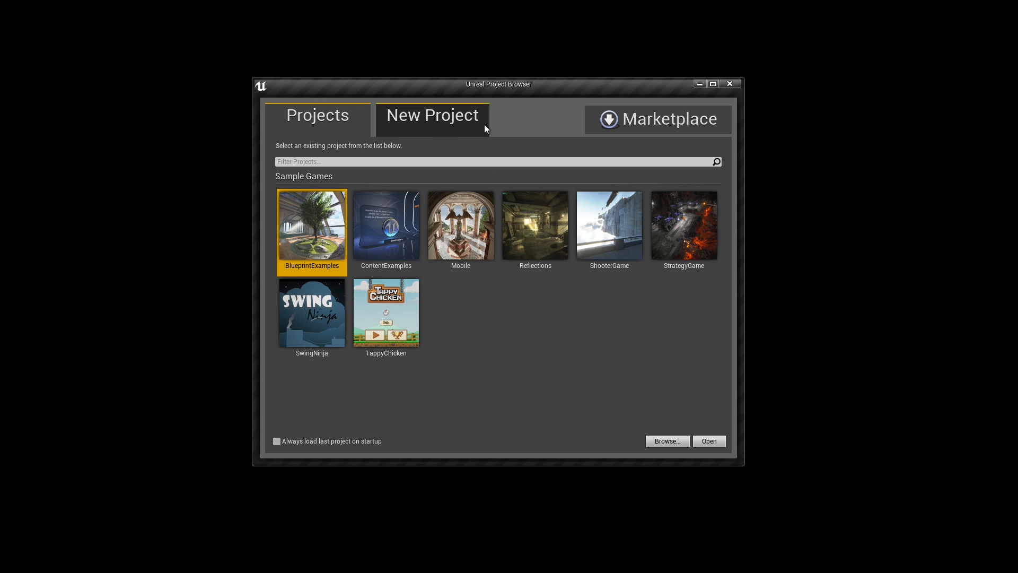
mouse_move(386, 311)
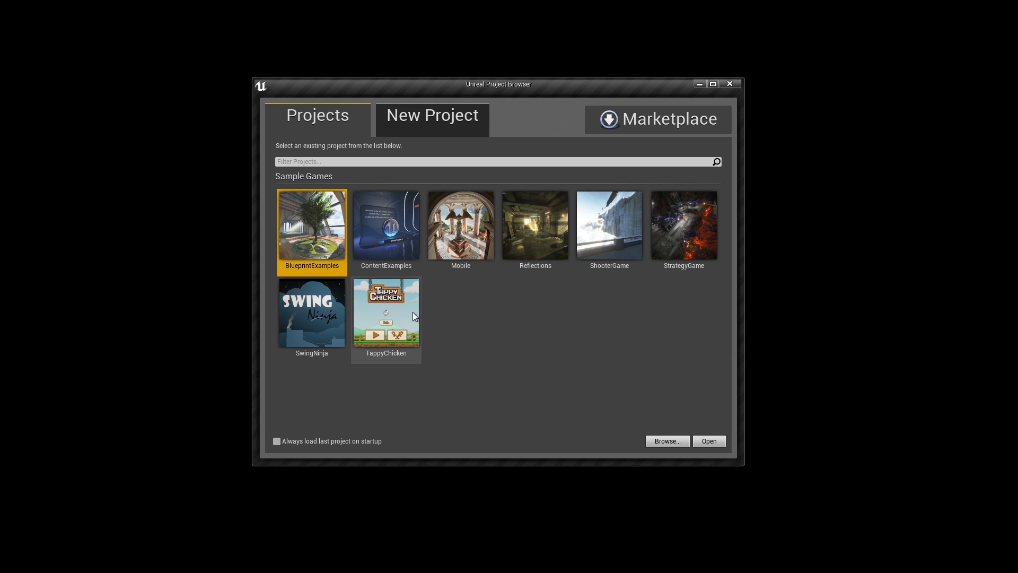
left_click(385, 224)
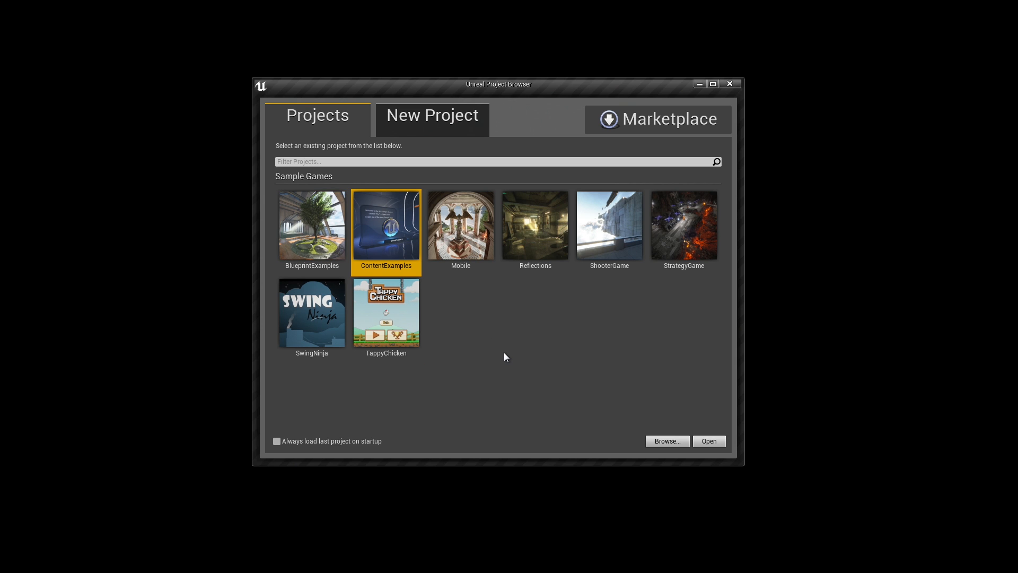
mouse_move(657, 124)
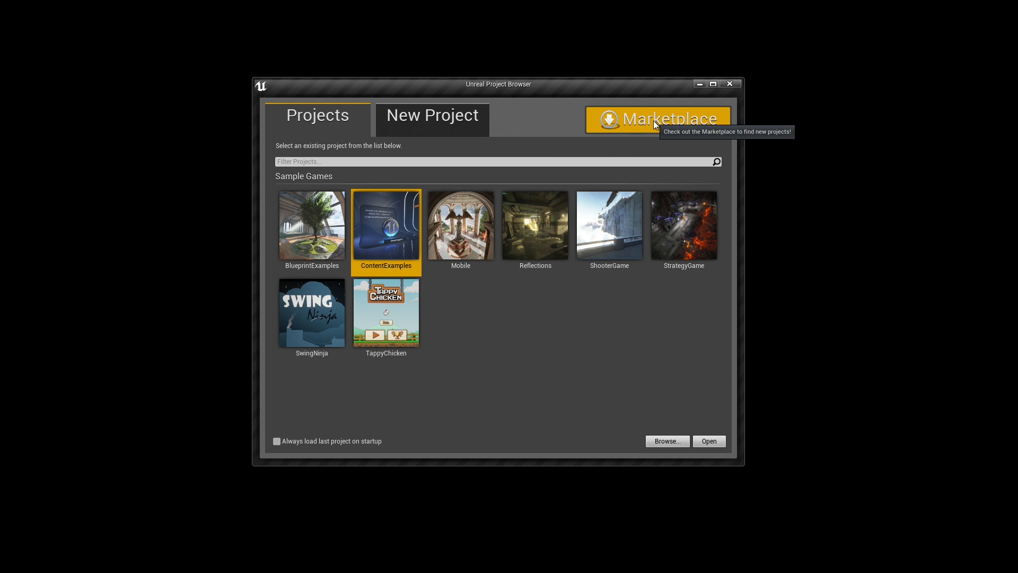
Open the launcher Marketplace and scroll through the free Epic sample projects, including Content Examples
left_click(657, 119)
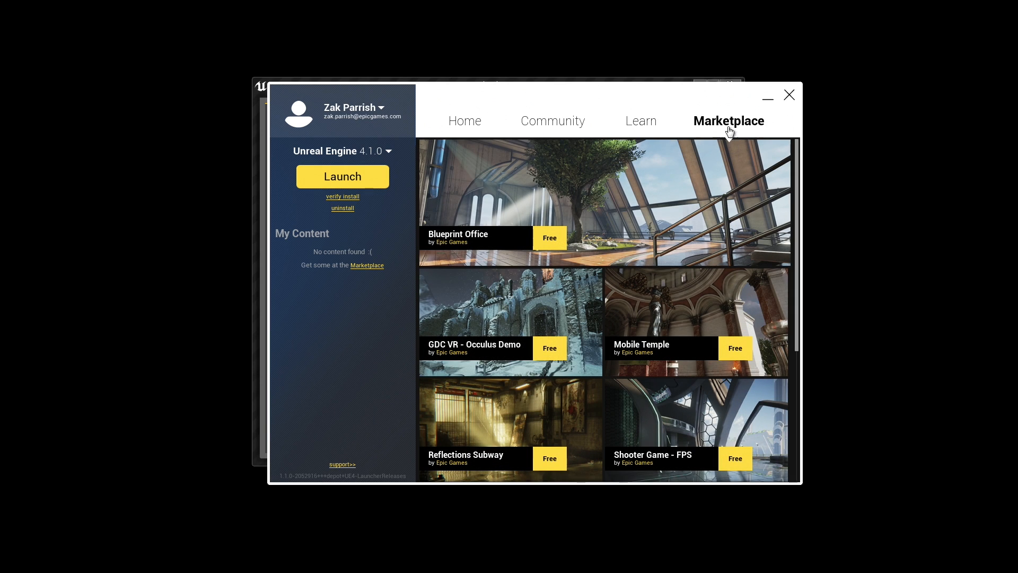
mouse_move(689, 198)
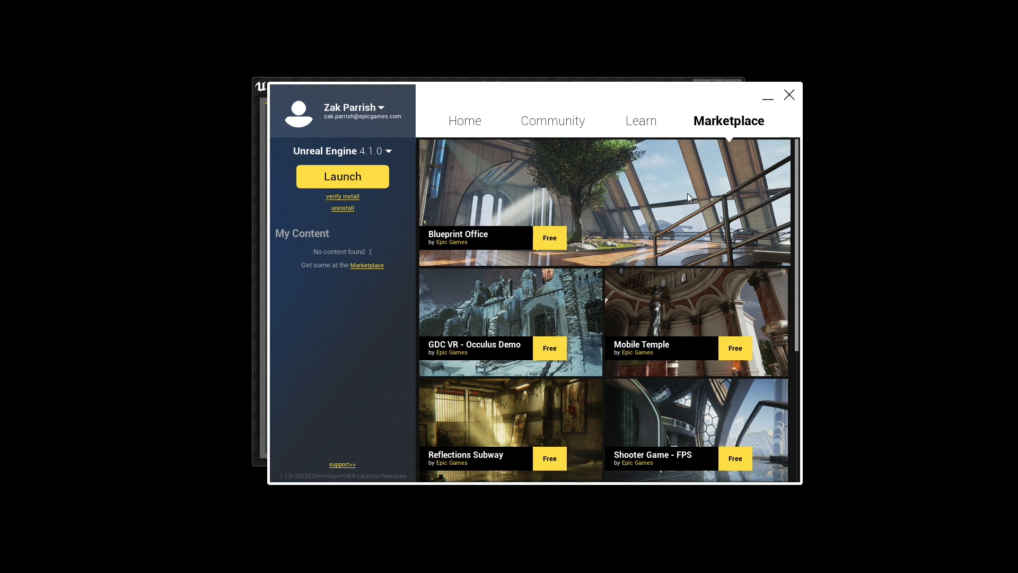
scroll("down", 3)
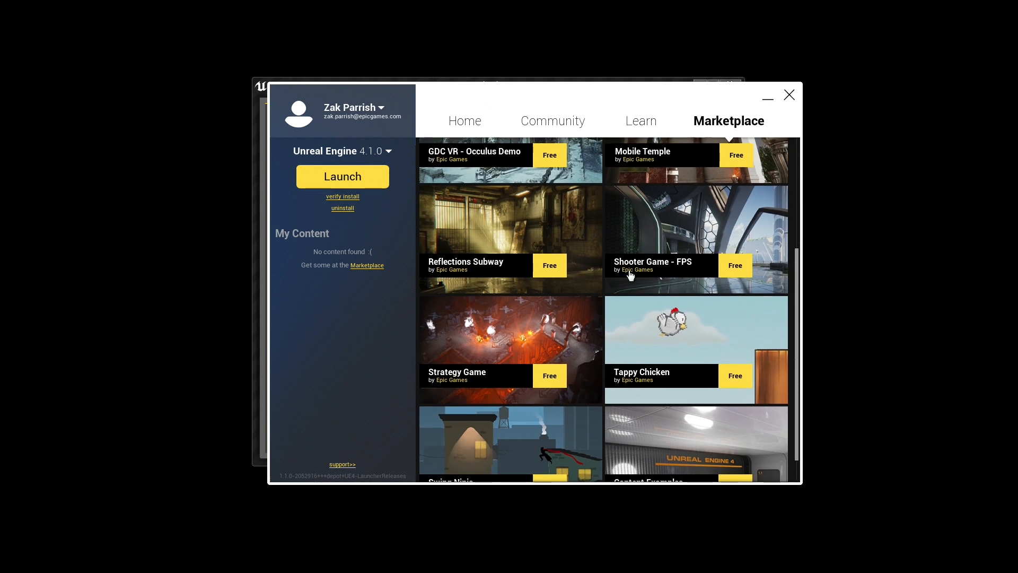
scroll("down", 3)
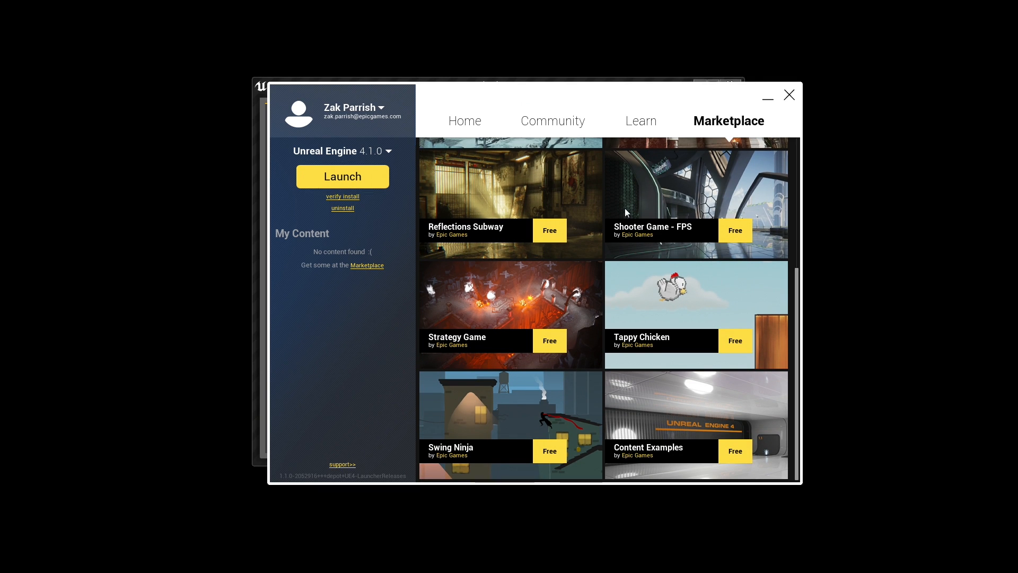
scroll("up", 3)
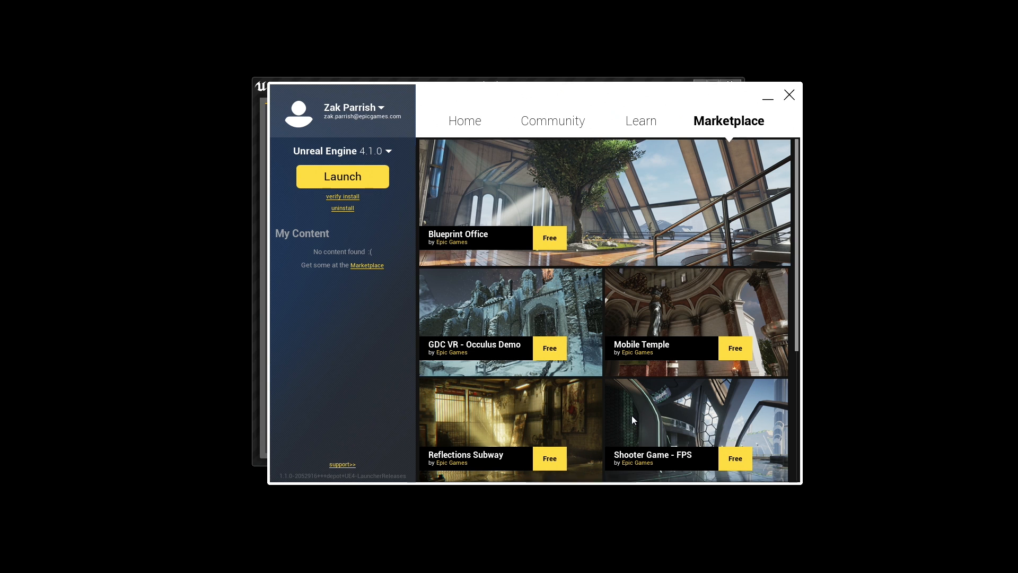
scroll("down", 3)
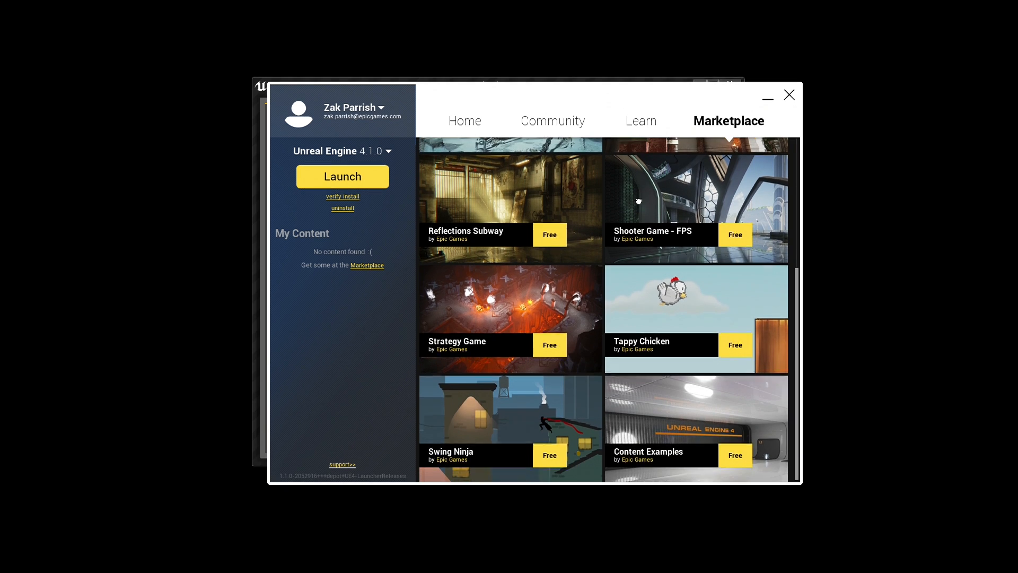
scroll("down", 3)
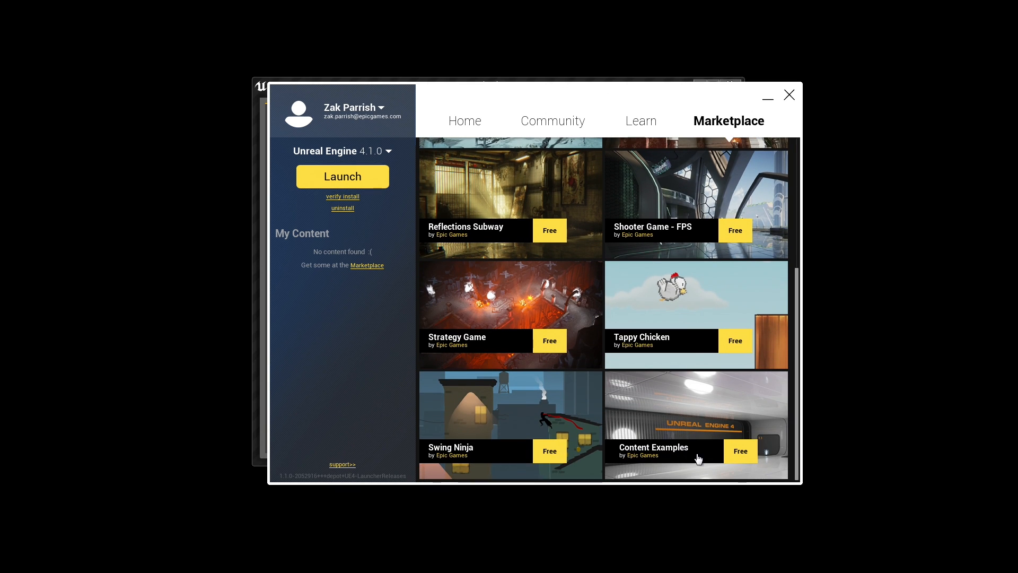
mouse_move(698, 454)
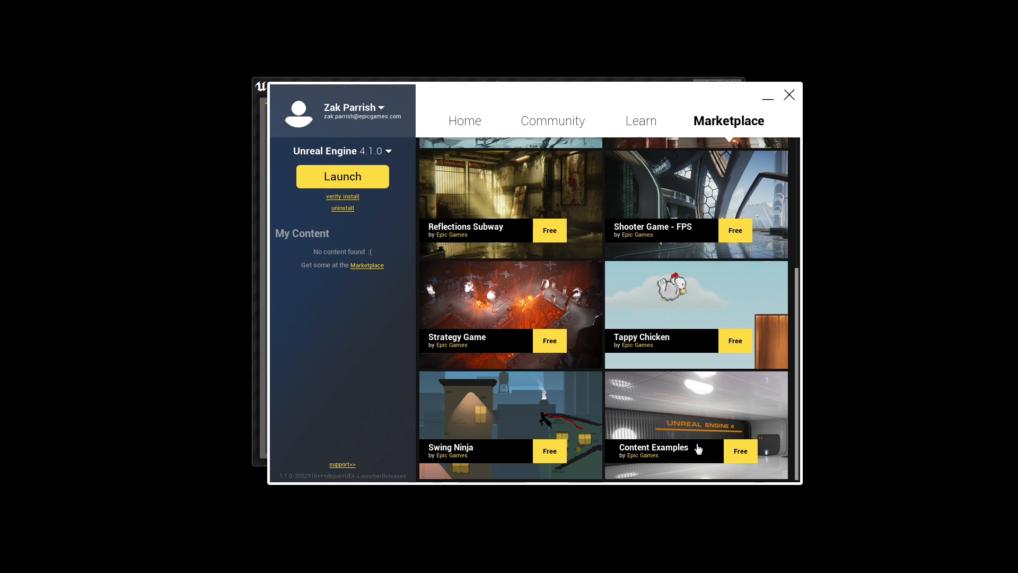
mouse_move(665, 188)
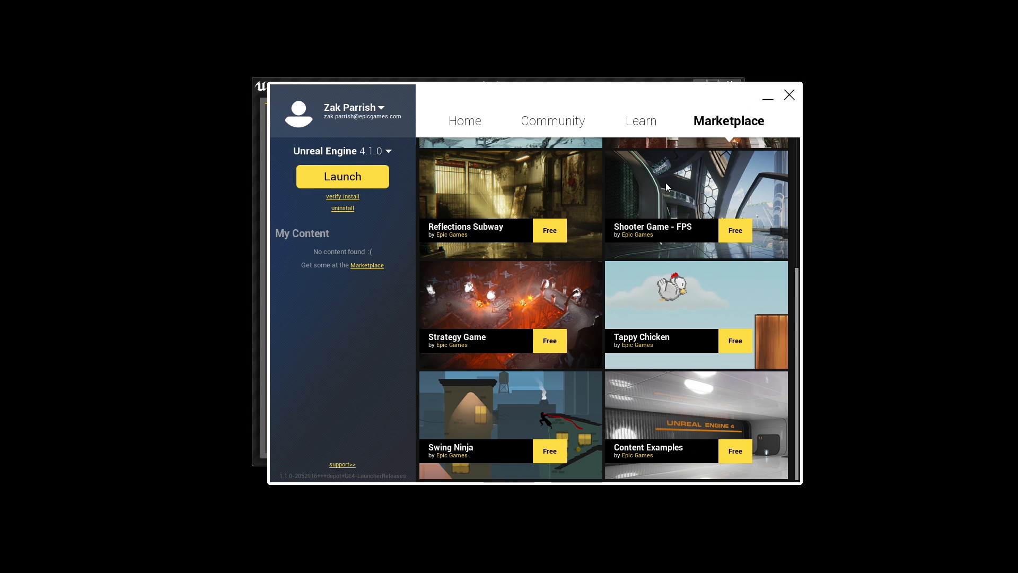
mouse_move(766, 112)
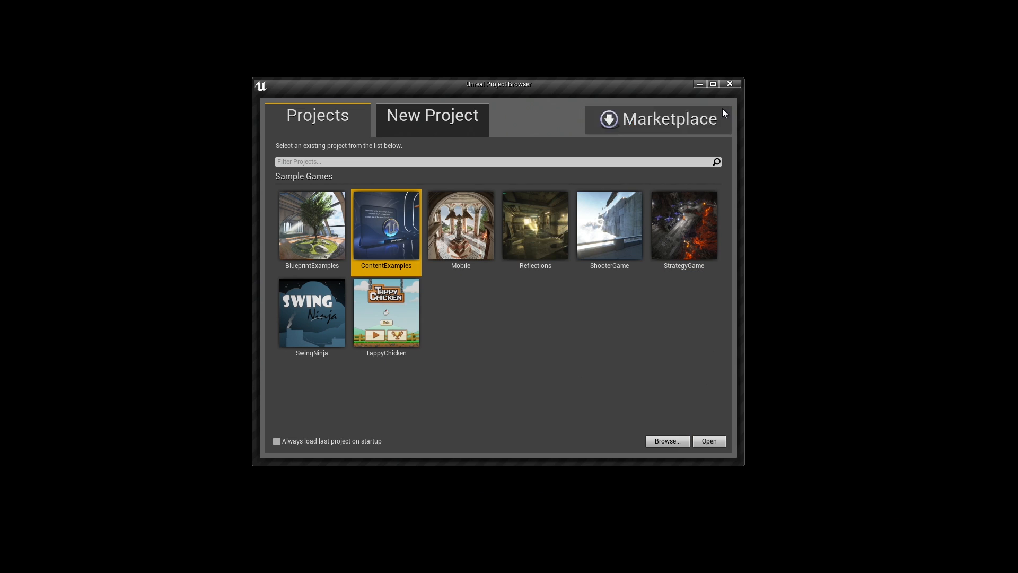
mouse_move(460, 267)
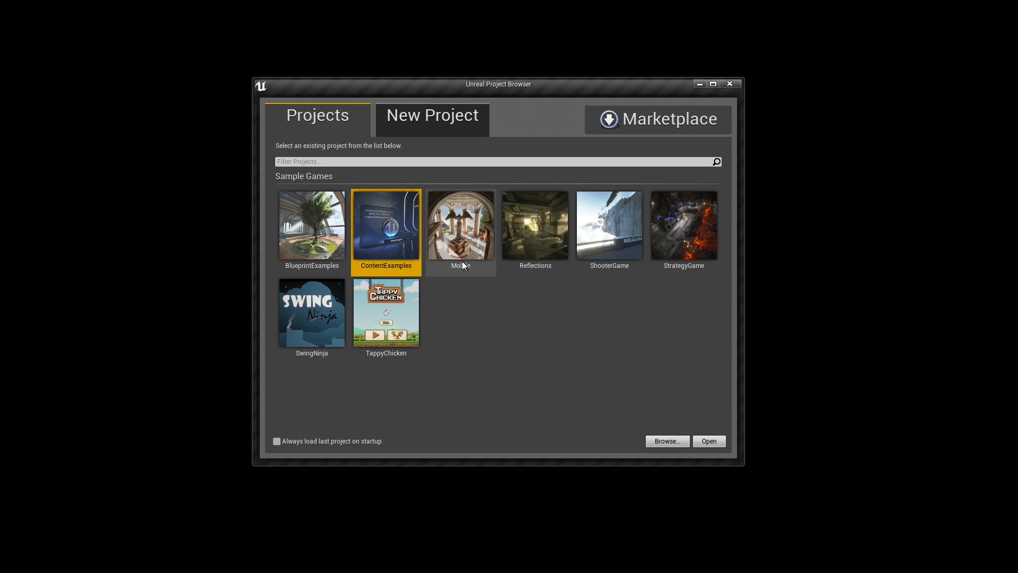
Select the ShooterGame sample, then return to the New Project templates list
left_click(608, 225)
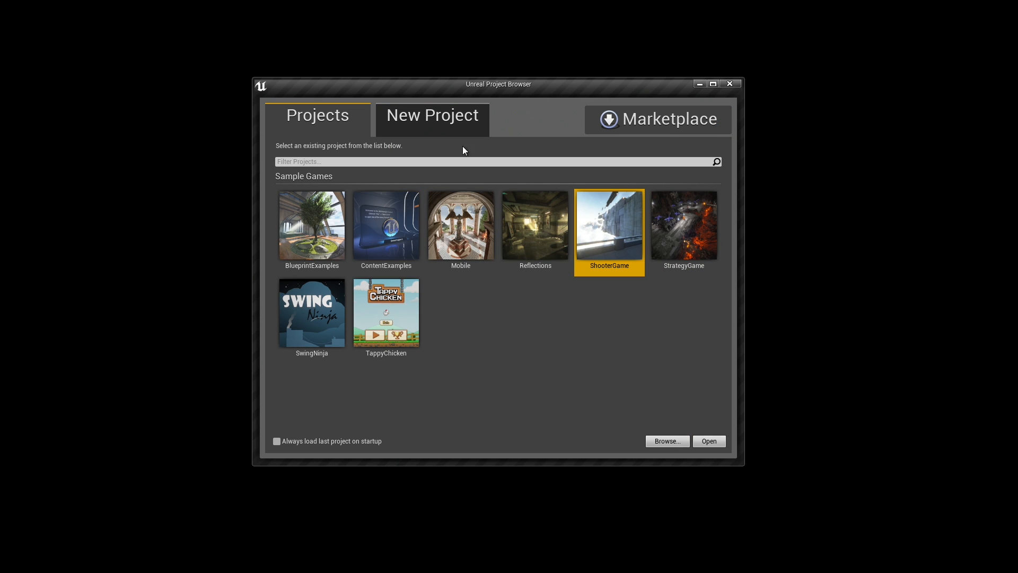
left_click(432, 119)
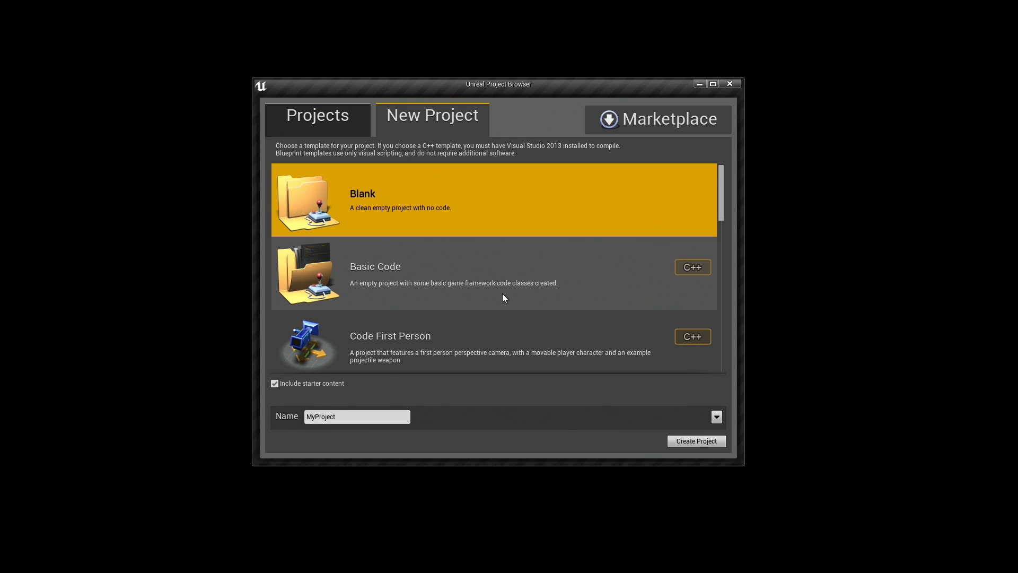
Browse the first-person, flying, rolling, side-scroller and third-person templates
scroll("down", 3)
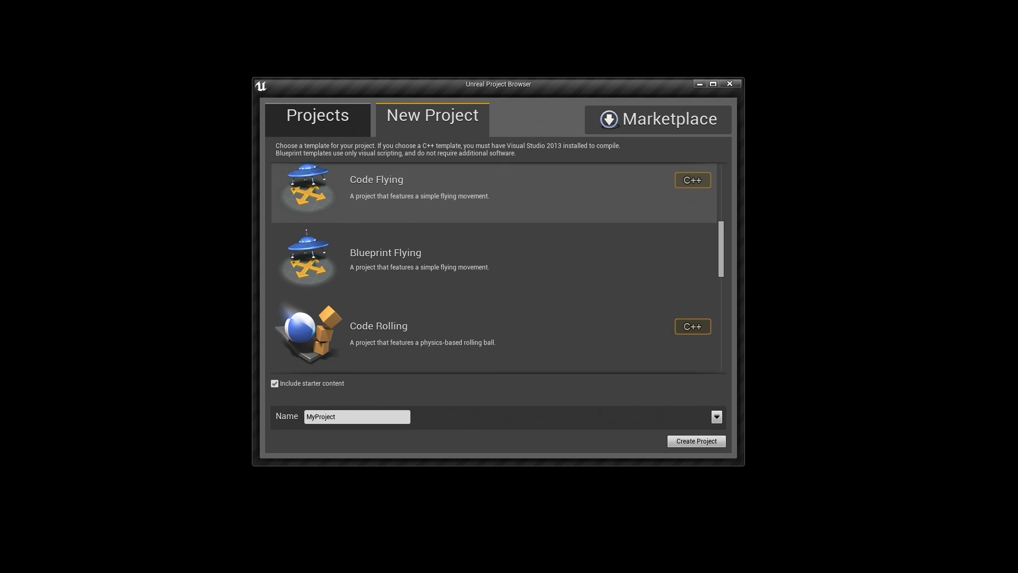
scroll("down", 3)
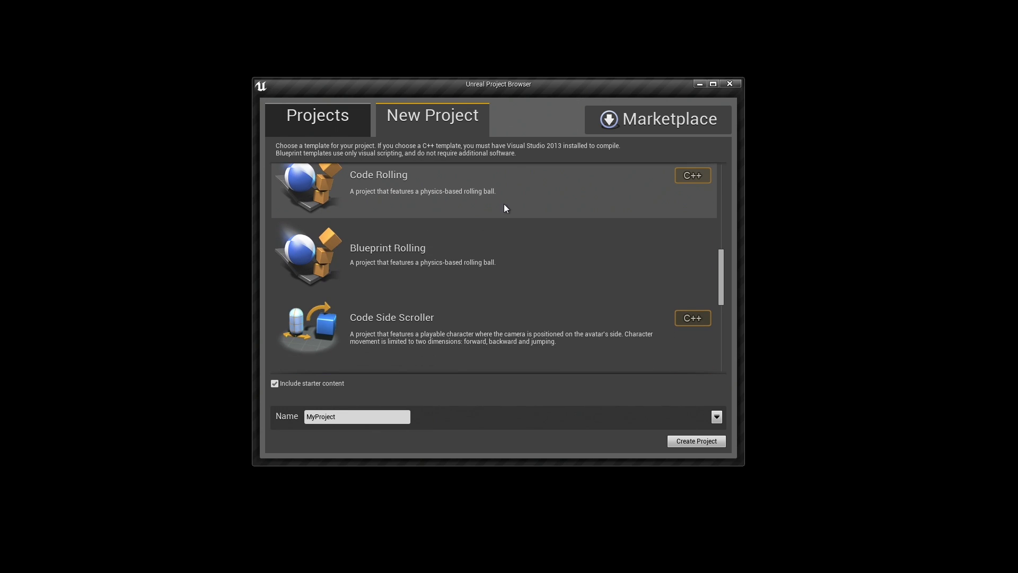
scroll("down", 3)
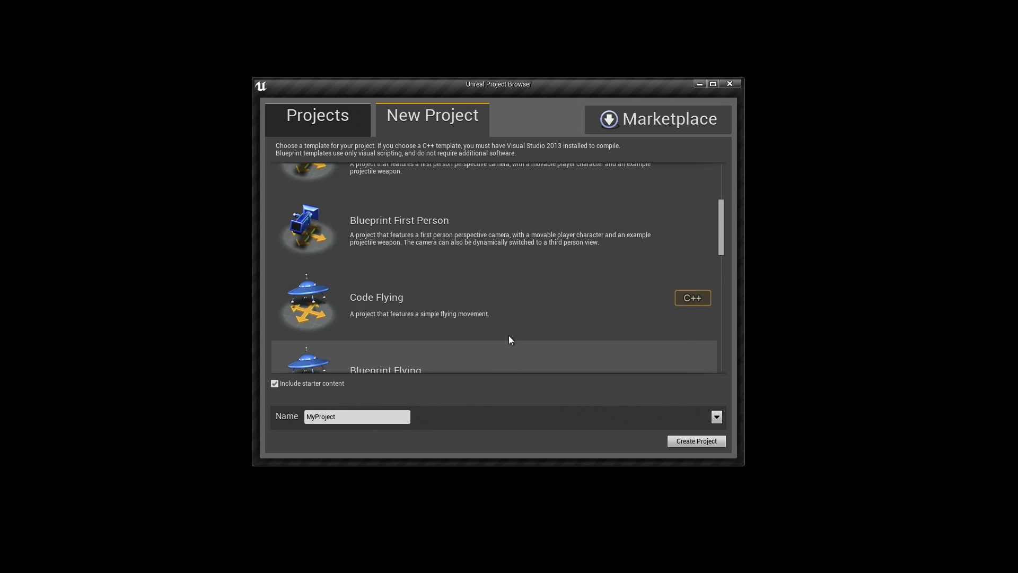
scroll("up", 3)
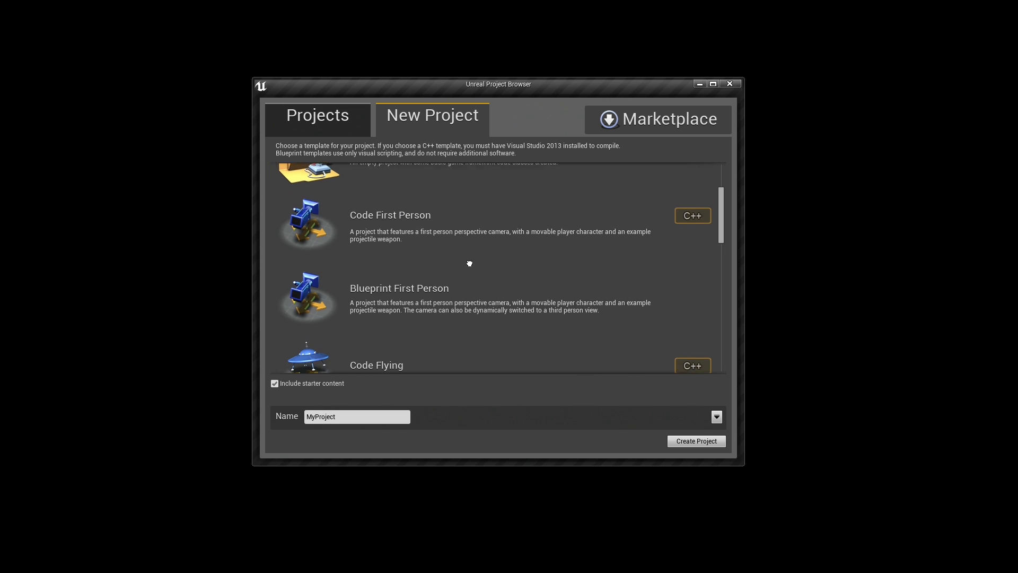
scroll("down", 3)
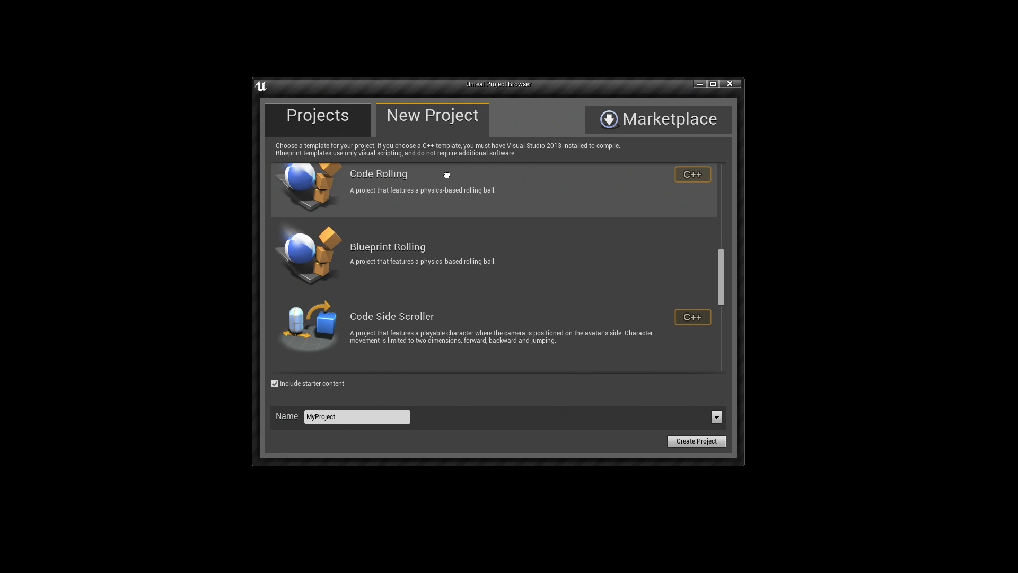
scroll("down", 3)
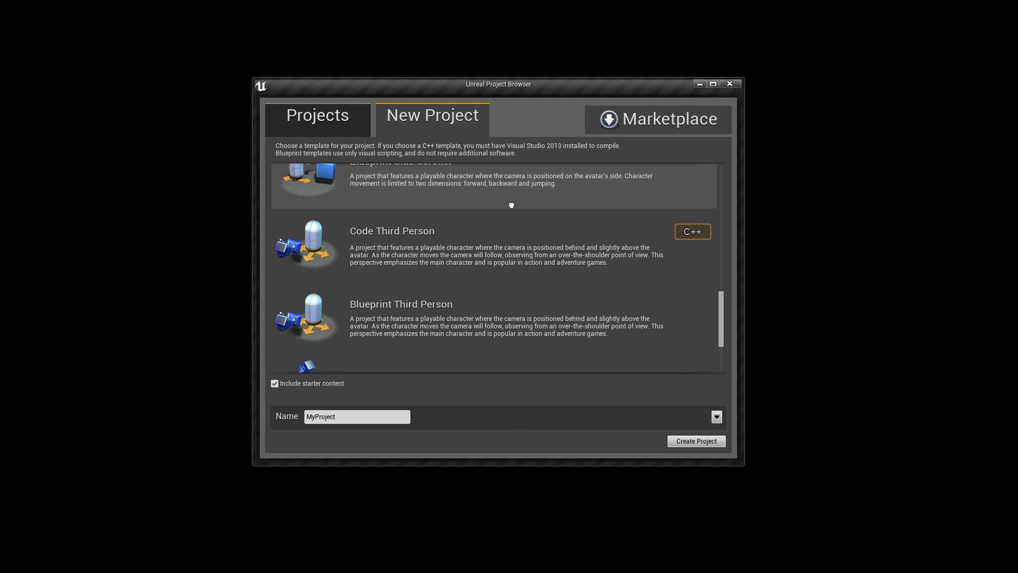
scroll("down", 3)
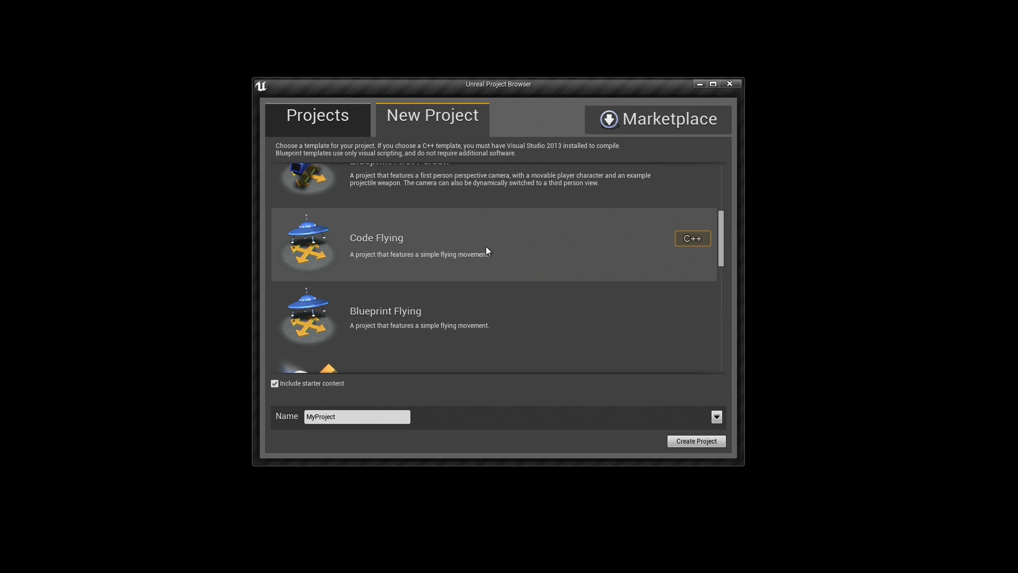
scroll("up", 3)
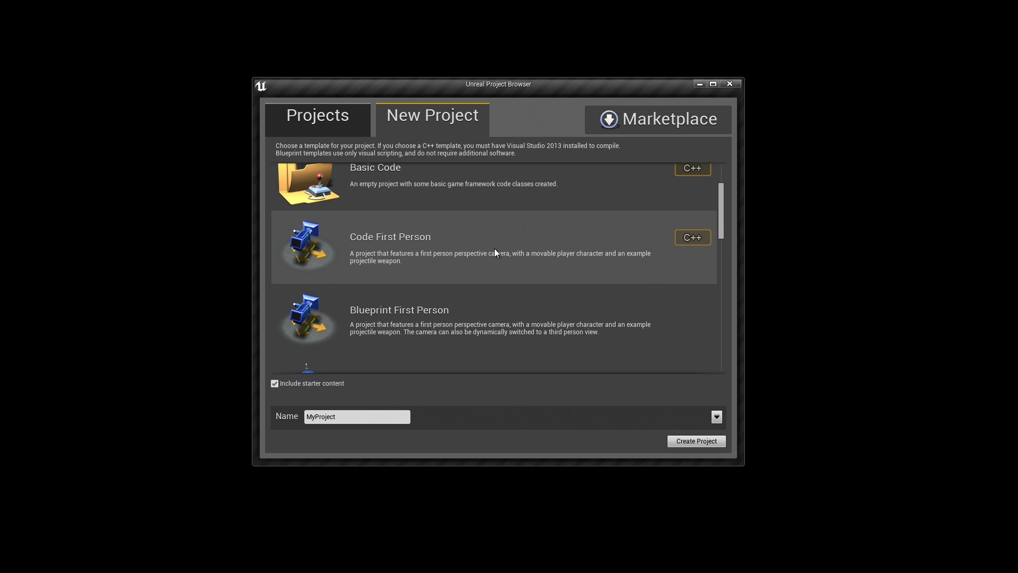
scroll("down", 3)
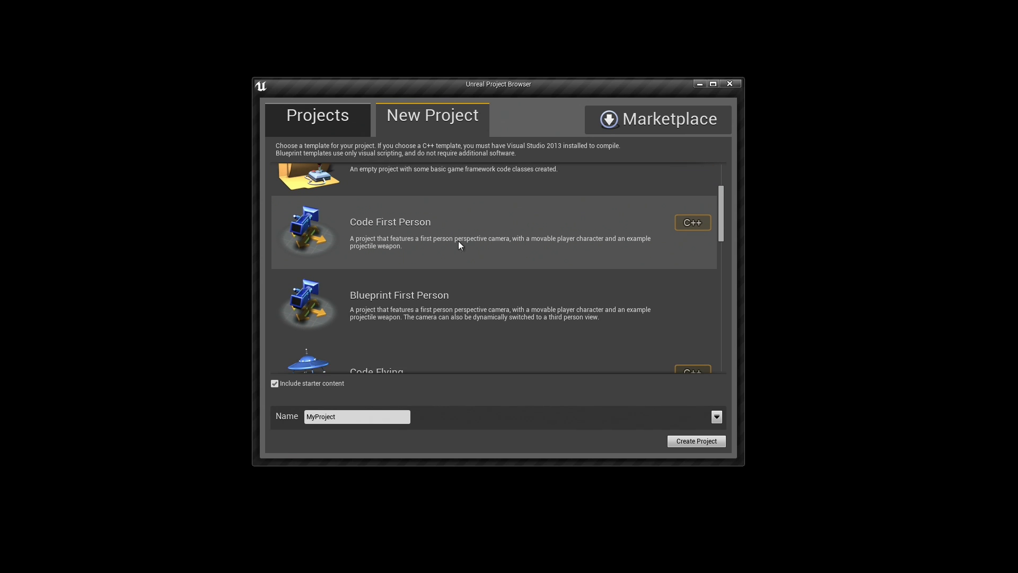
scroll("up", 3)
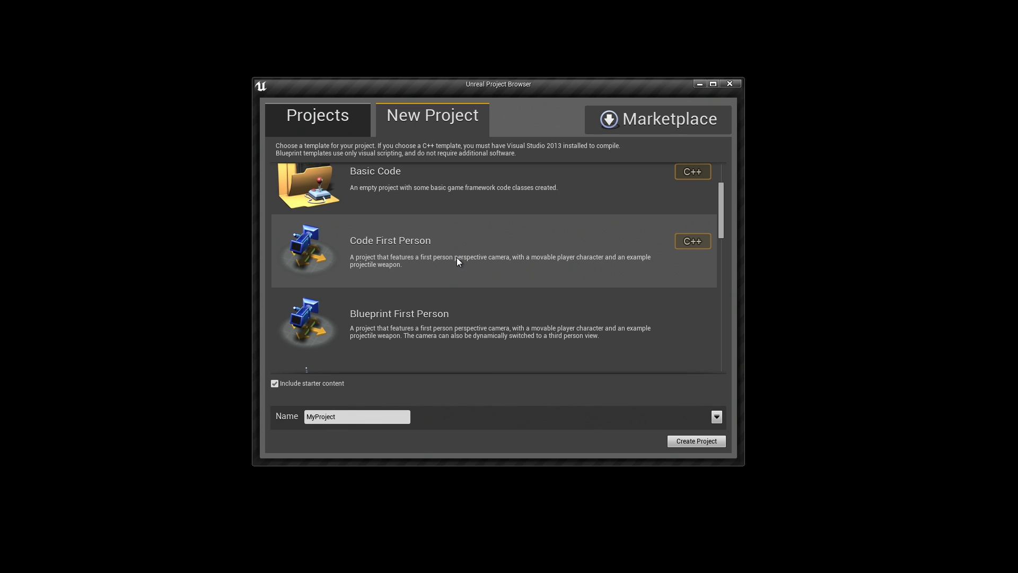
mouse_move(373, 246)
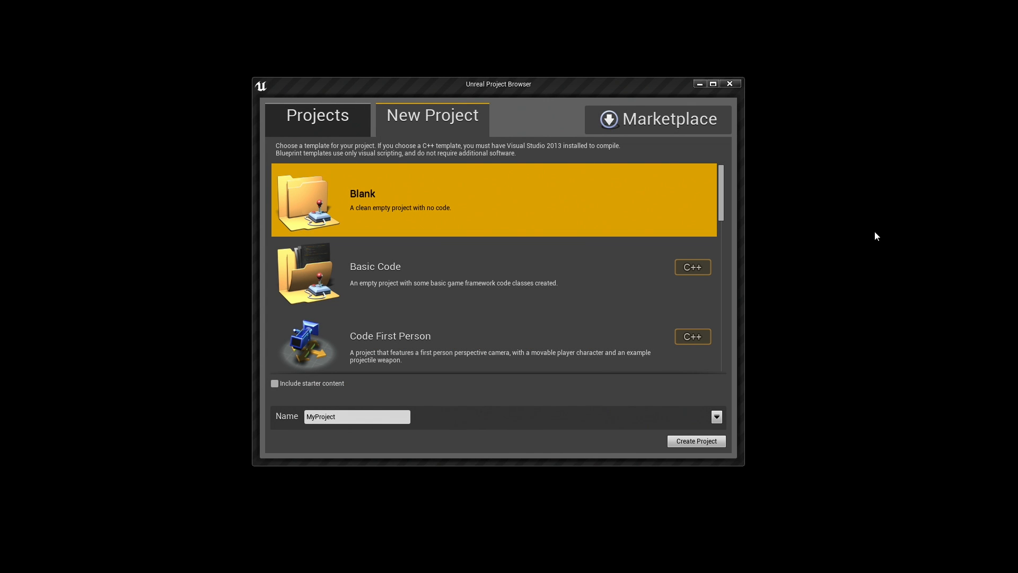
Choose the Blueprint Third Person template and replace the project name with 'BlueprintTPP'
scroll("down", 3)
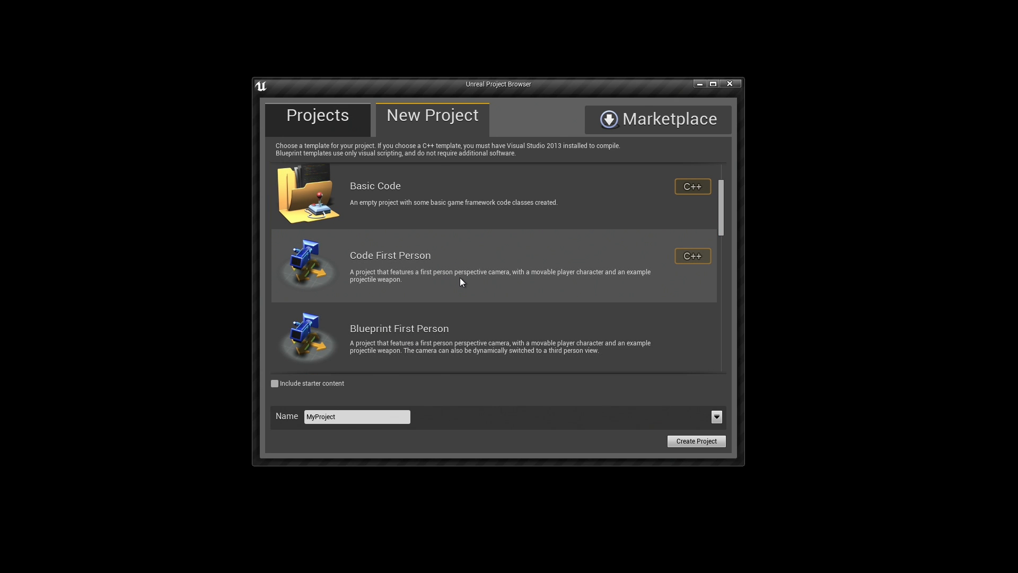
scroll("down", 3)
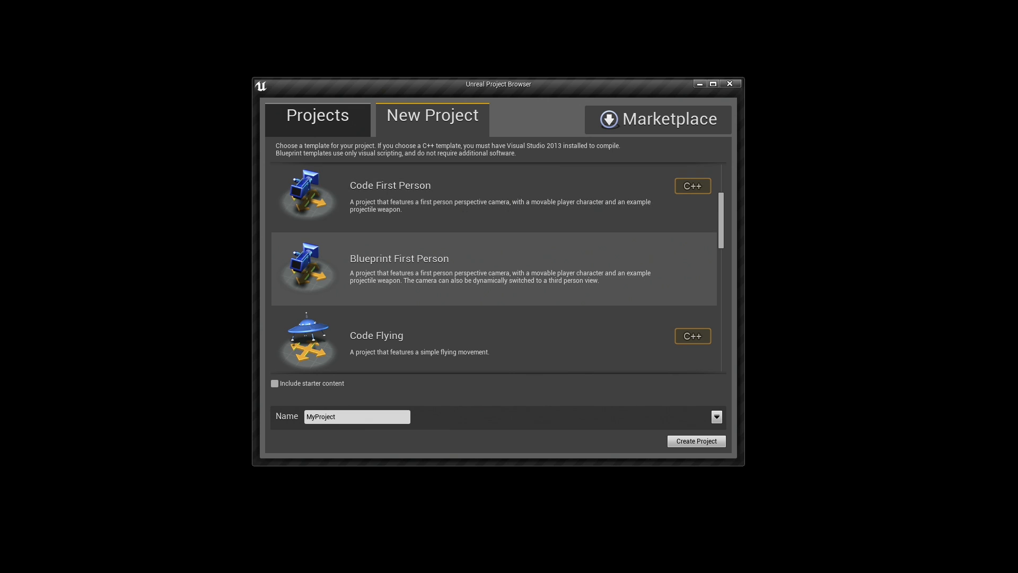
scroll("down", 3)
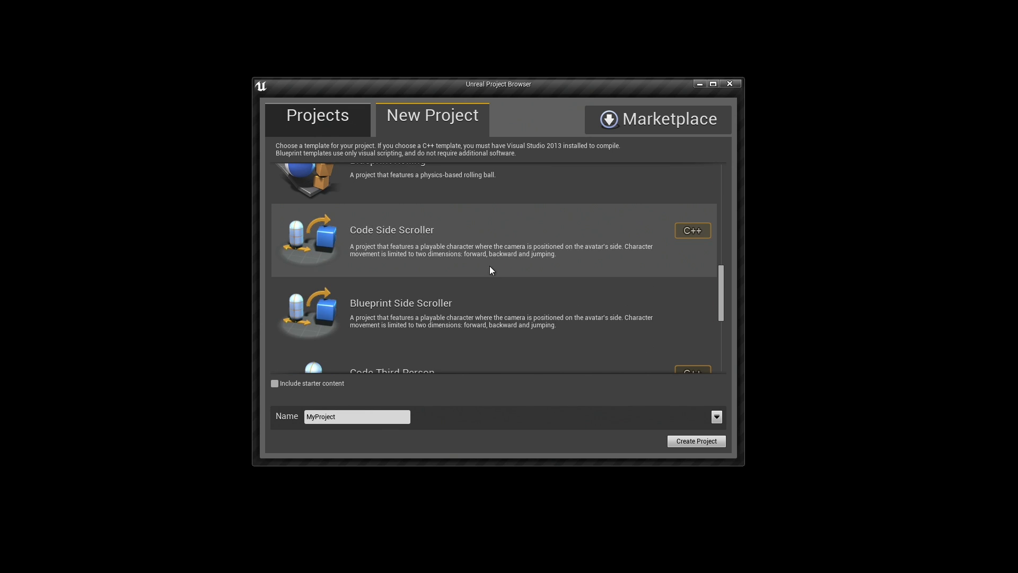
scroll("down", 3)
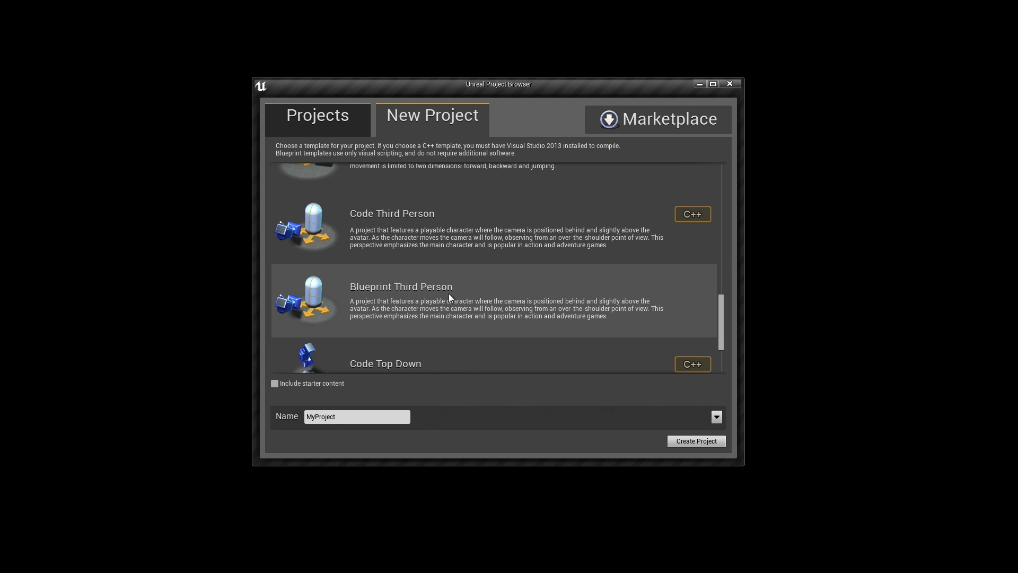
mouse_move(439, 307)
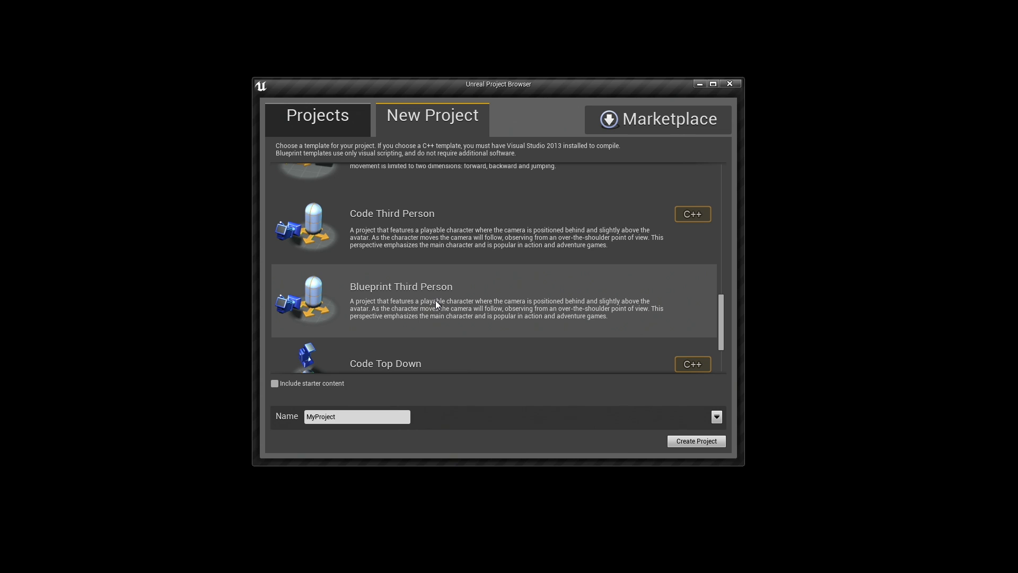
mouse_move(584, 226)
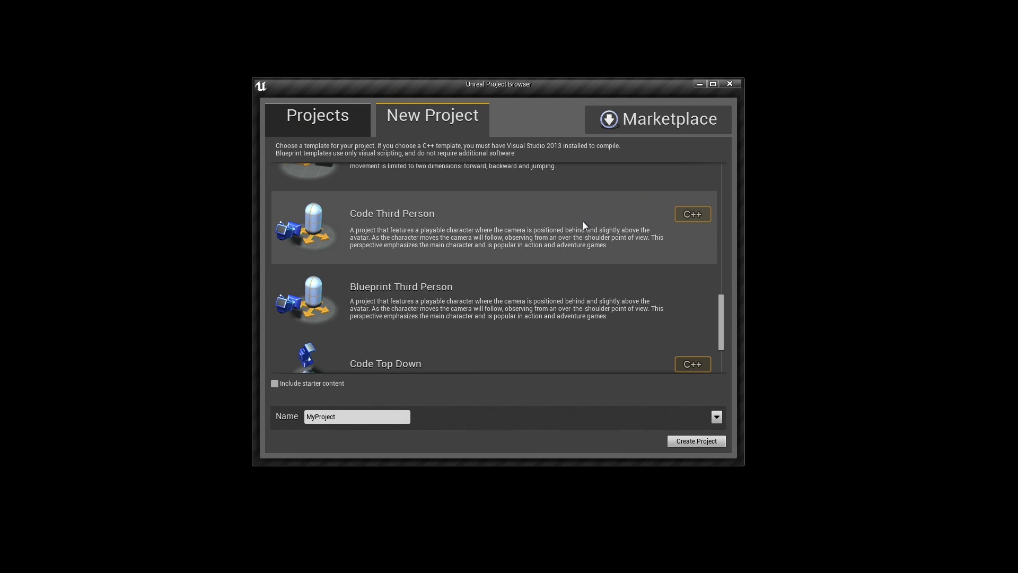
left_click(455, 301)
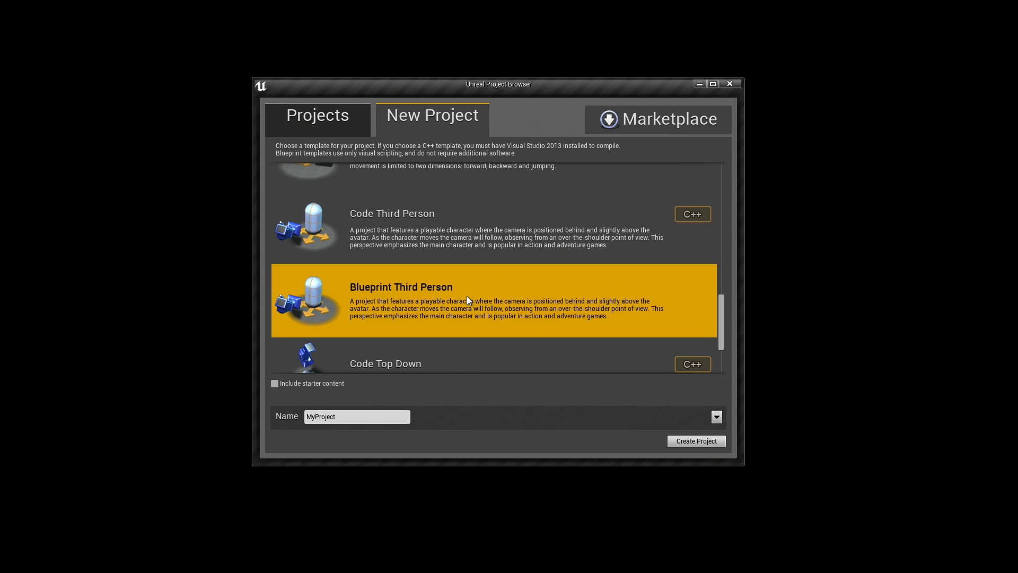
left_click(356, 417)
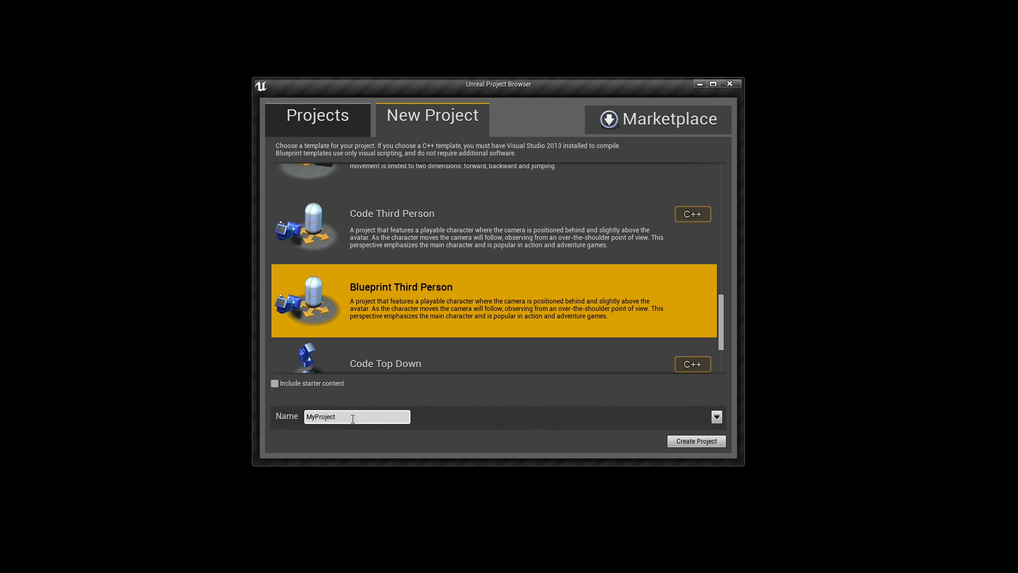
triple_click(356, 417)
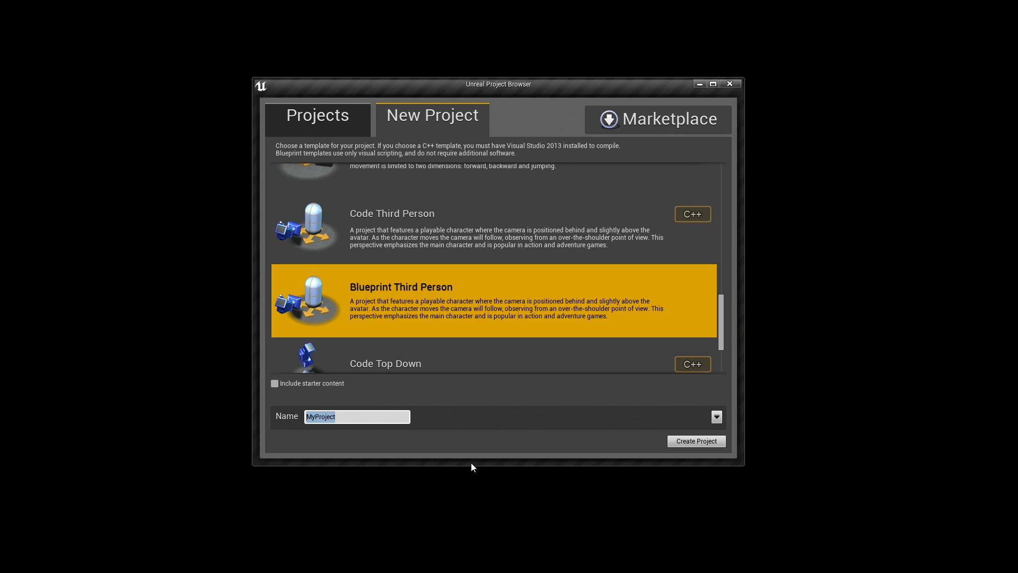
type("BlueprintTPP")
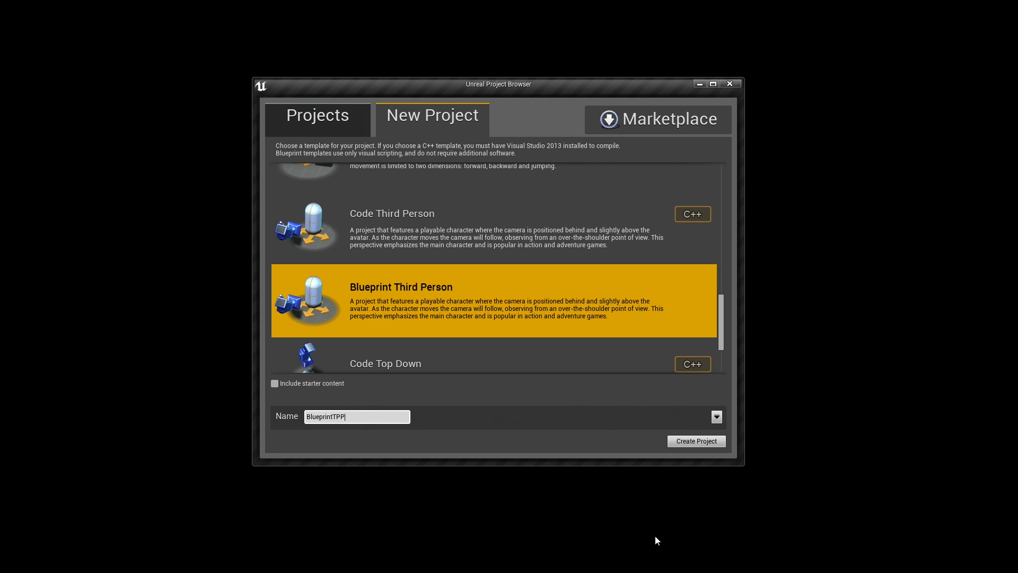
mouse_move(274, 383)
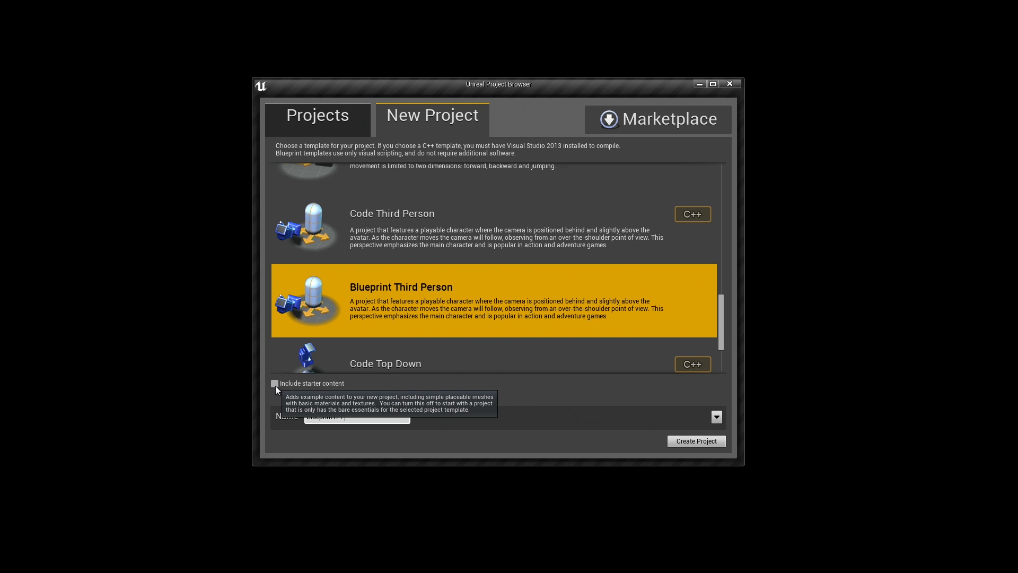
mouse_move(379, 394)
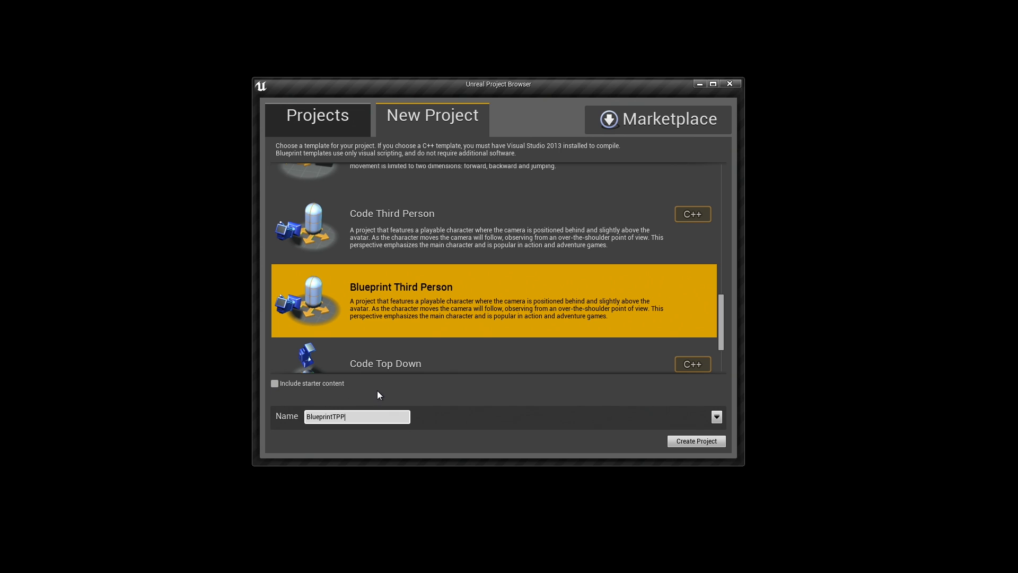
mouse_move(695, 441)
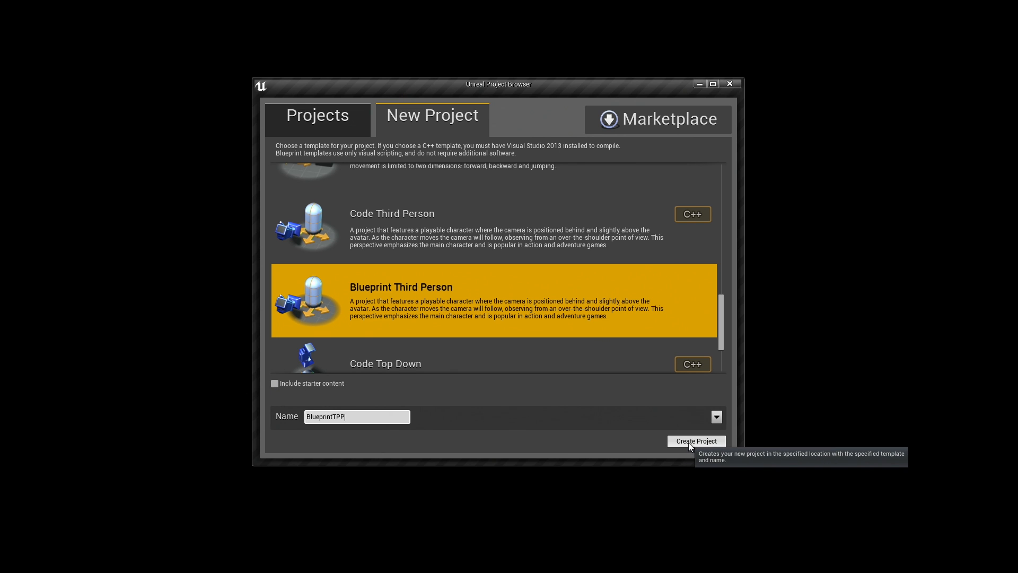
Create the BlueprintTPP project, then play-test the example map once and stop
left_click(696, 441)
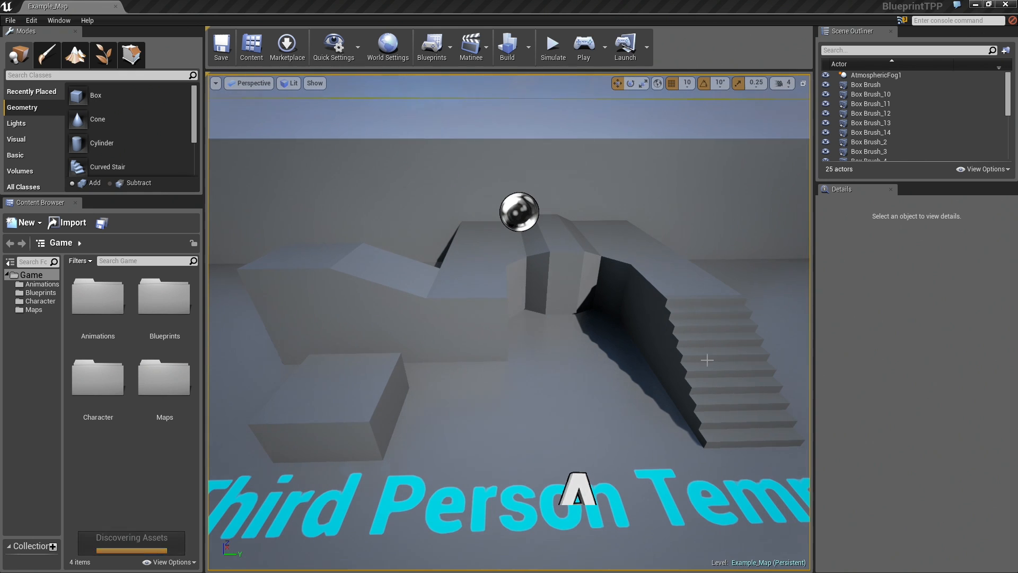
mouse_move(582, 43)
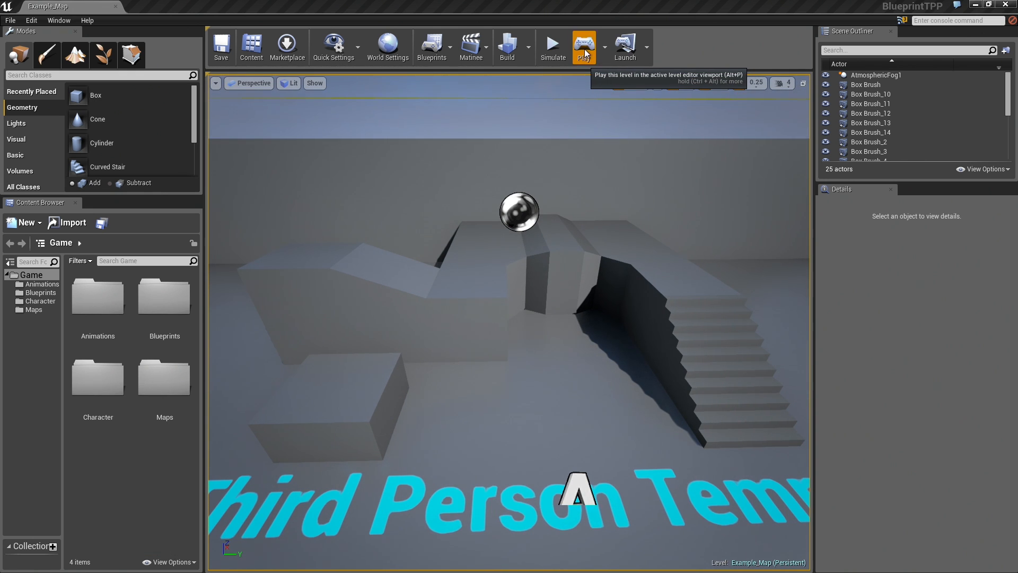
left_click(583, 45)
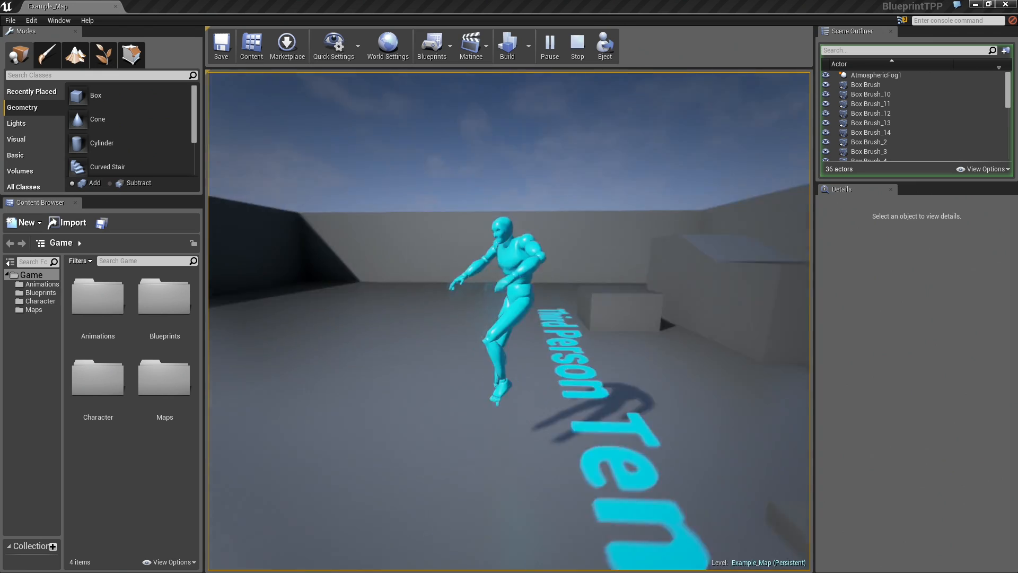
left_click(576, 46)
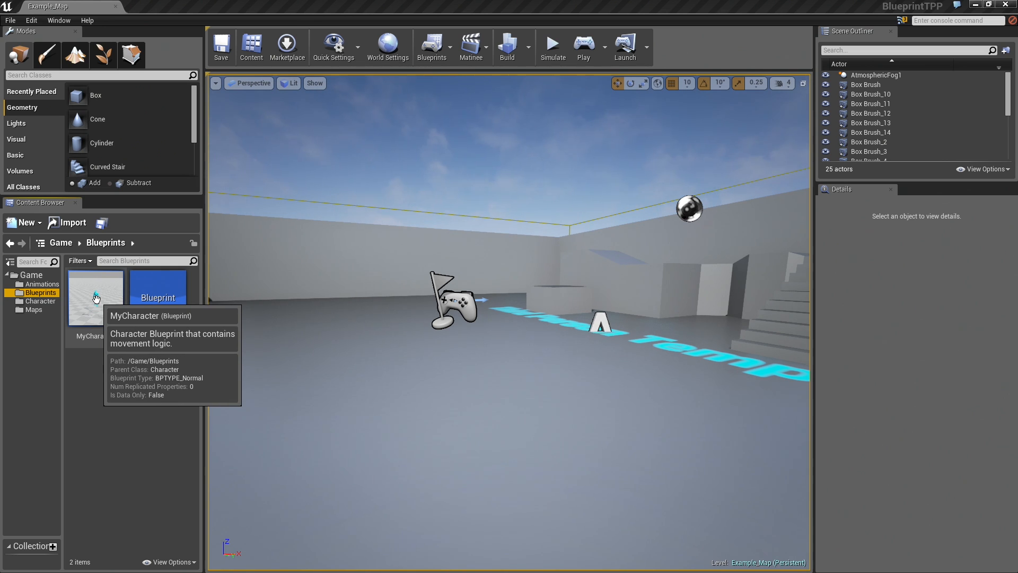
Inspect MyCharacter's MoveForward, MoveRight and Get Control Rotation nodes, then close the blueprint
double_click(96, 296)
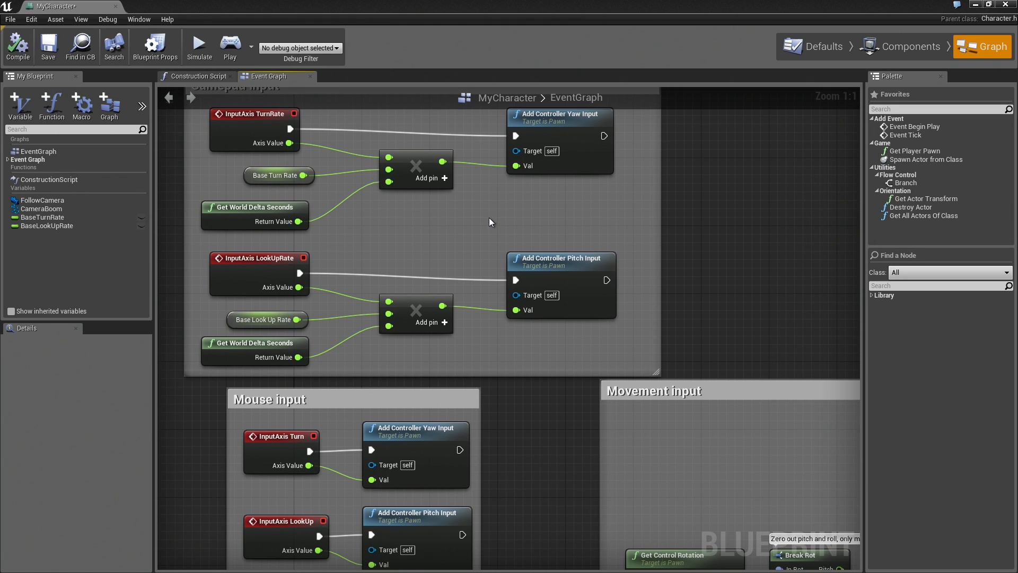
scroll("down", 3)
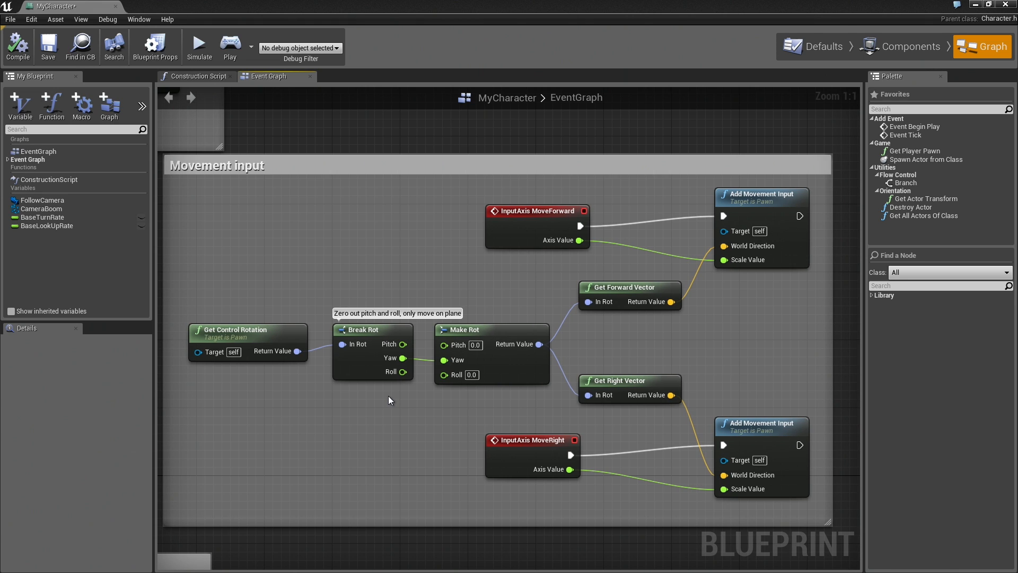
mouse_move(402, 371)
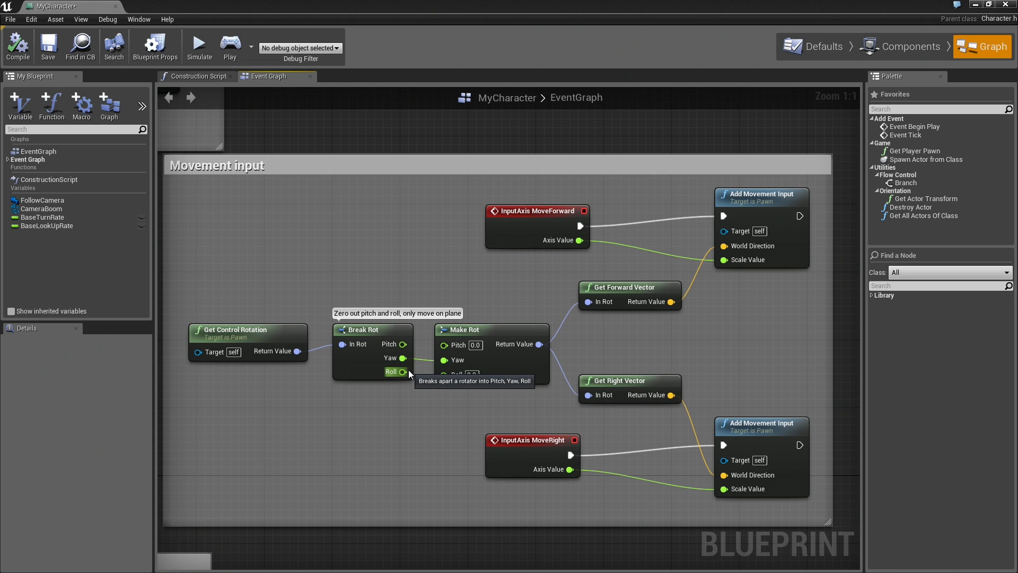
mouse_move(601, 288)
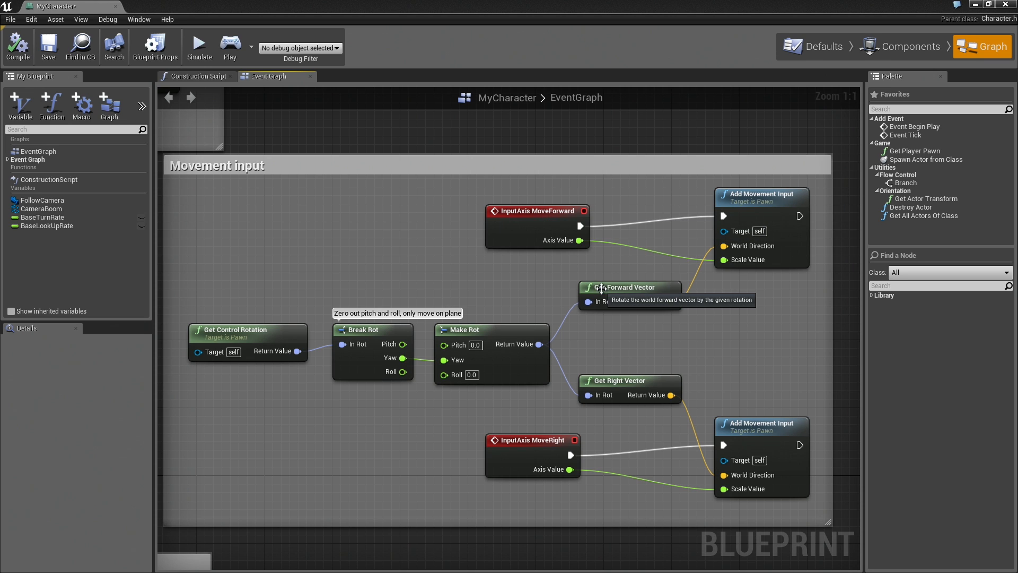
mouse_move(562, 232)
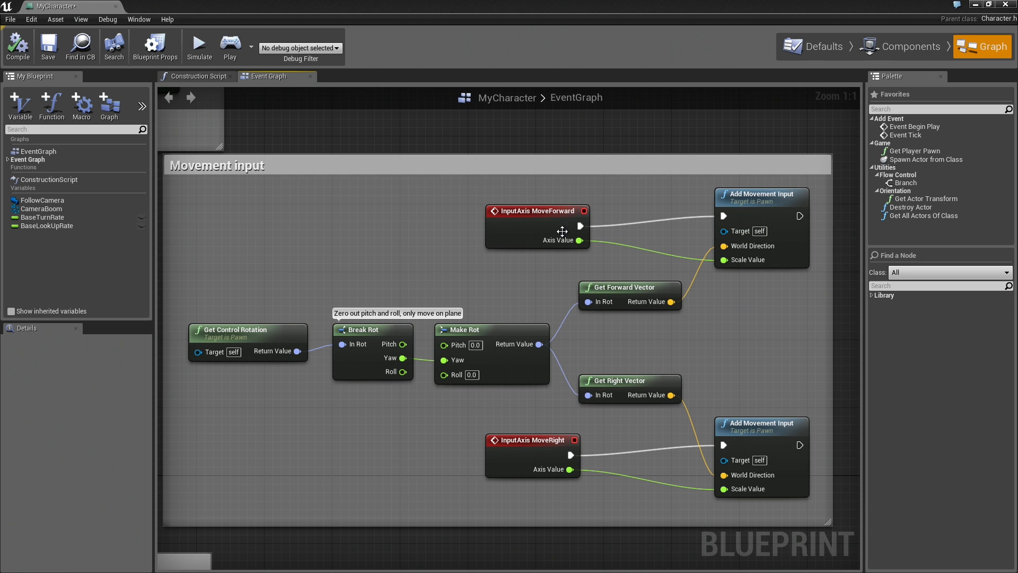
left_click(536, 211)
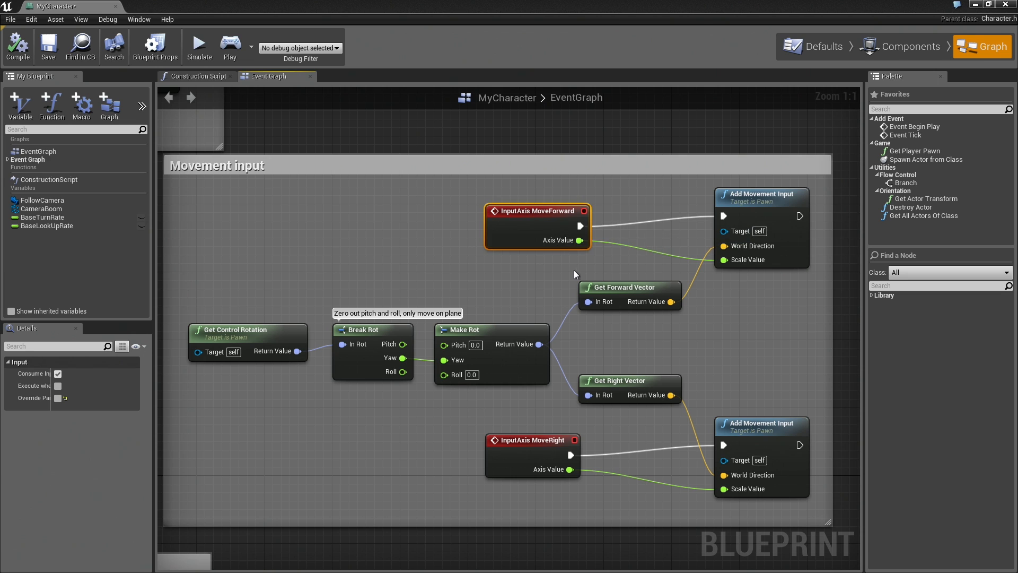
left_click(532, 440)
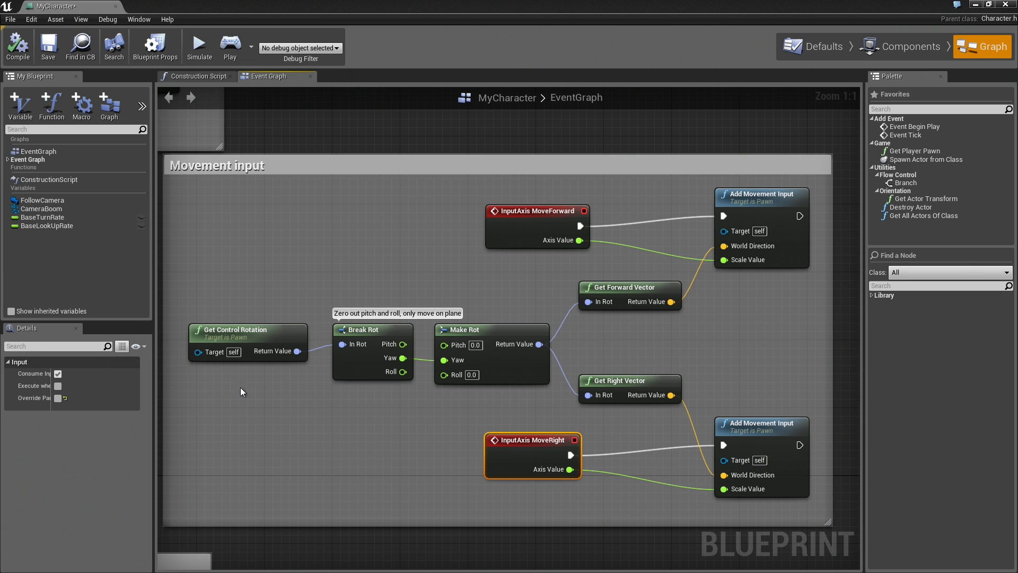
left_click(247, 329)
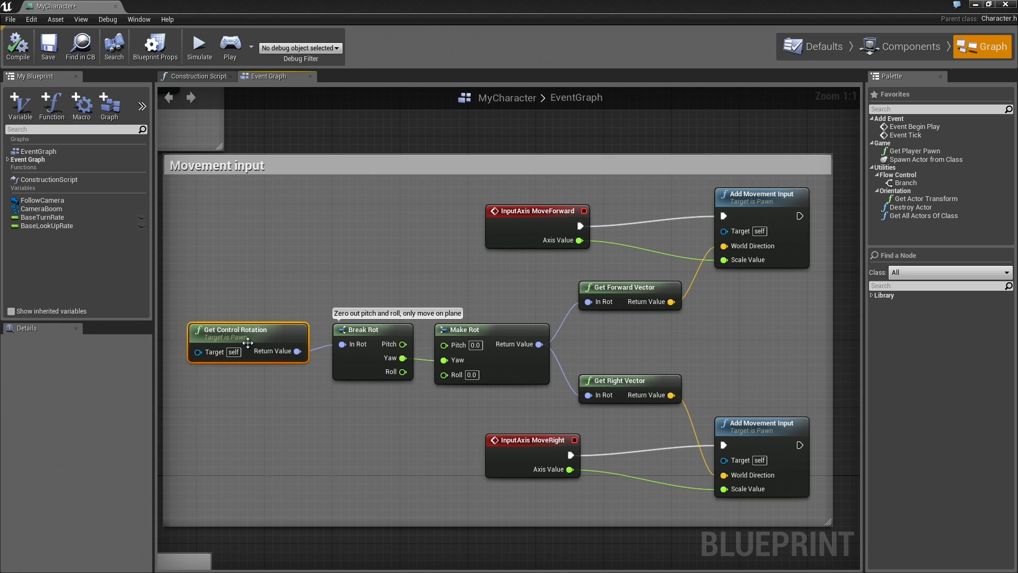
mouse_move(610, 347)
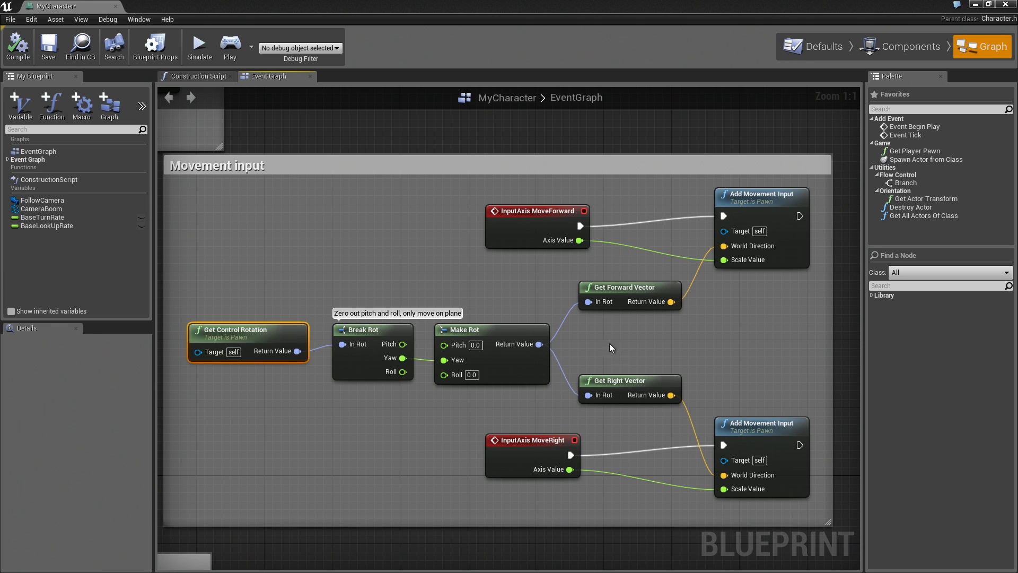
mouse_move(784, 274)
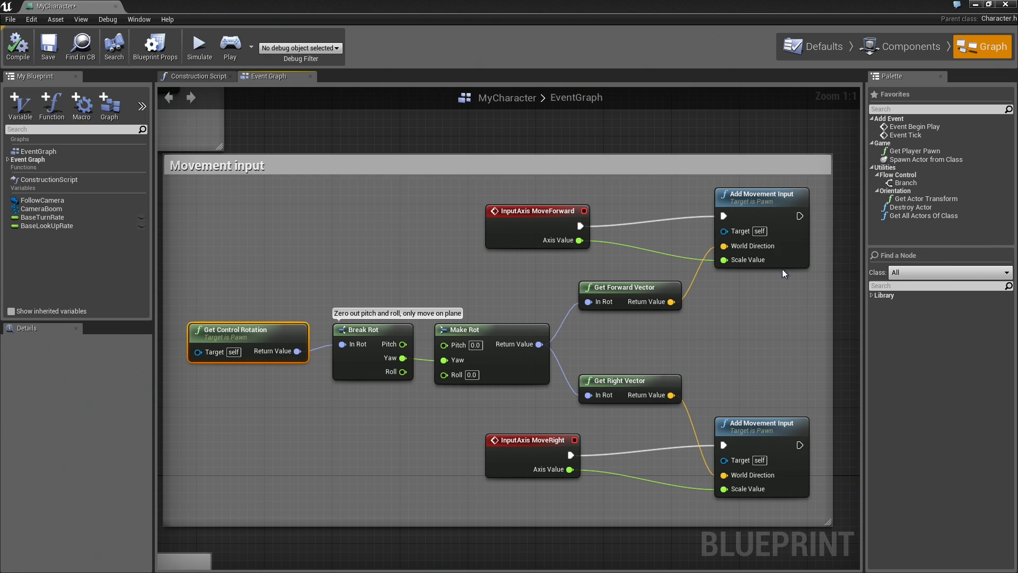
mouse_move(547, 267)
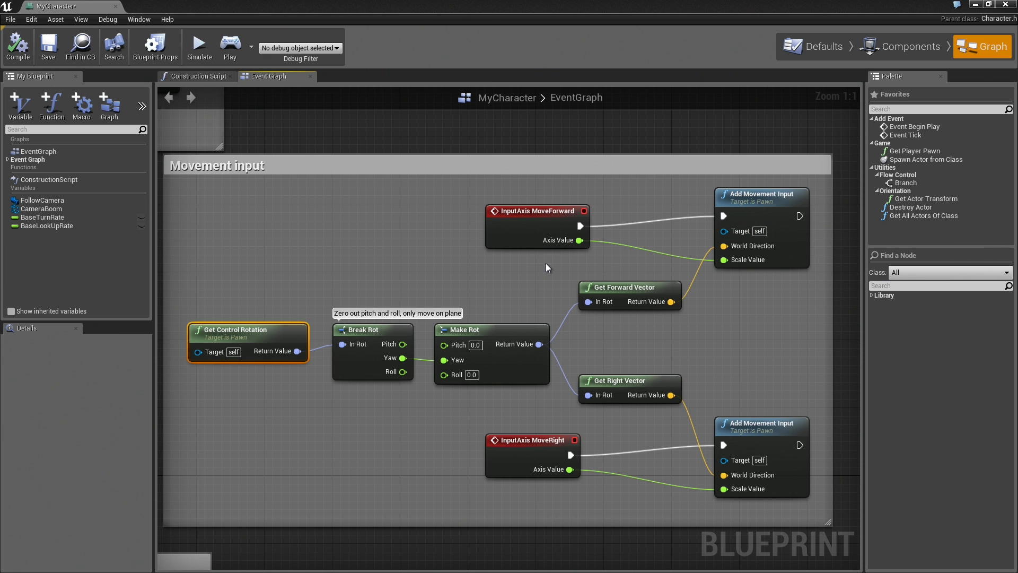
mouse_move(719, 372)
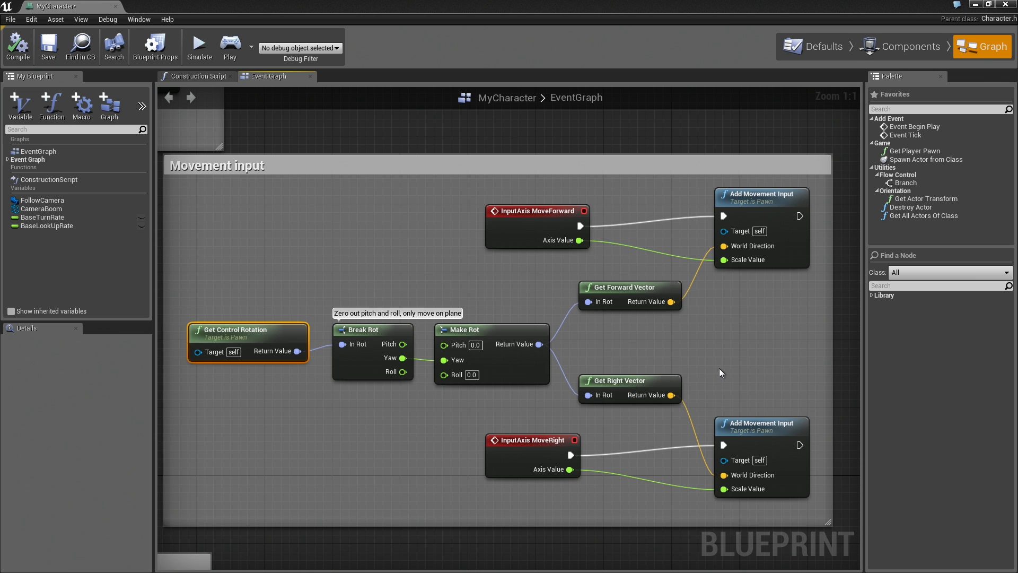
mouse_move(532, 294)
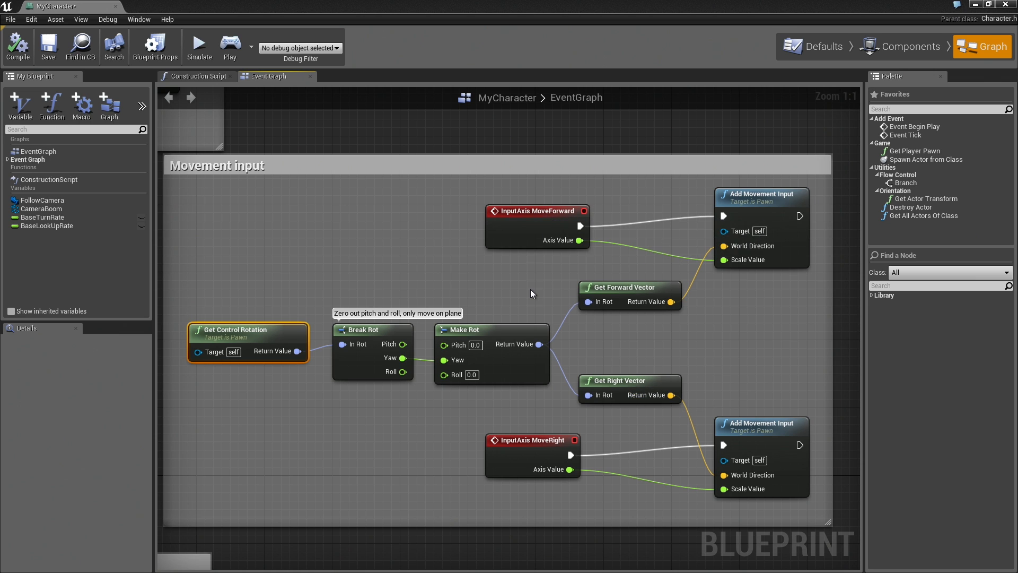
mouse_move(526, 290)
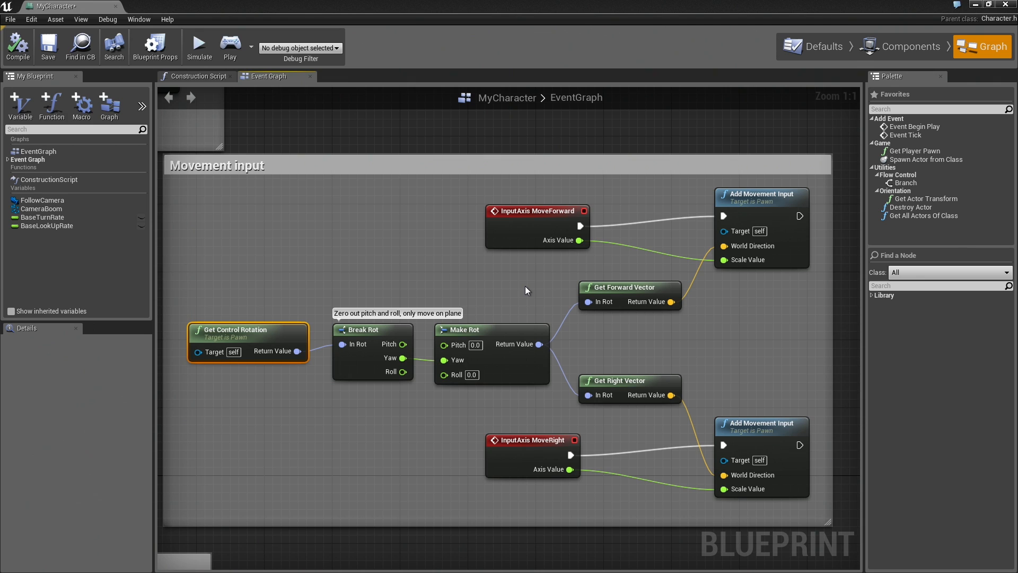
mouse_move(534, 221)
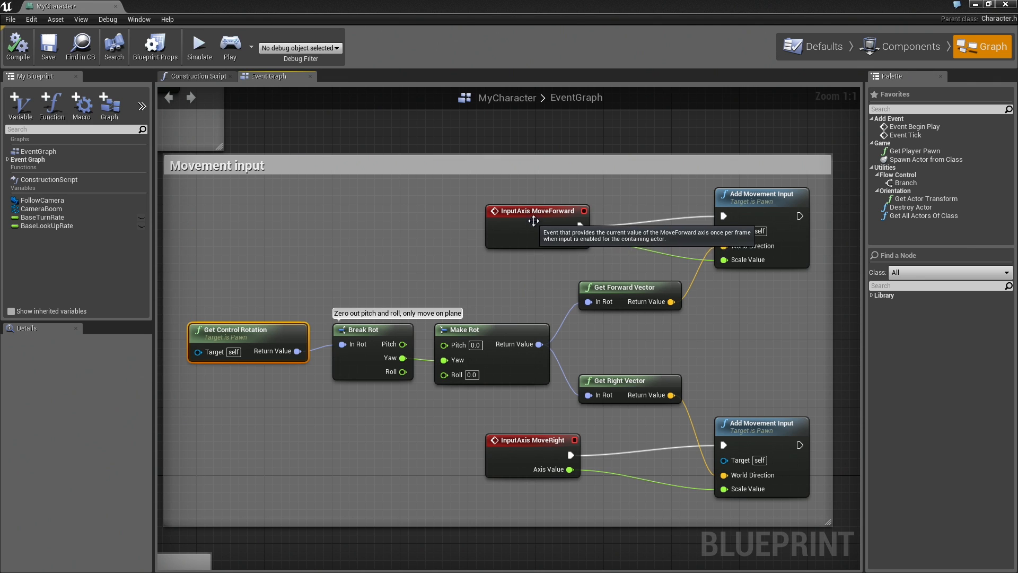
left_click(533, 210)
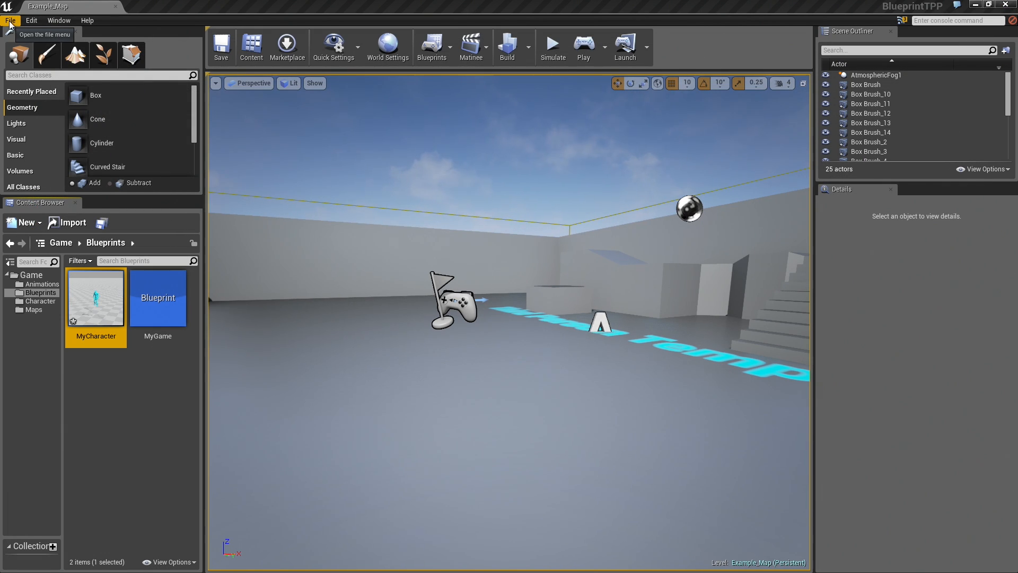
From File > New Project, create a Code Third Person project named CodeTPP
left_click(10, 20)
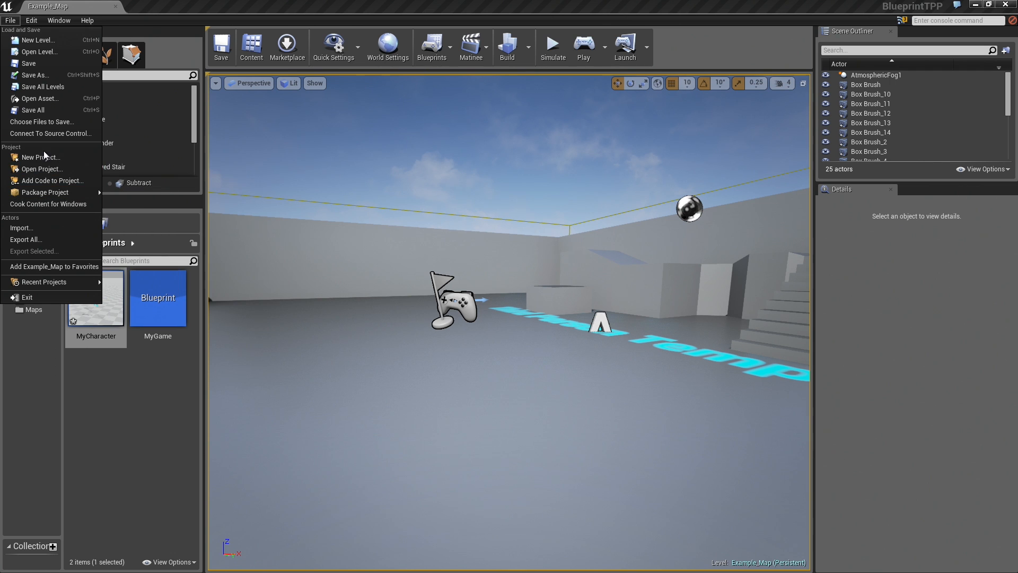
left_click(40, 157)
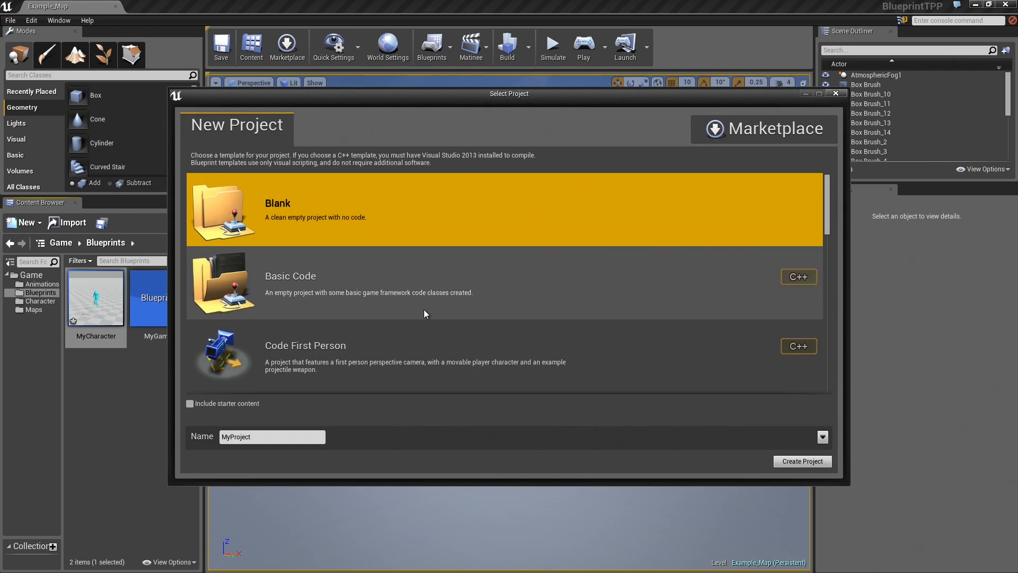
scroll("down", 3)
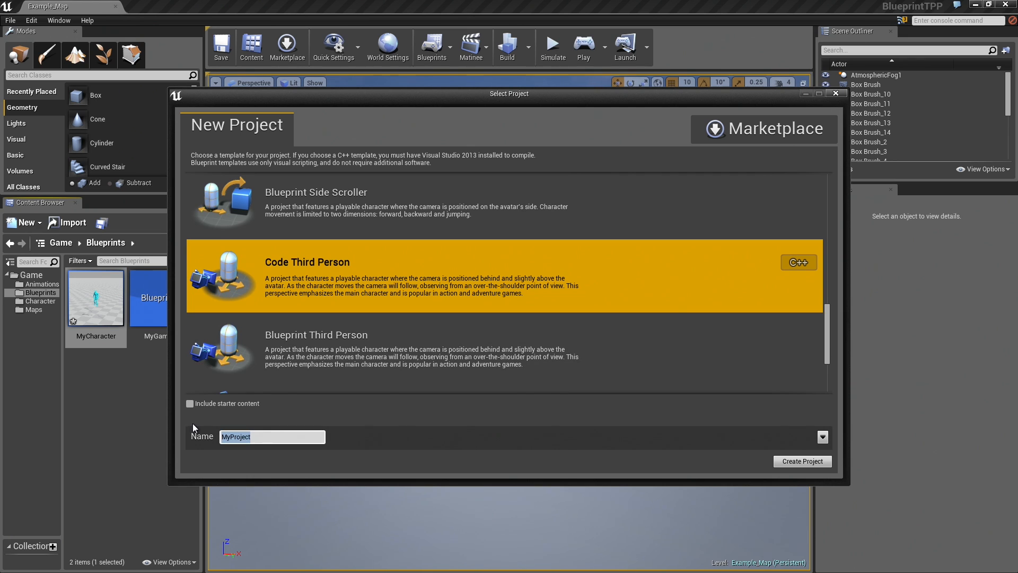
type("CodeTP")
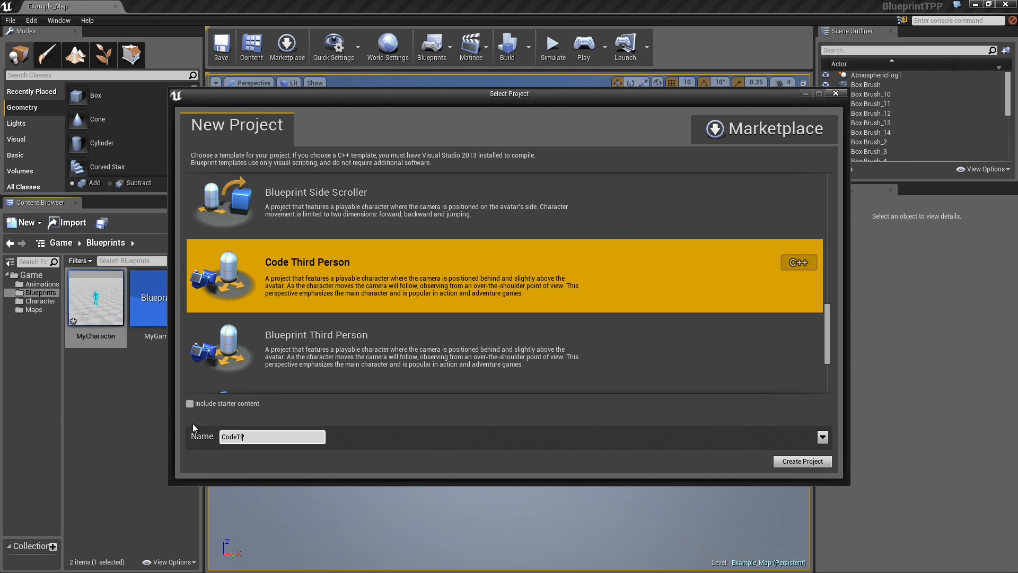
left_click(802, 461)
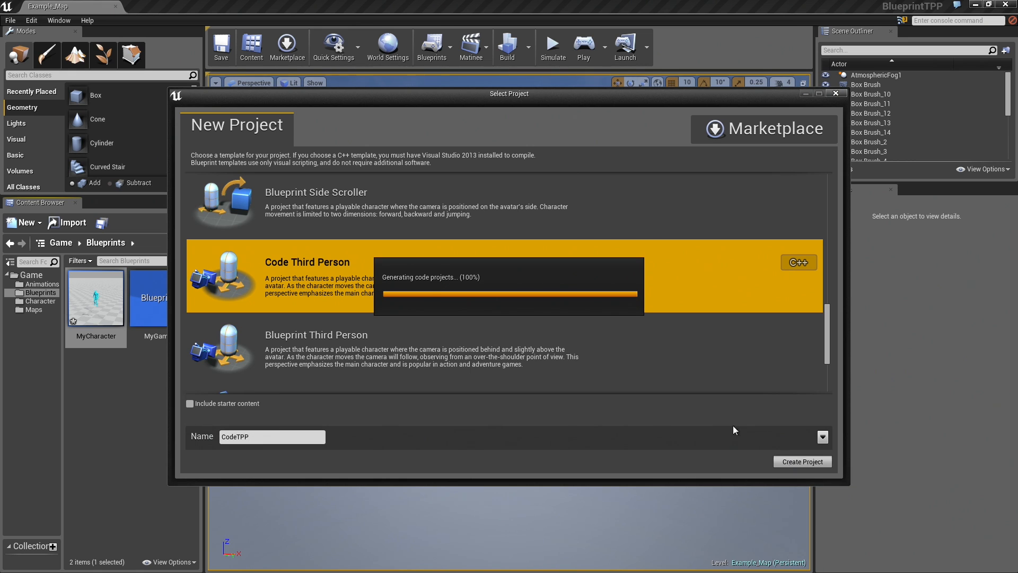
mouse_move(432, 291)
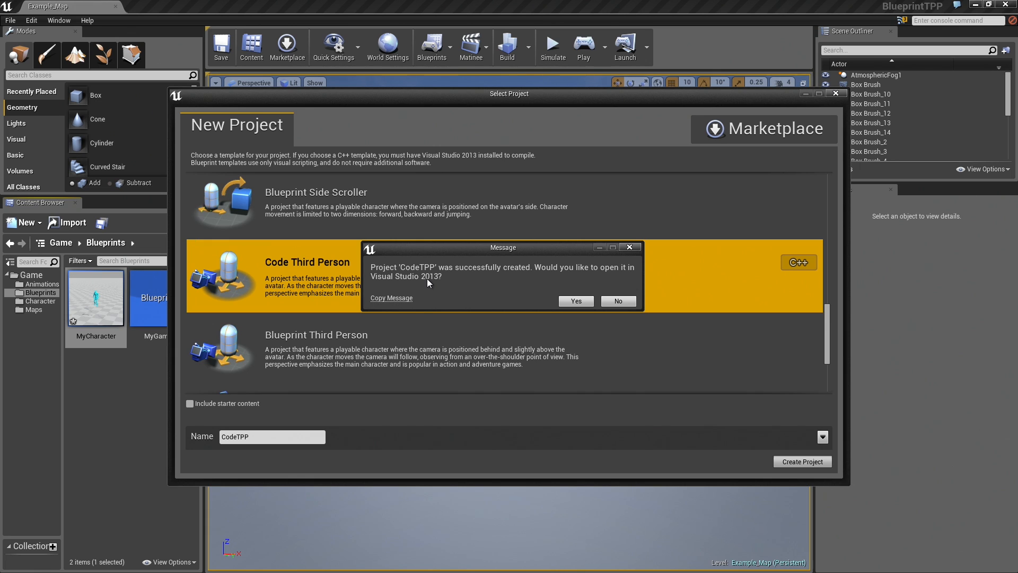
mouse_move(449, 286)
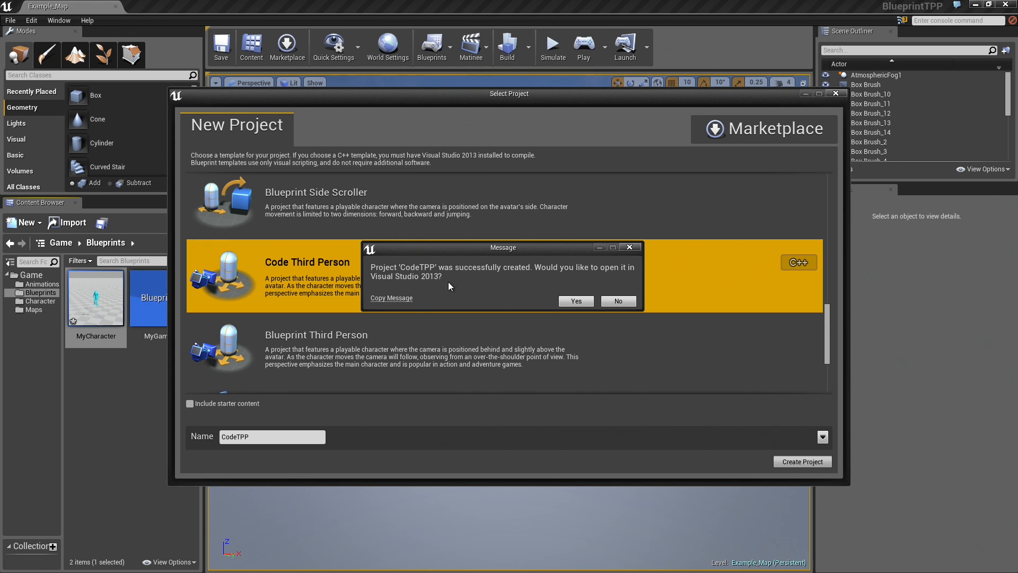
mouse_move(443, 291)
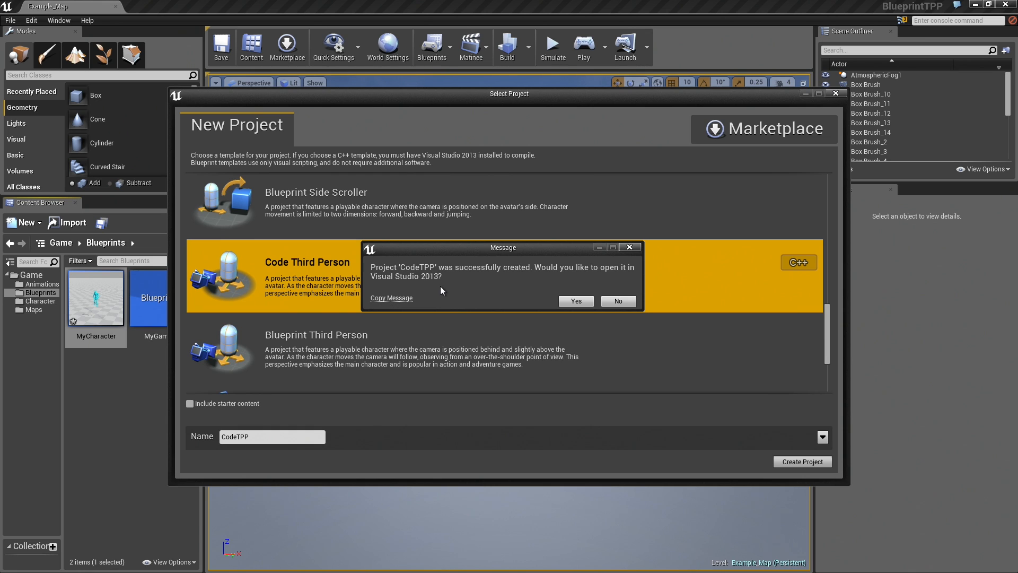
mouse_move(490, 324)
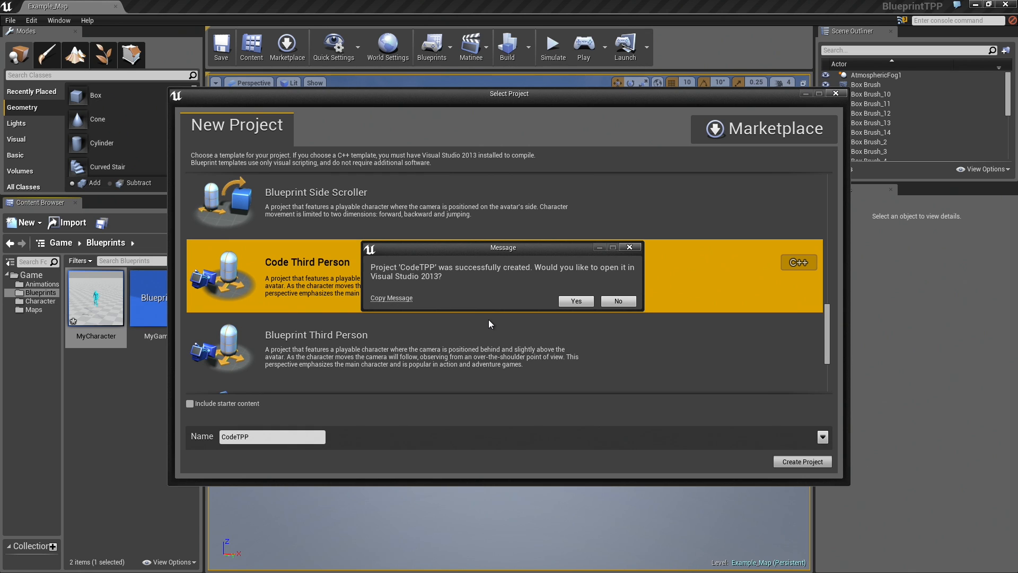
mouse_move(495, 317)
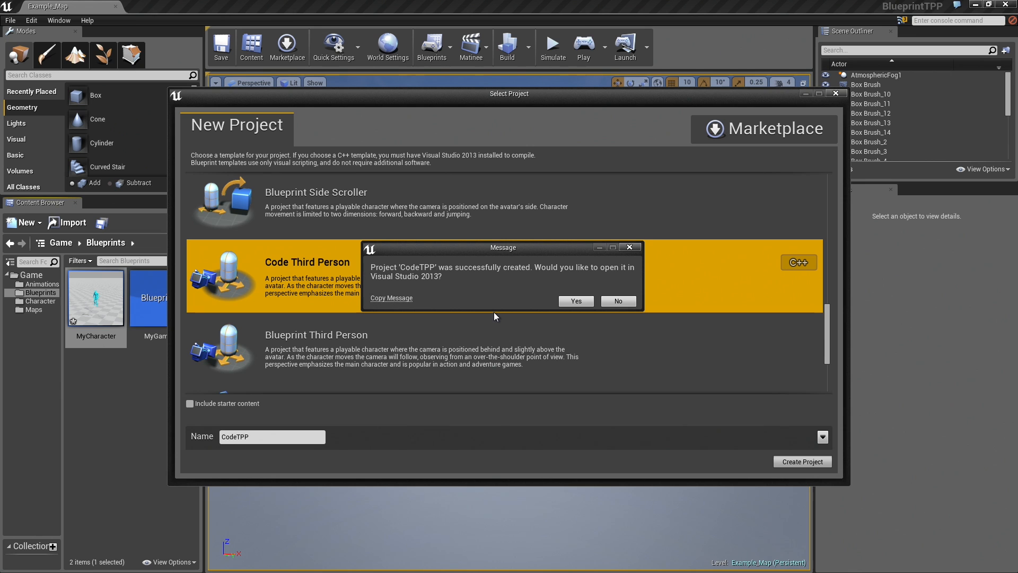
mouse_move(574, 301)
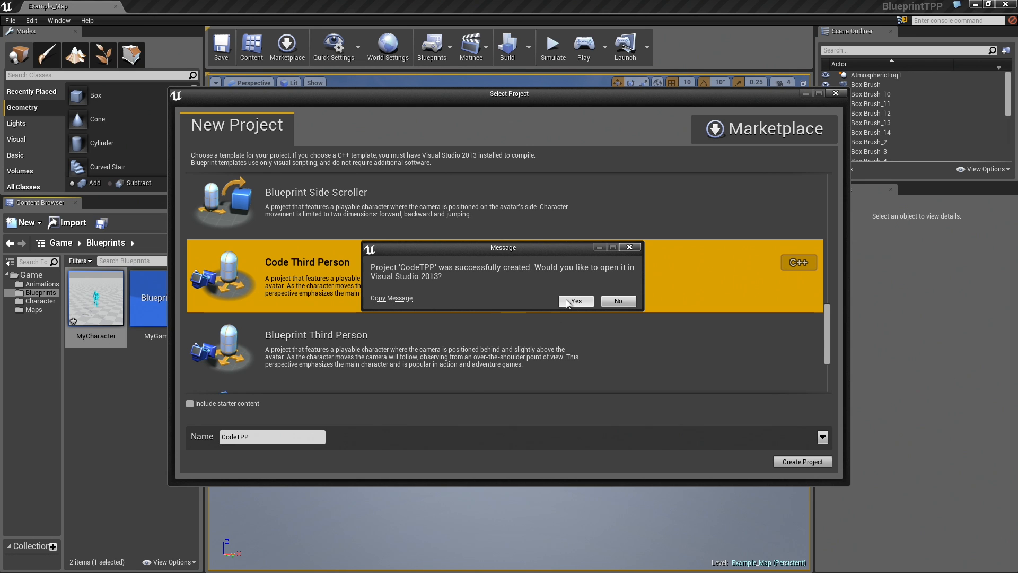
Accept opening the new CodeTPP project in Visual Studio 2013
left_click(617, 301)
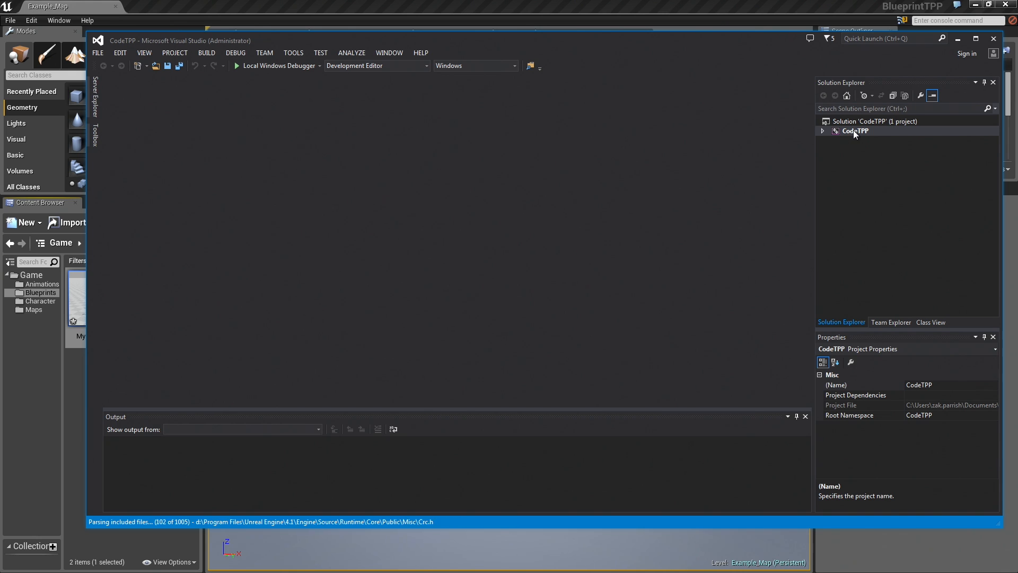
Build the CodeTPP project from its Solution Explorer context menu
right_click(856, 130)
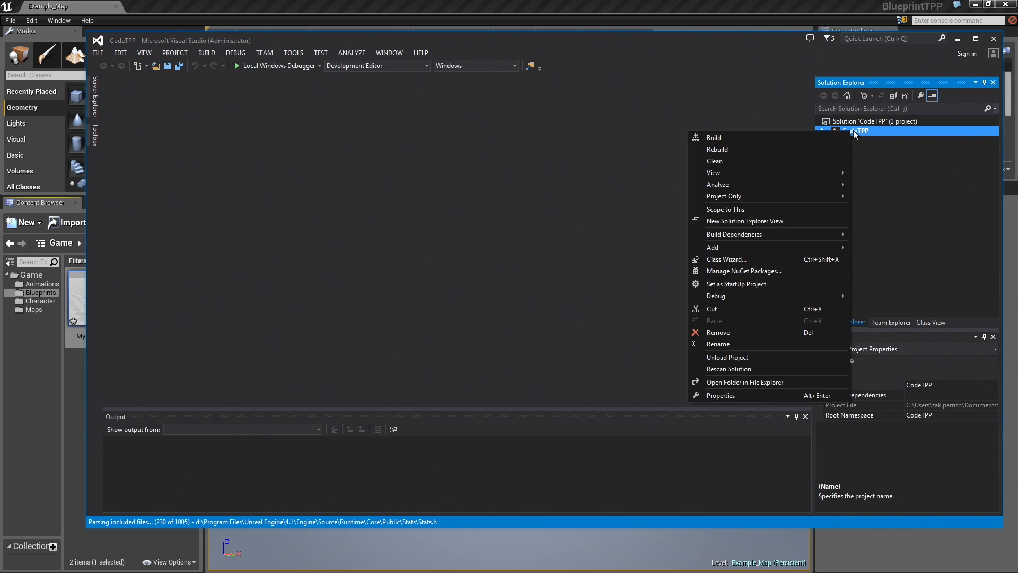
mouse_move(726, 138)
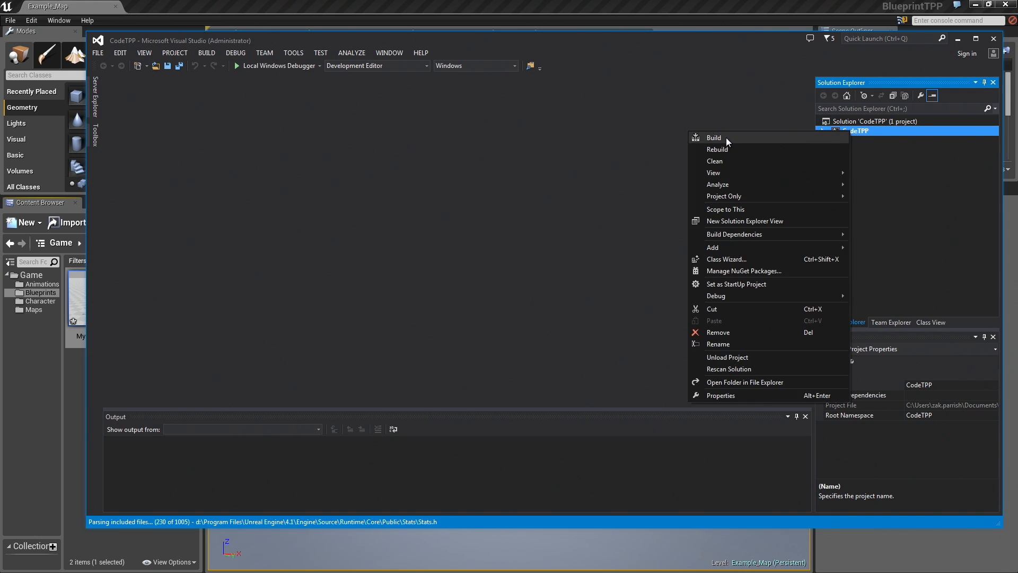
left_click(714, 138)
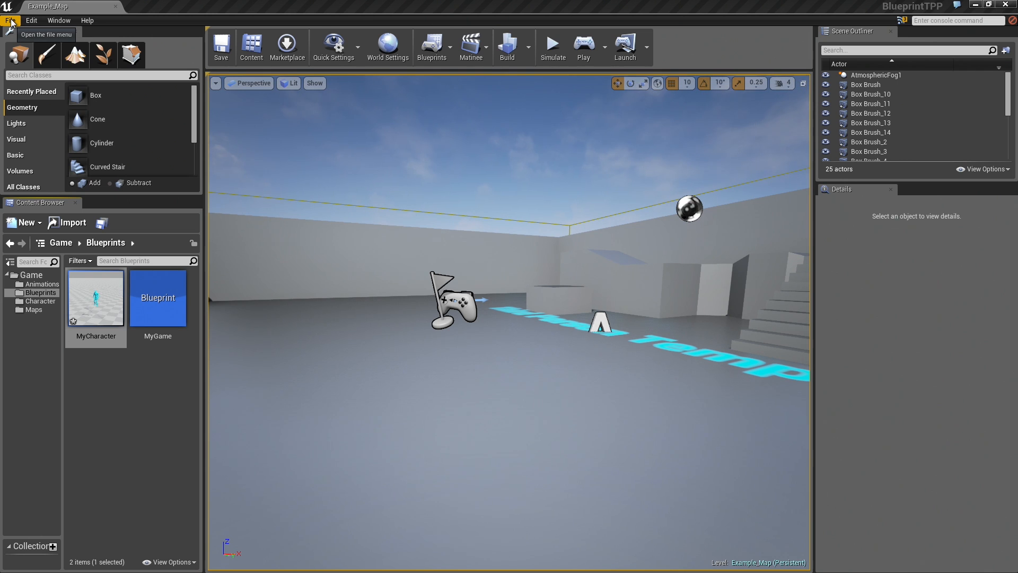
Open the CodeTPP project via File > Open Project, discarding MyCharacter's unsaved changes
left_click(10, 20)
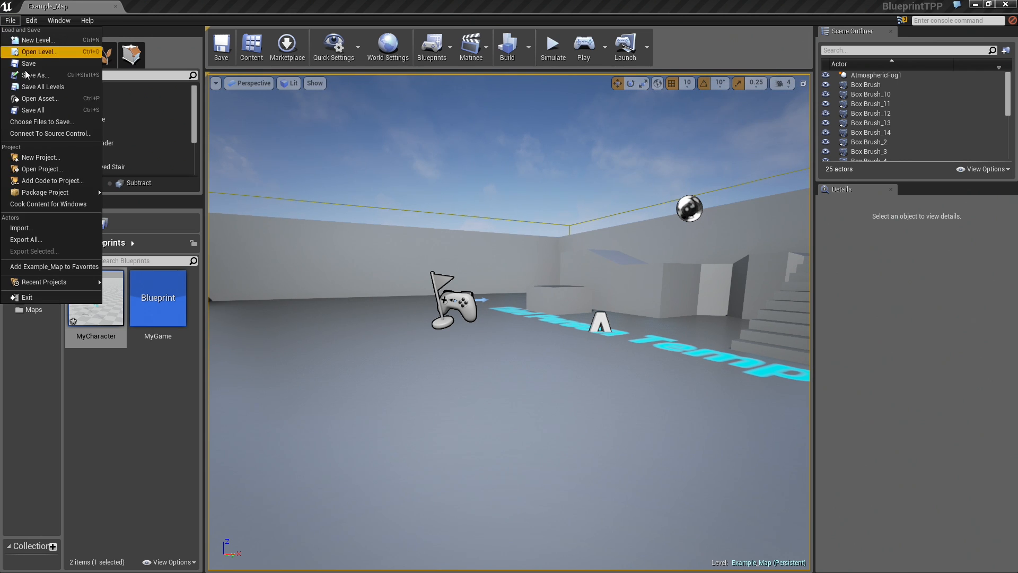
left_click(42, 169)
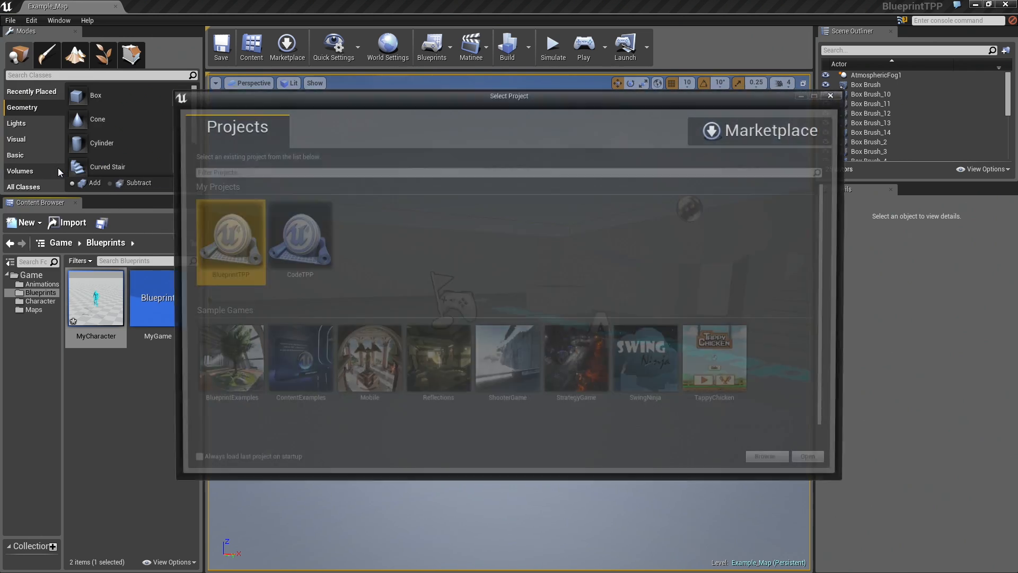
left_click(296, 237)
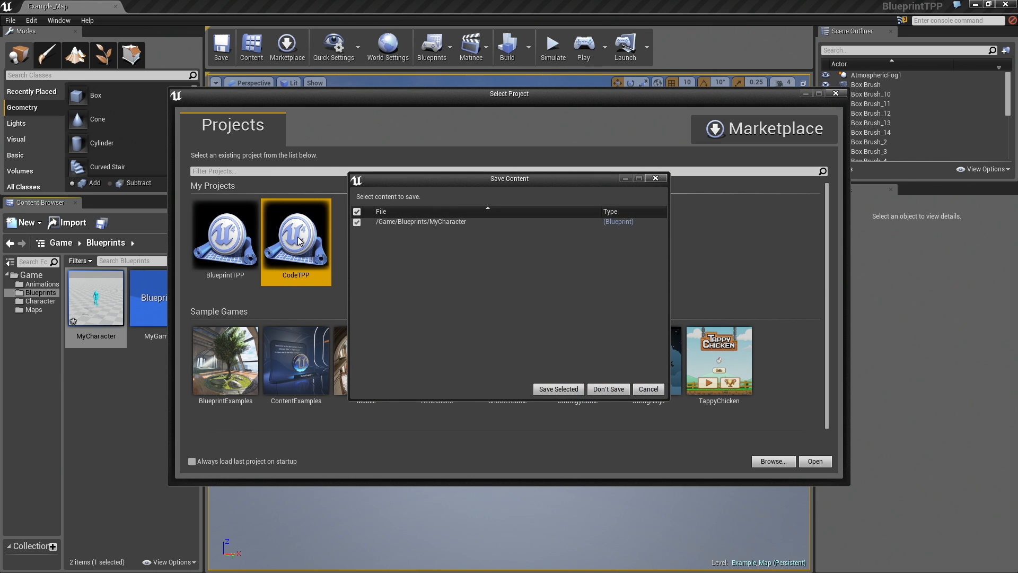
mouse_move(608, 388)
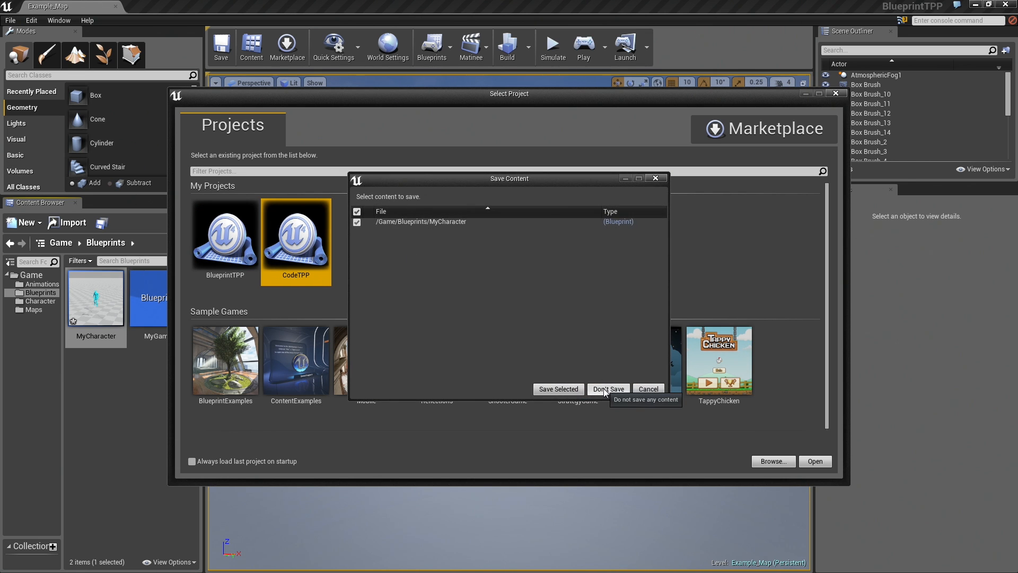
left_click(608, 388)
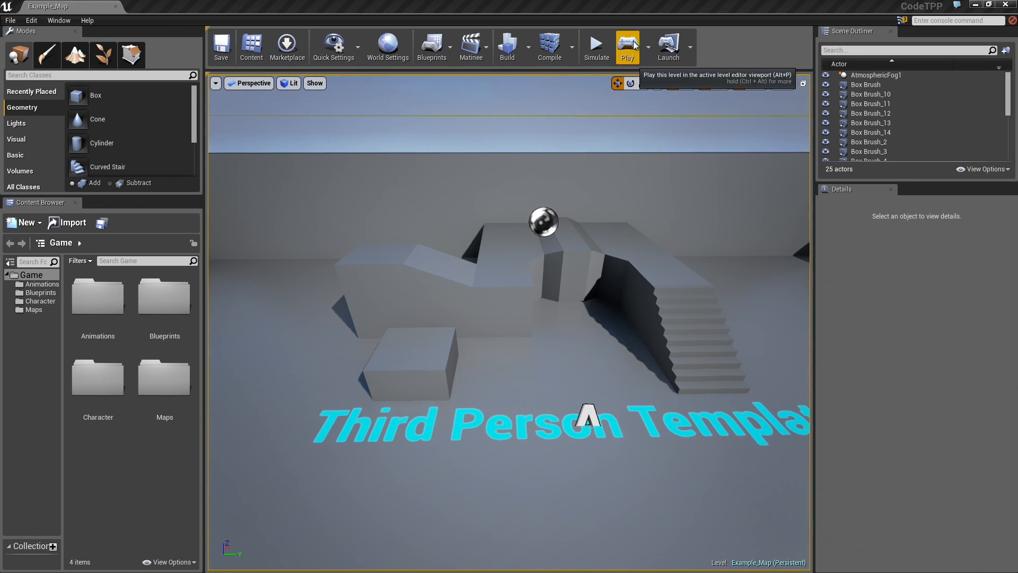
Play-test the CodeTPP Example_Map level from the toolbar
left_click(626, 46)
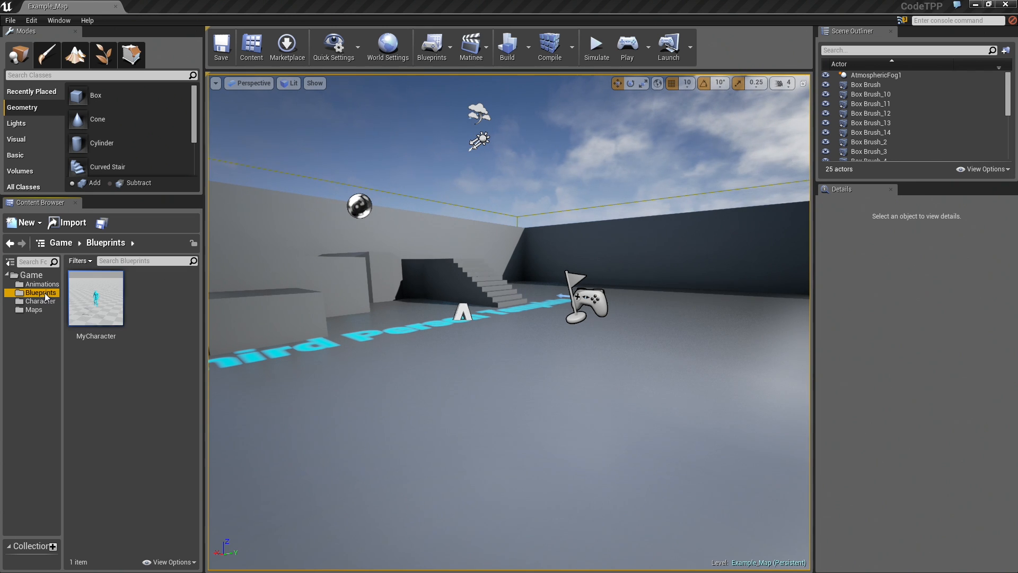
mouse_move(96, 297)
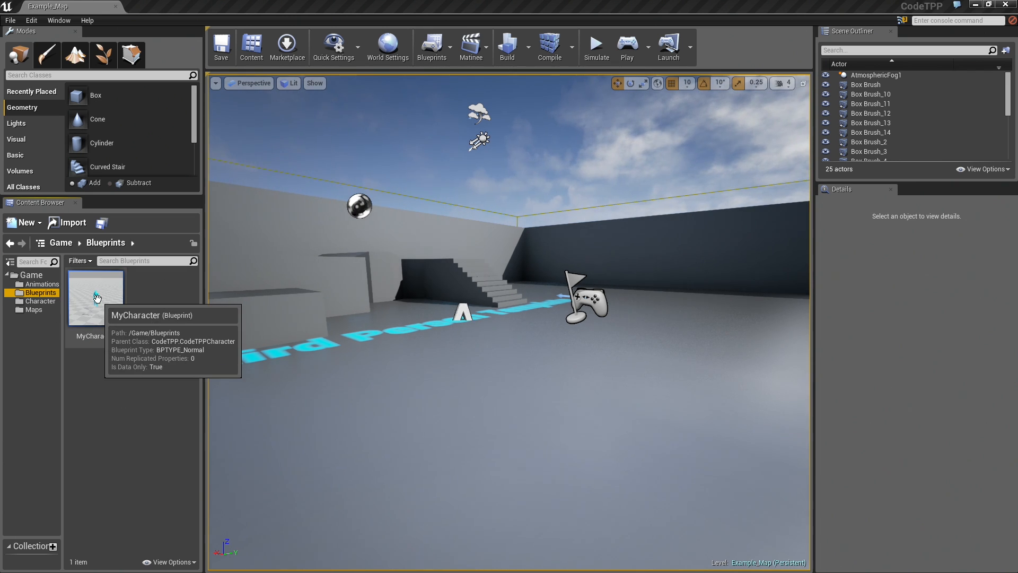
Open MyCharacter's event graph, then its parent CodeTPPCharacter.h in Visual Studio
double_click(95, 295)
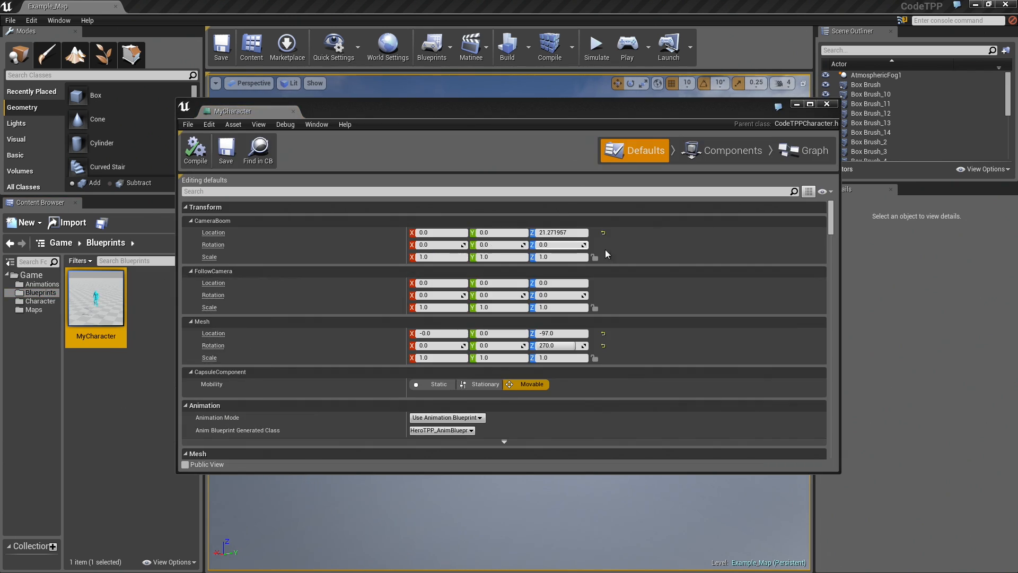
mouse_move(812, 150)
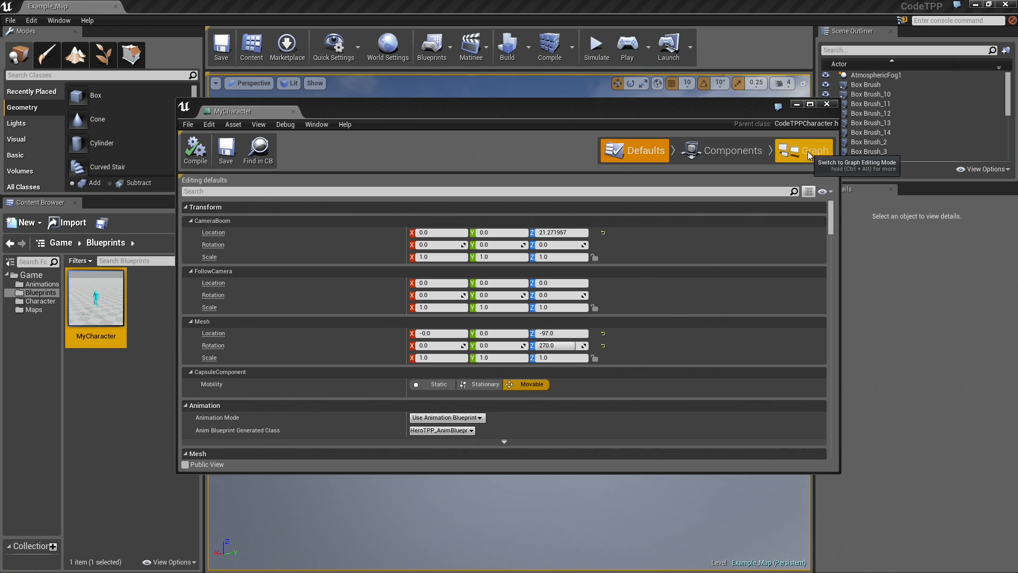
left_click(812, 151)
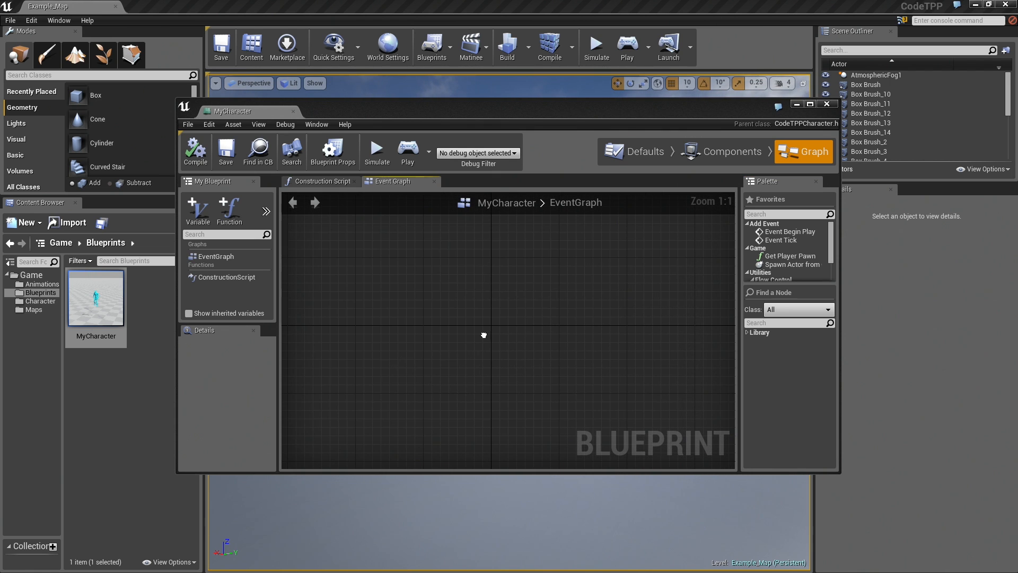
mouse_move(560, 245)
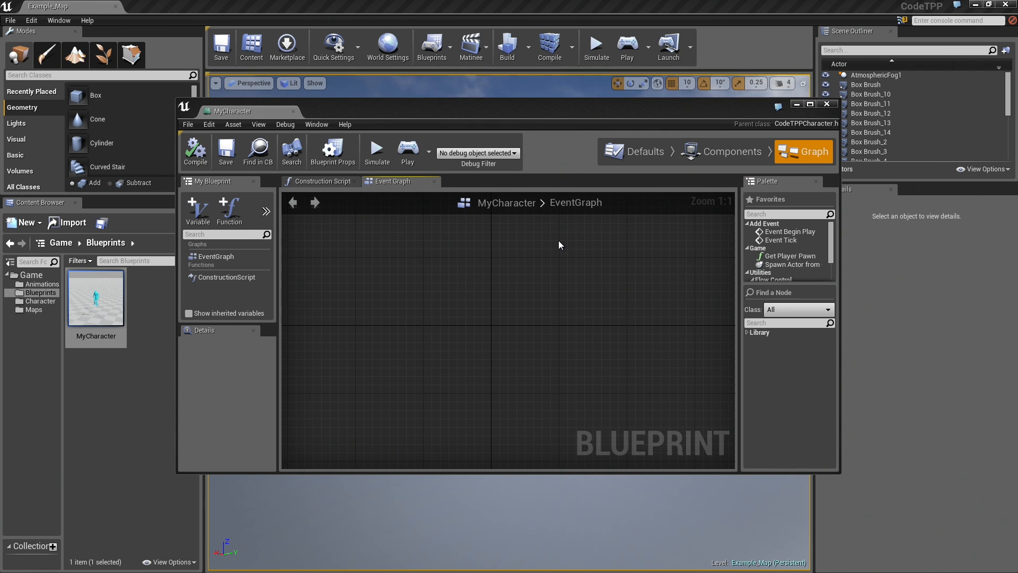
mouse_move(527, 248)
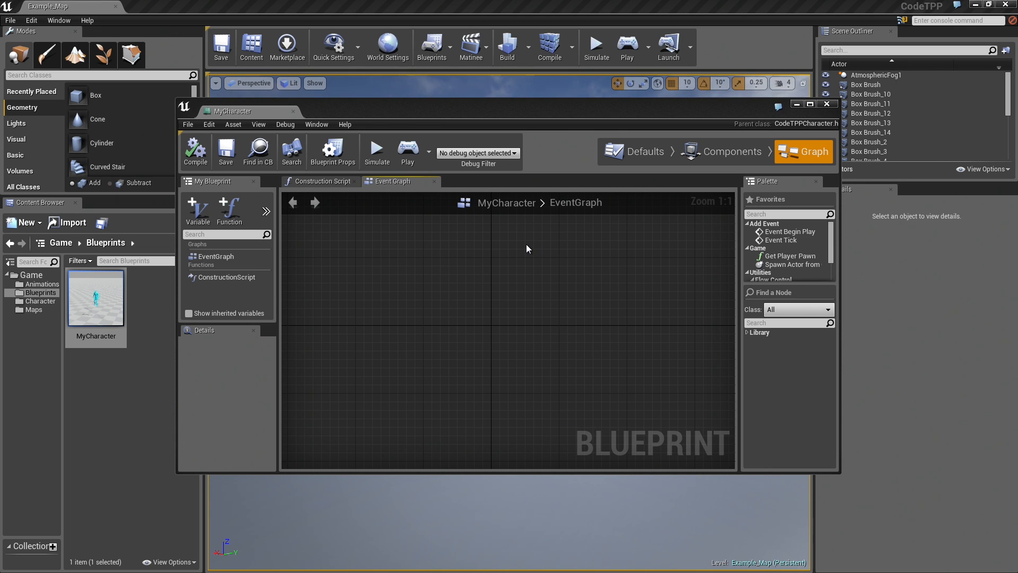
mouse_move(744, 275)
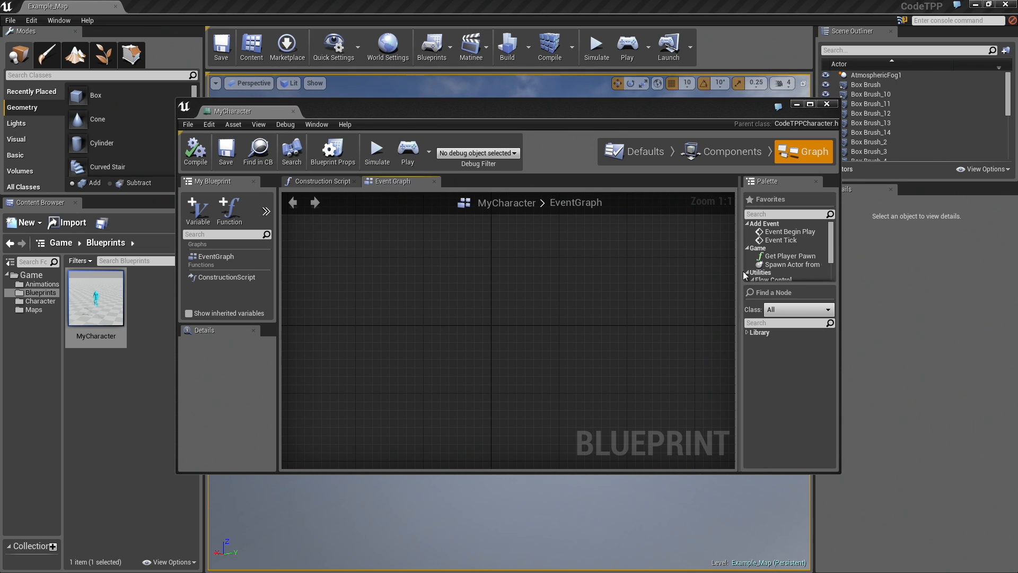
mouse_move(807, 124)
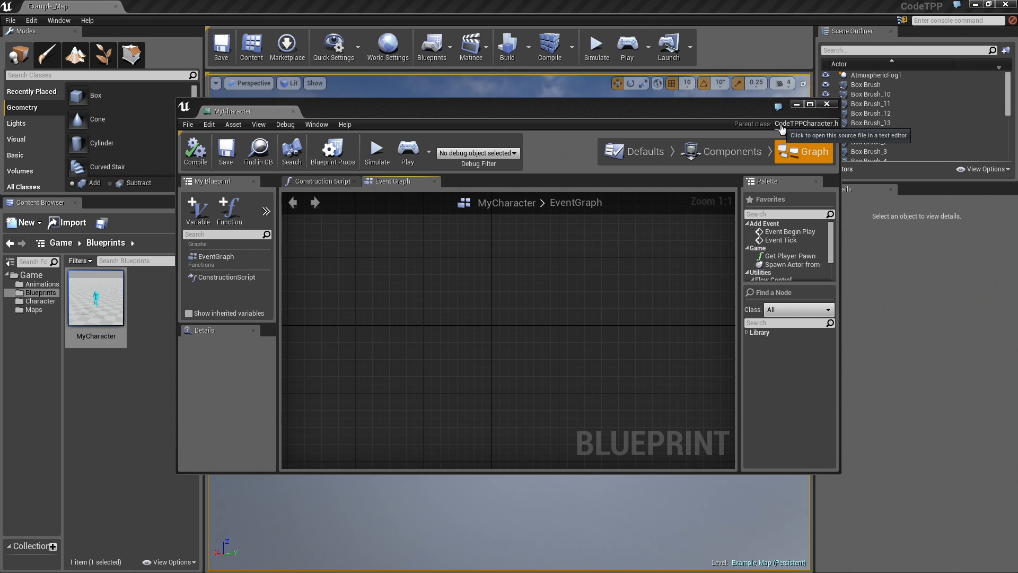
mouse_move(815, 129)
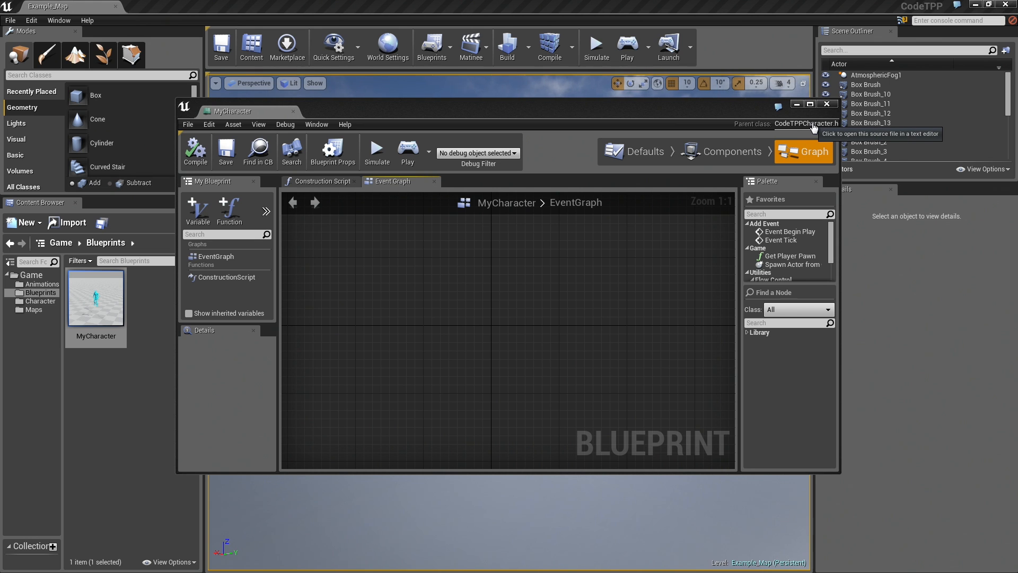
left_click(810, 124)
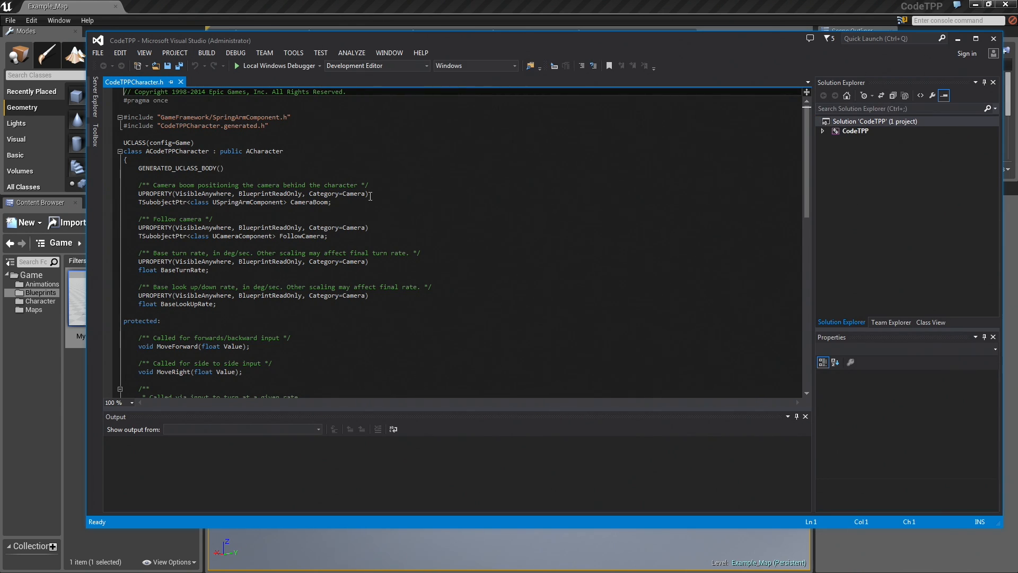
scroll("down", 3)
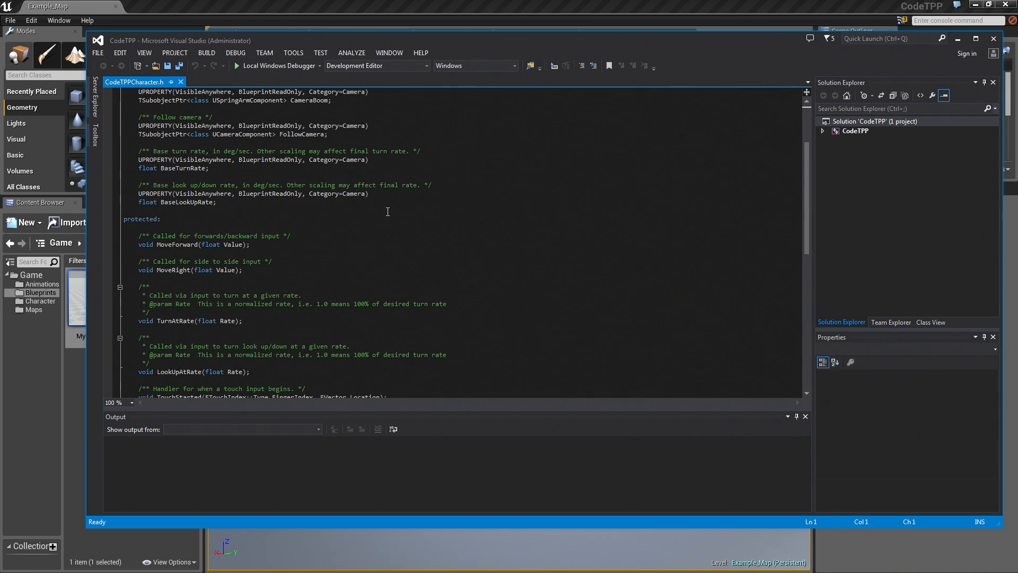
scroll("up", 3)
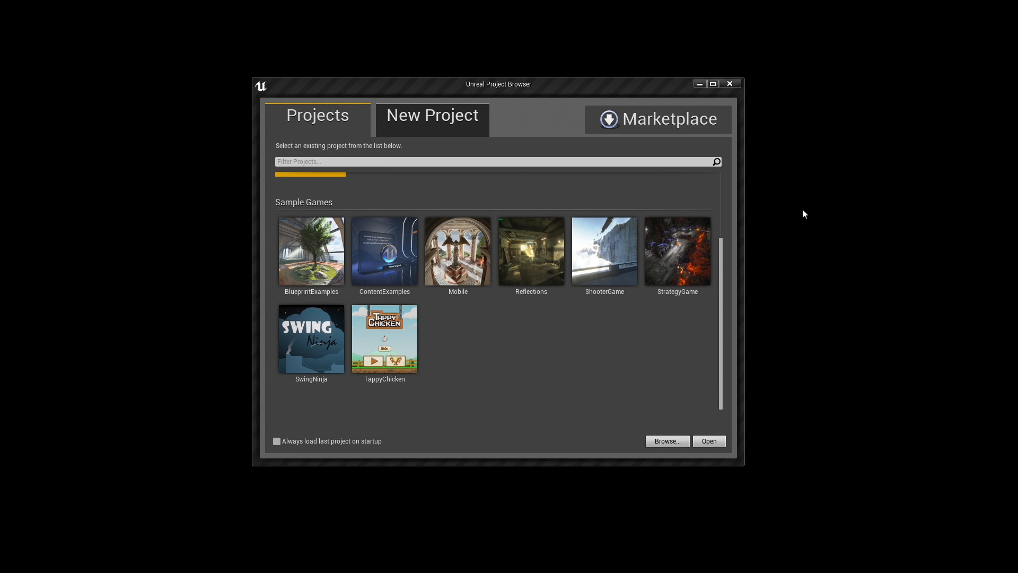
mouse_move(657, 119)
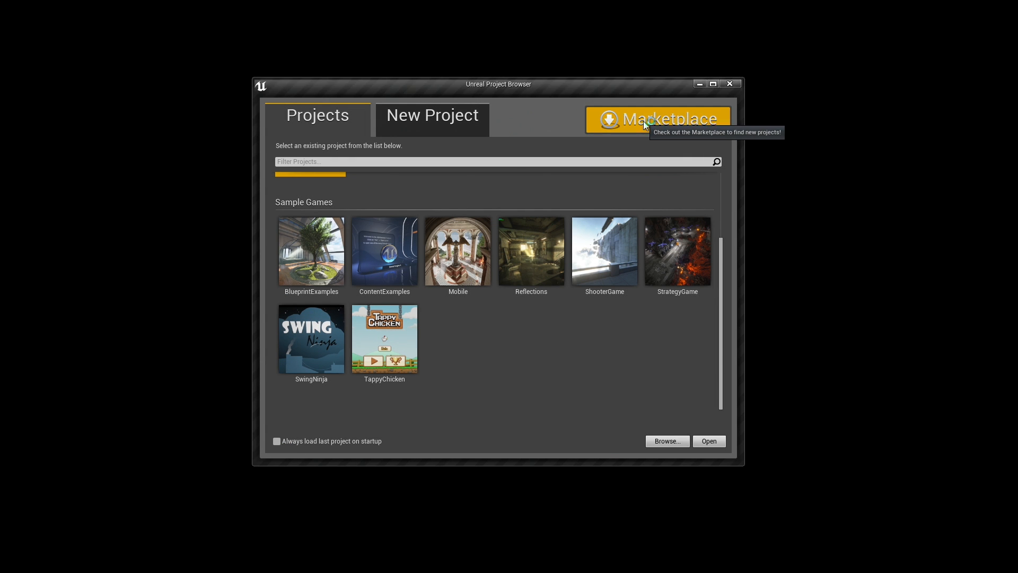
Browse the Marketplace's free samples, then open the ContentExamples sample project
left_click(656, 119)
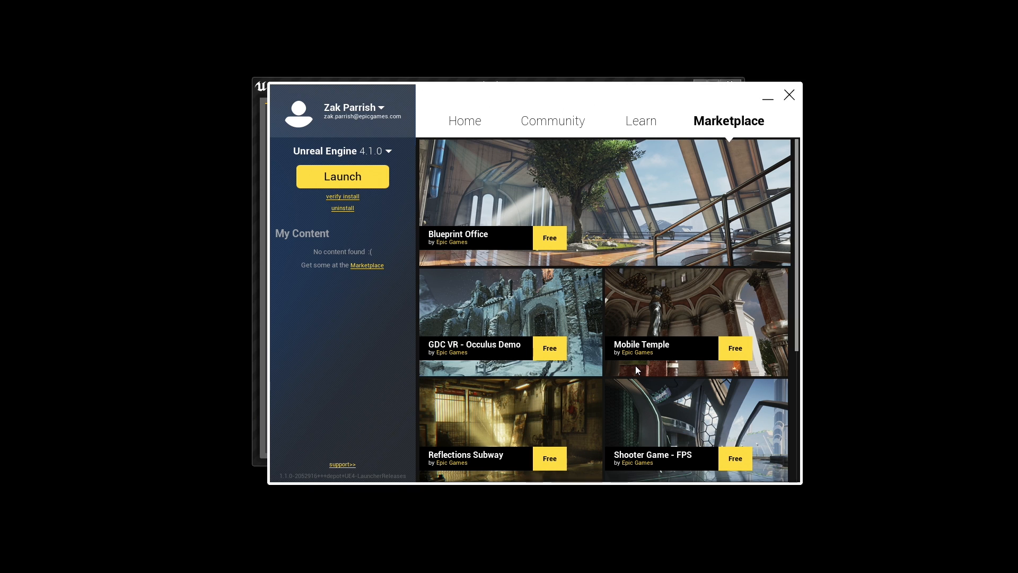
mouse_move(641, 390)
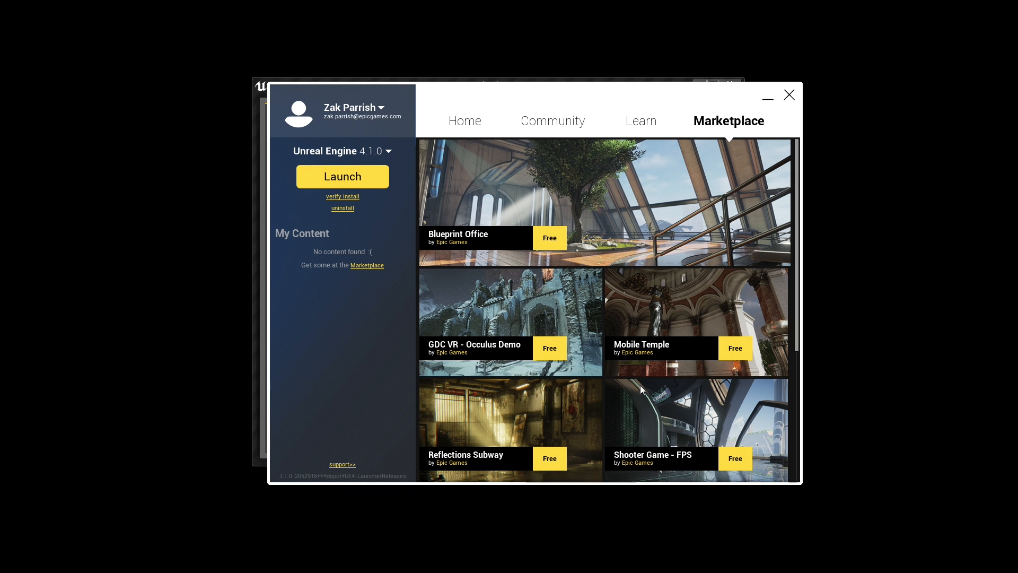
mouse_move(642, 399)
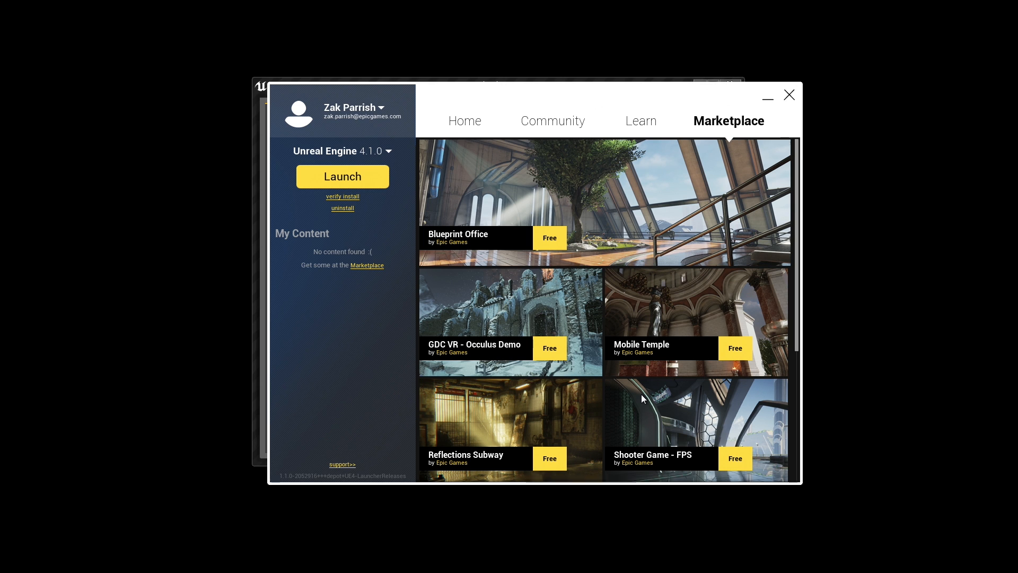
scroll("down", 3)
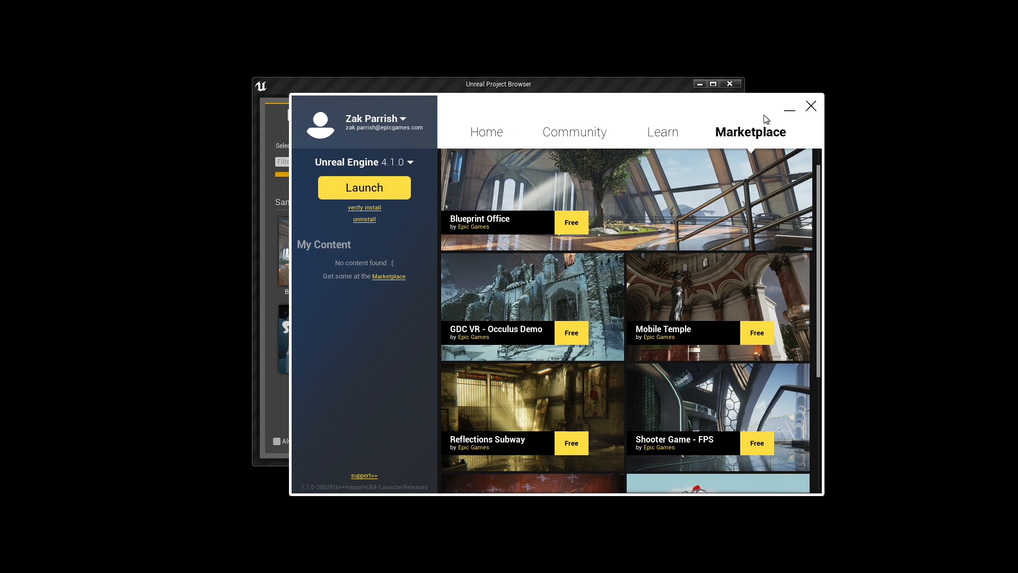
left_click(811, 106)
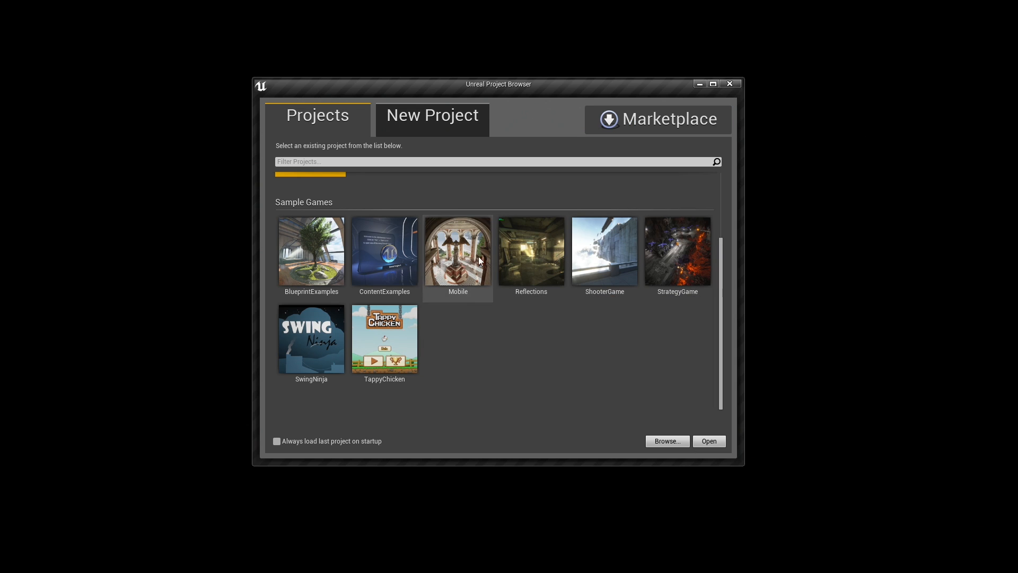
mouse_move(584, 484)
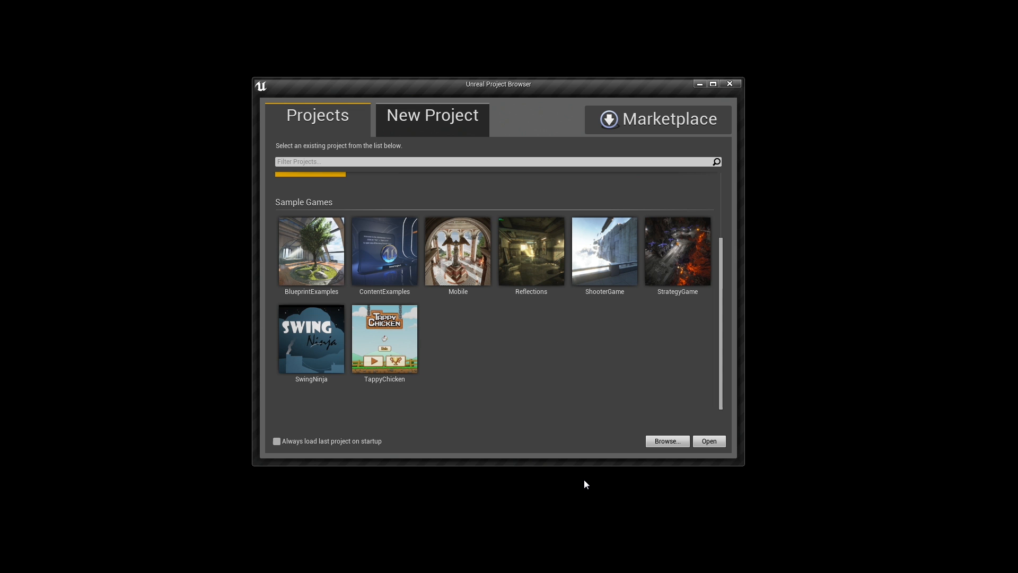
mouse_move(576, 476)
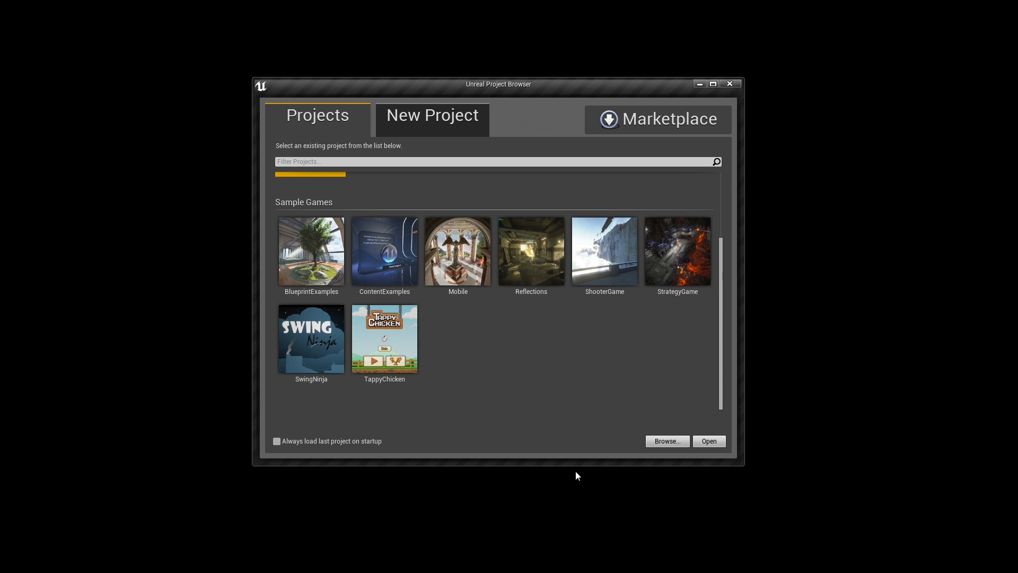
double_click(384, 251)
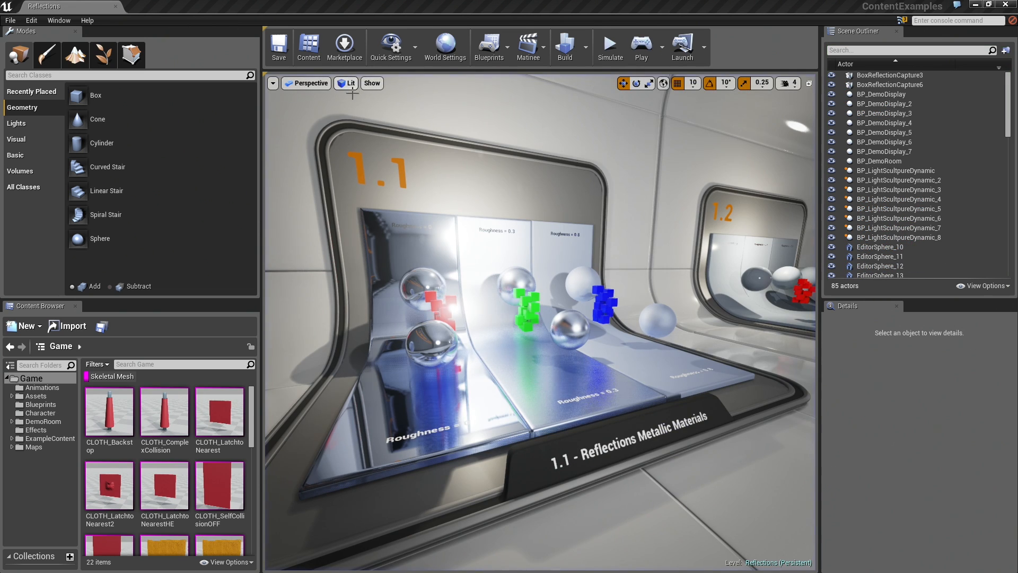
View the Reflections display, then open BP_UFO_Physics's abduction beam sequences graph while simulating
left_click(526, 302)
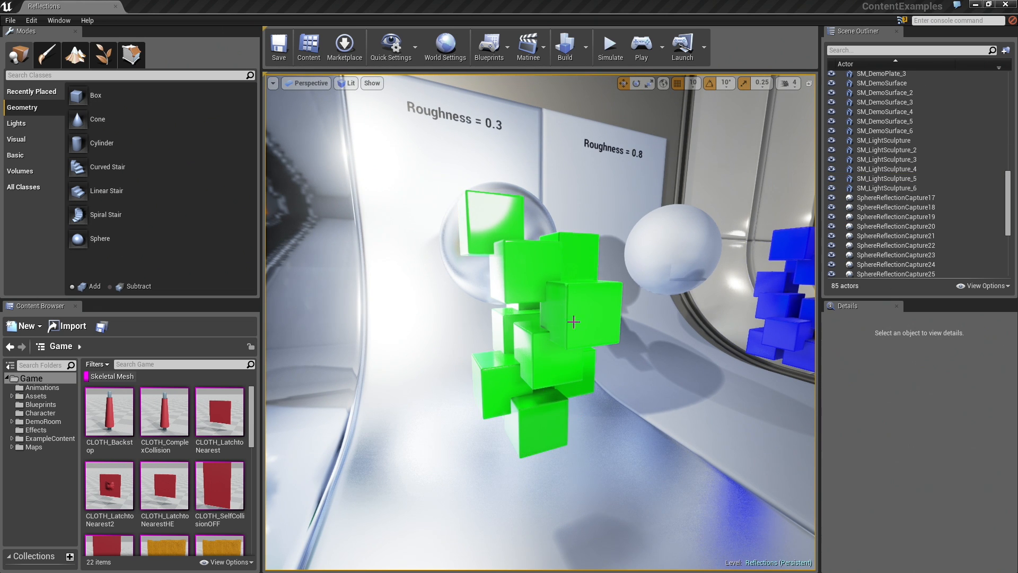
left_click(642, 46)
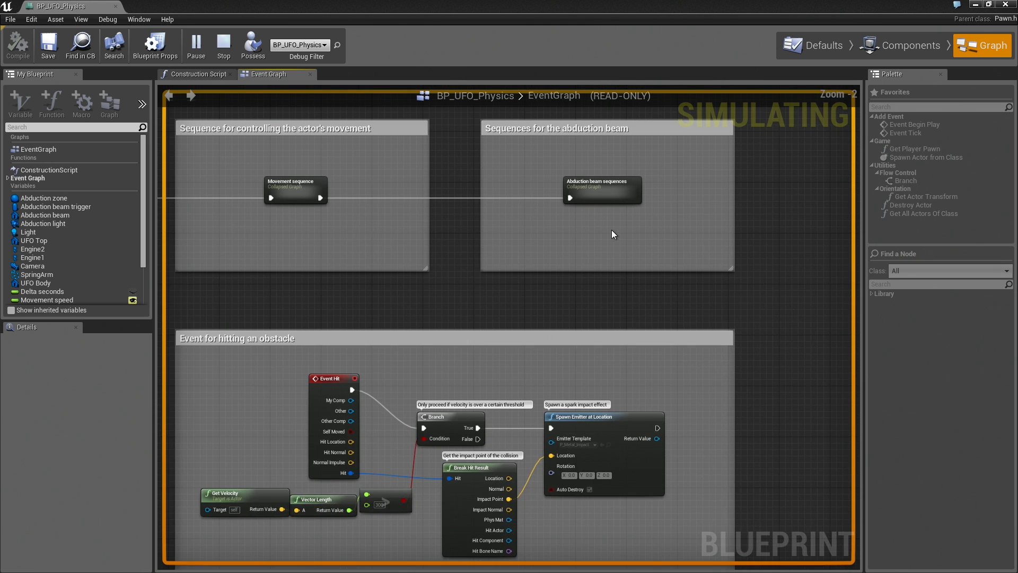
double_click(601, 190)
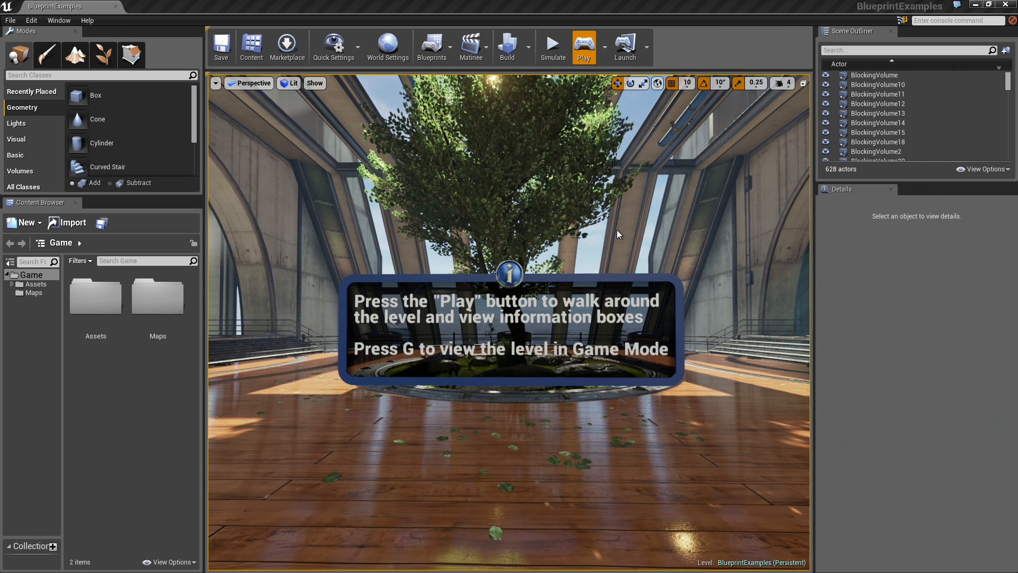
Take control of the player in the running BlueprintExamples level
left_click(584, 45)
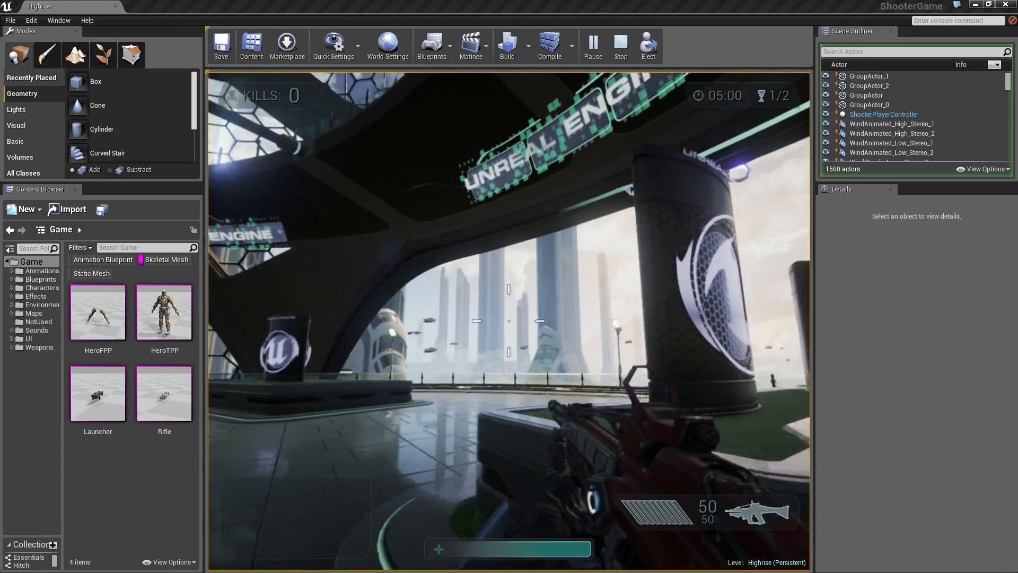
Play ShooterGame's Highrise map, then build the 250-gold flame tower in TowerDefenseMap
left_click(509, 357)
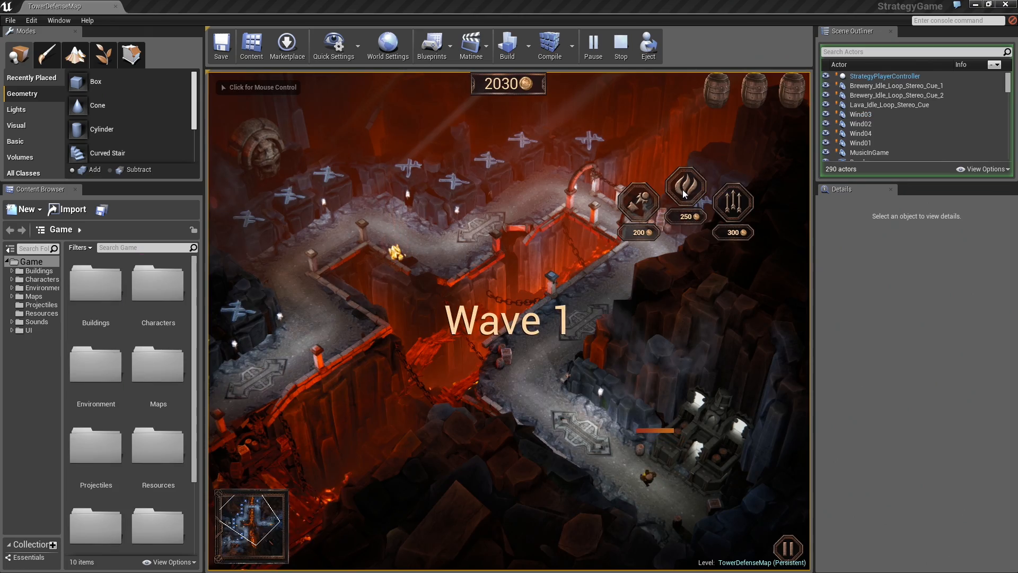
left_click(685, 186)
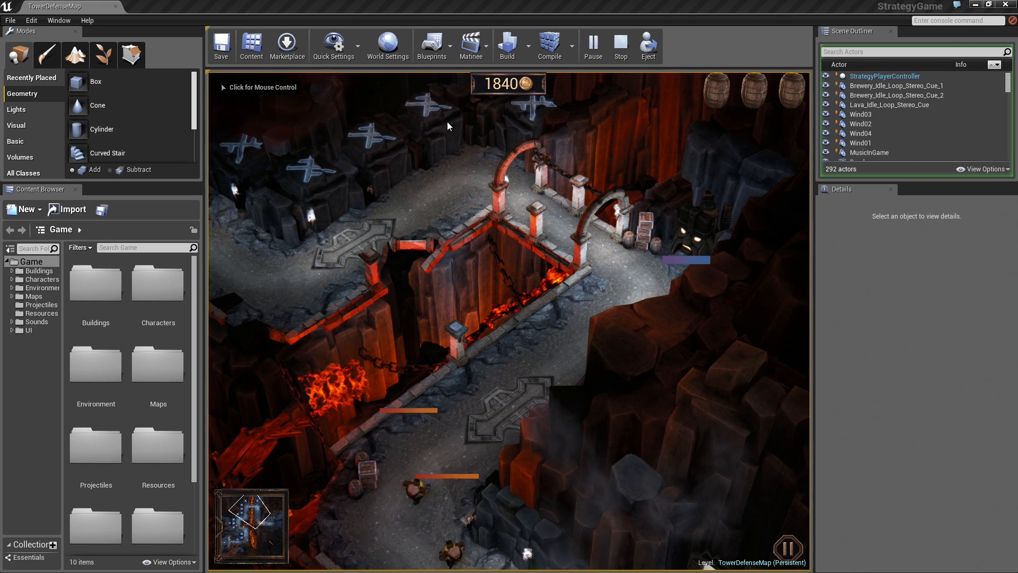
left_click(446, 124)
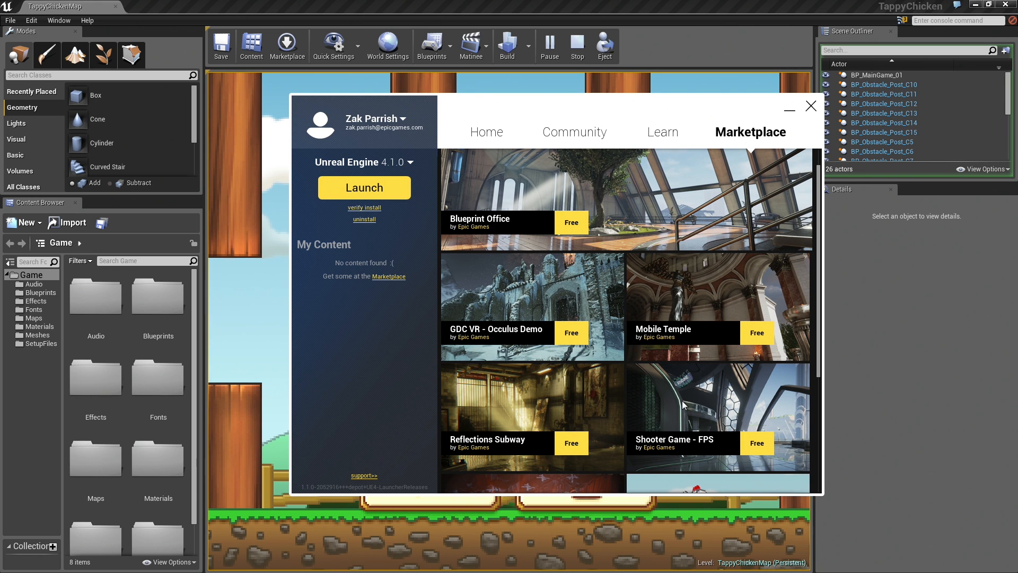
Scroll the Launcher's free samples list down to Swing Ninja and Content Examples
scroll("down", 3)
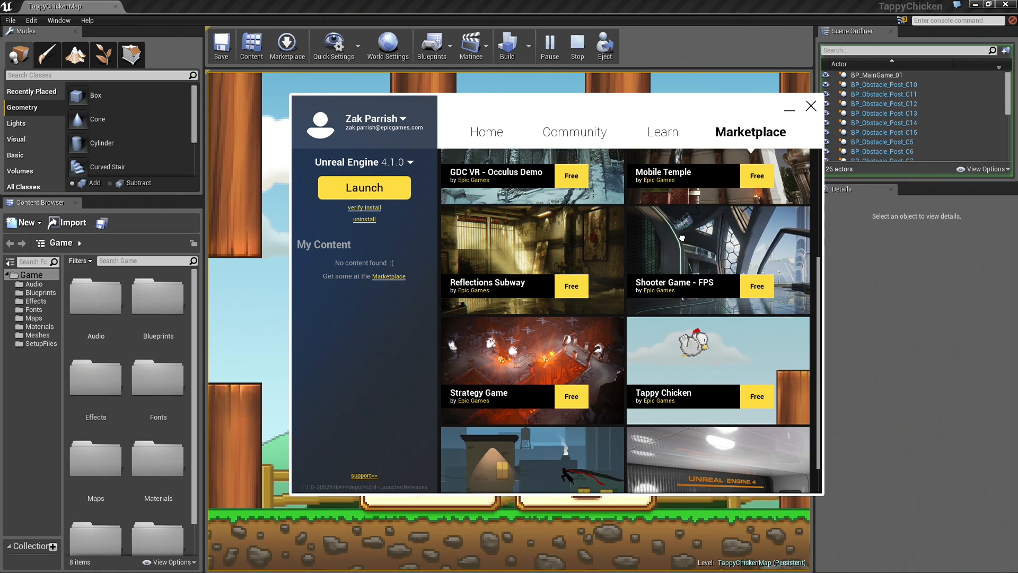
scroll("down", 3)
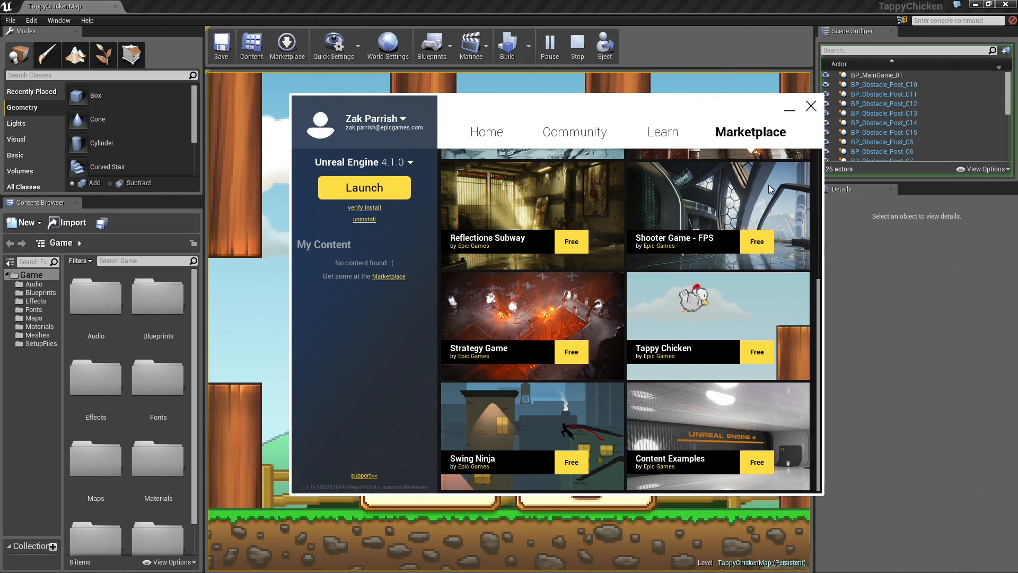
scroll("up", 3)
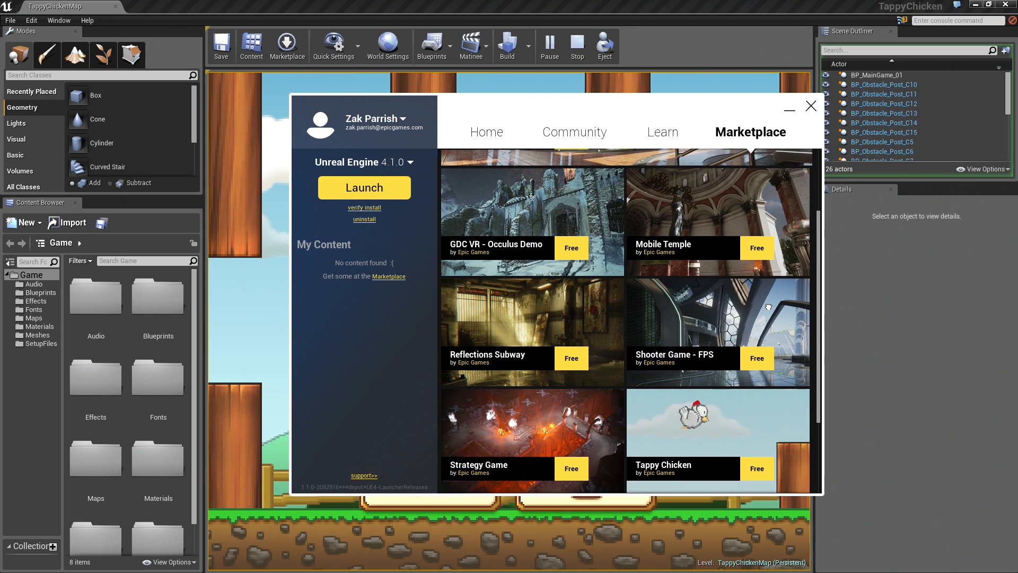
scroll("up", 3)
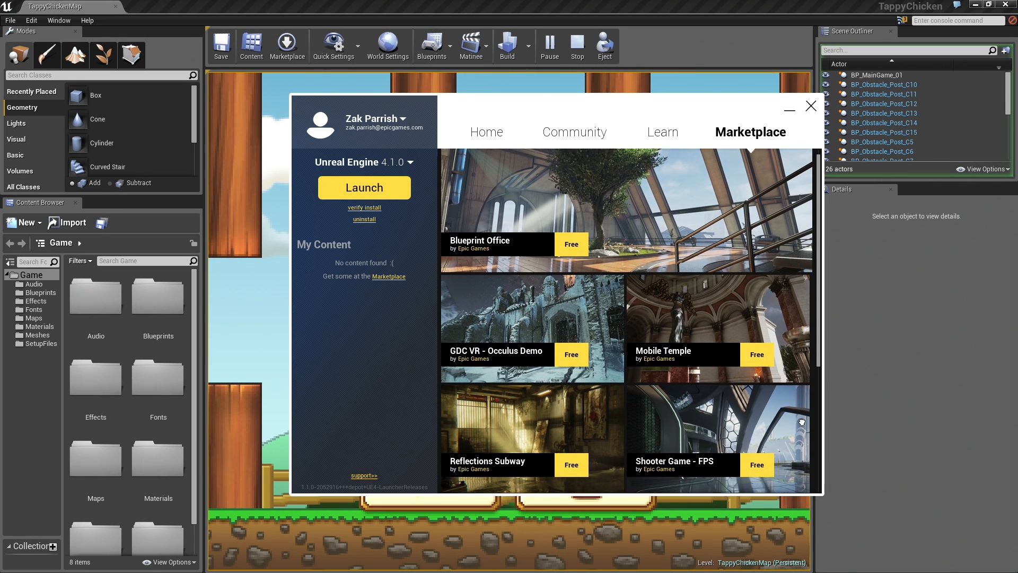
scroll("down", 3)
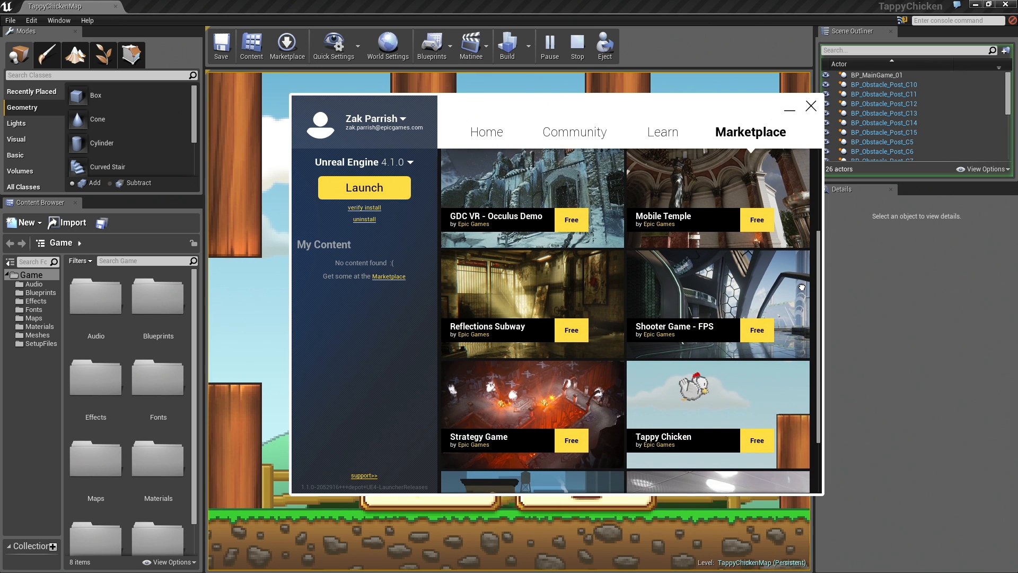
scroll("down", 3)
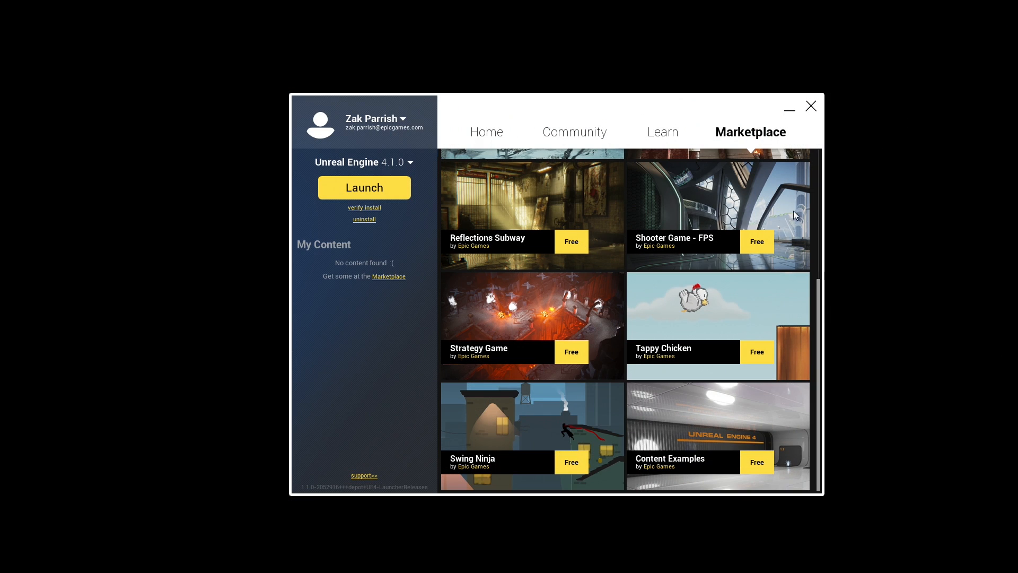
scroll("up", 3)
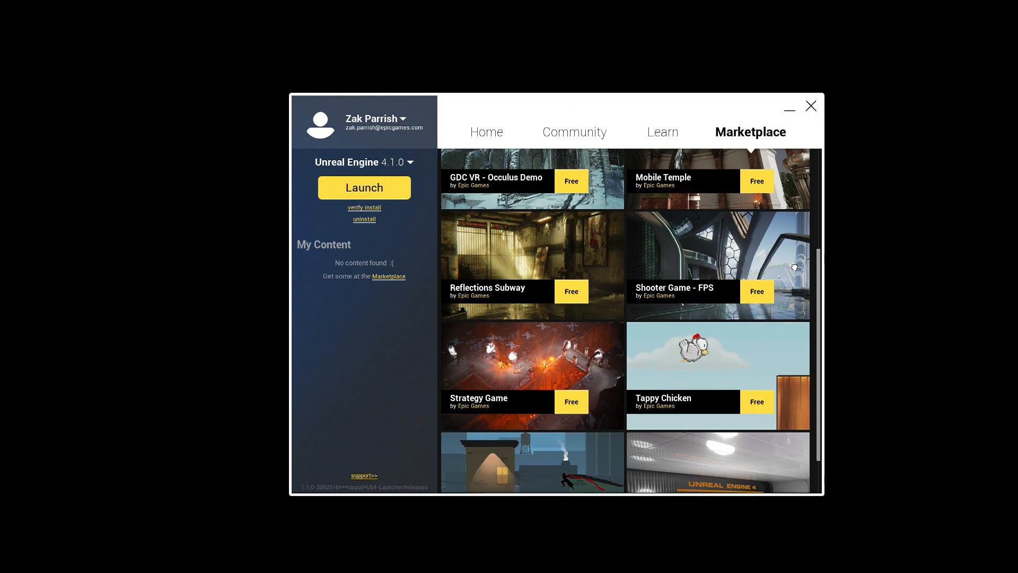
scroll("up", 3)
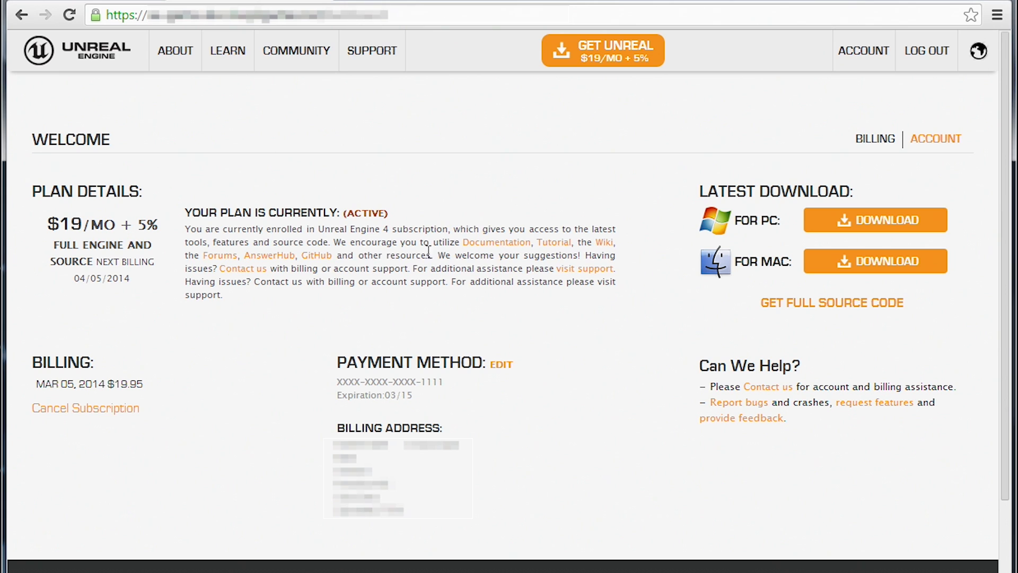
Save GitHub account name 'Epi' in account settings, then scroll the UnrealEngine repository README
left_click(935, 139)
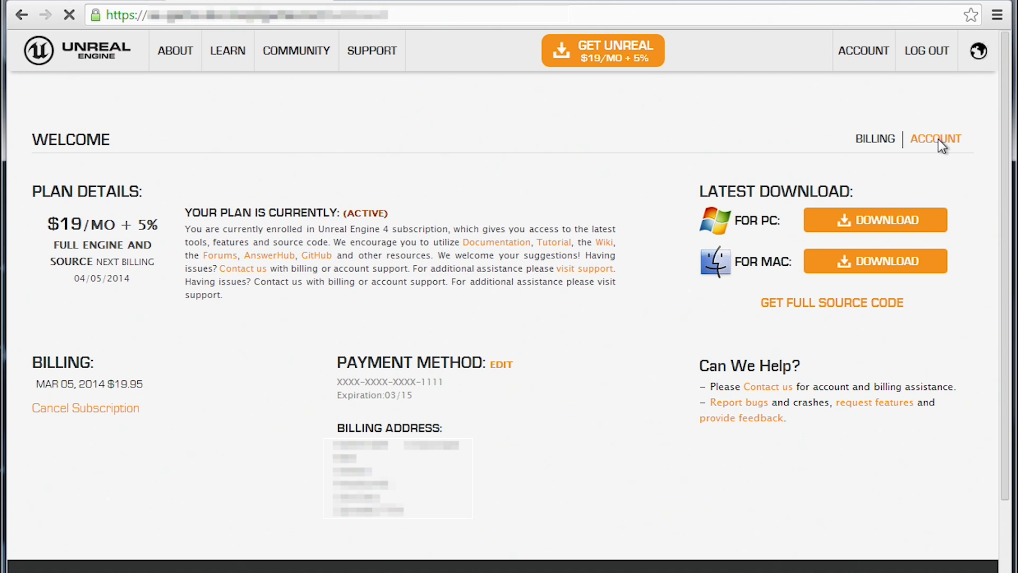
left_click(935, 139)
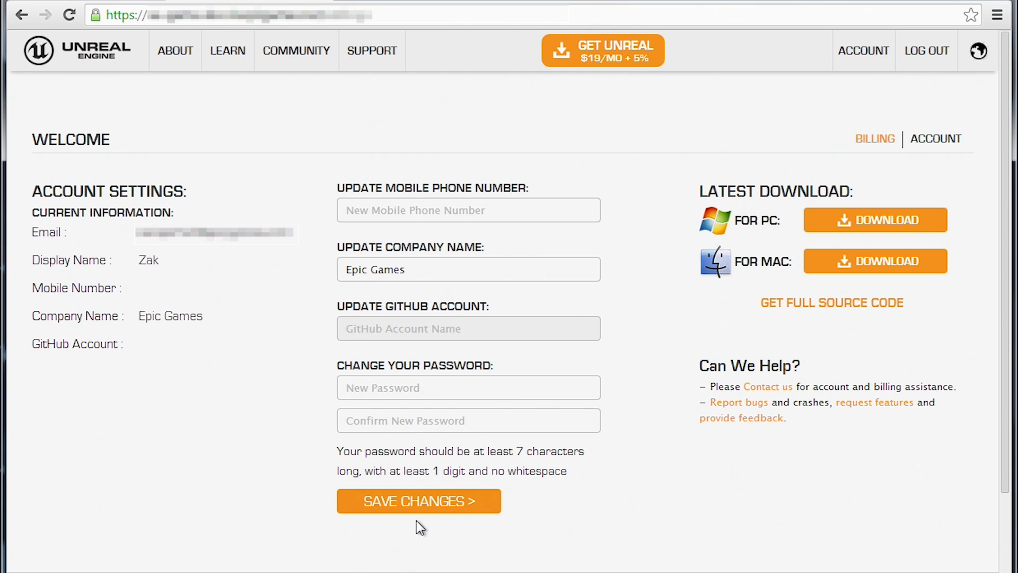
type("EpicZakParrish")
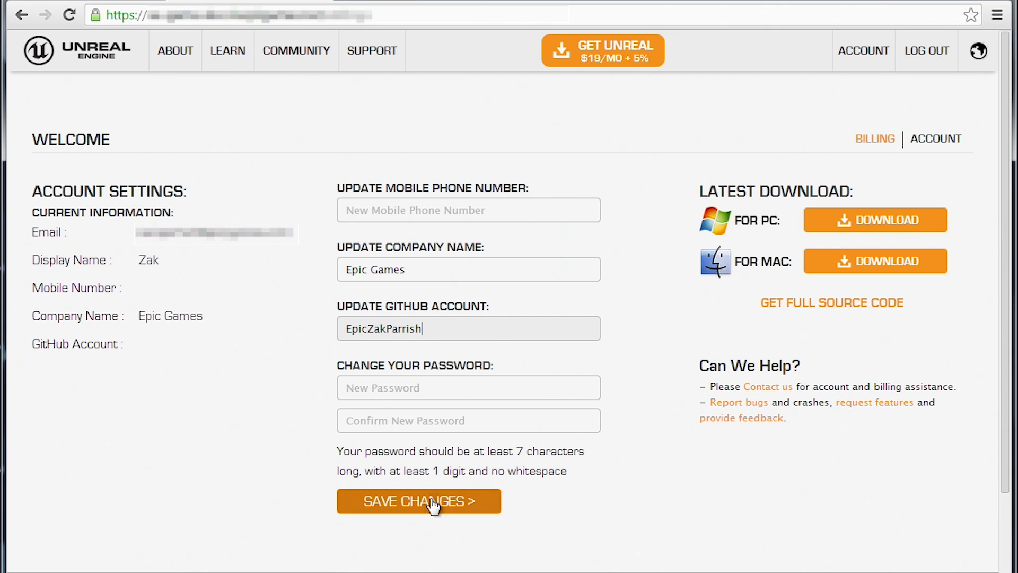
left_click(419, 501)
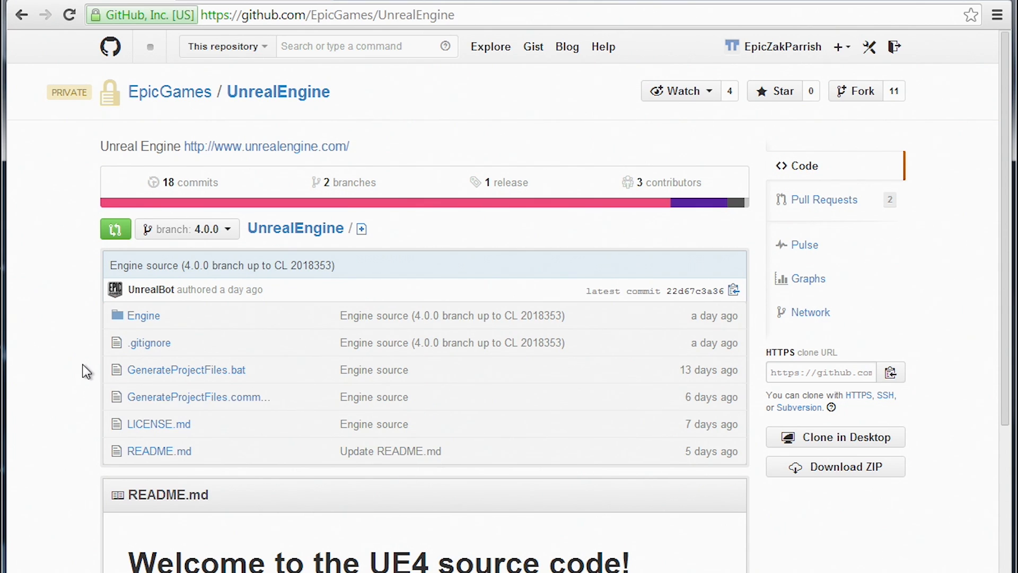
scroll("down", 3)
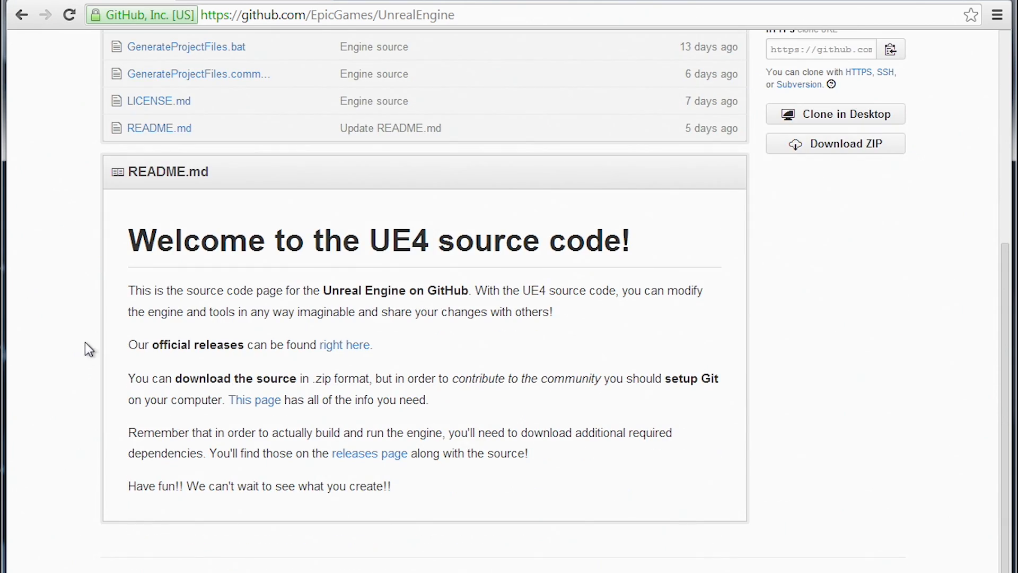
mouse_move(537, 490)
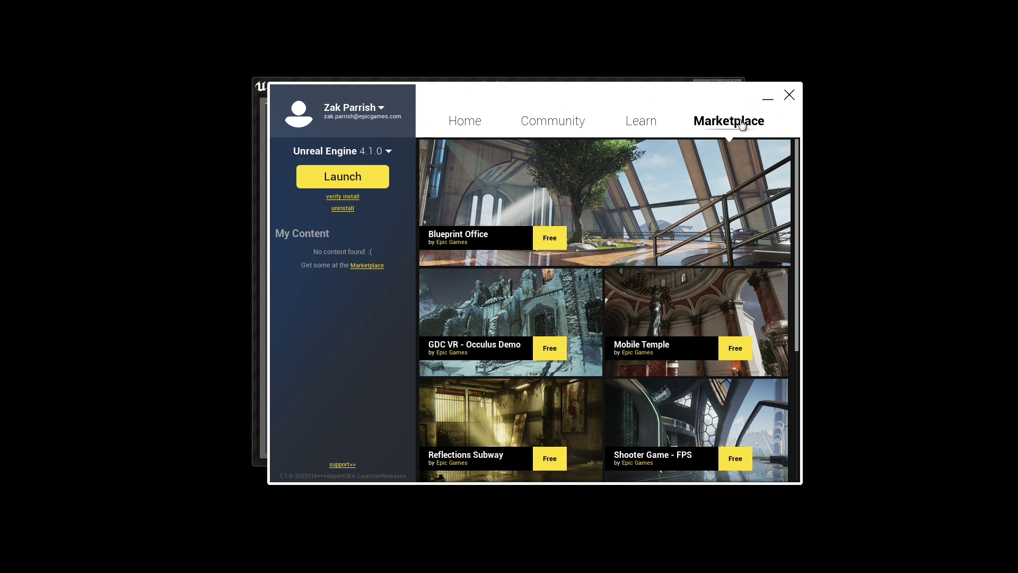
scroll("down", 3)
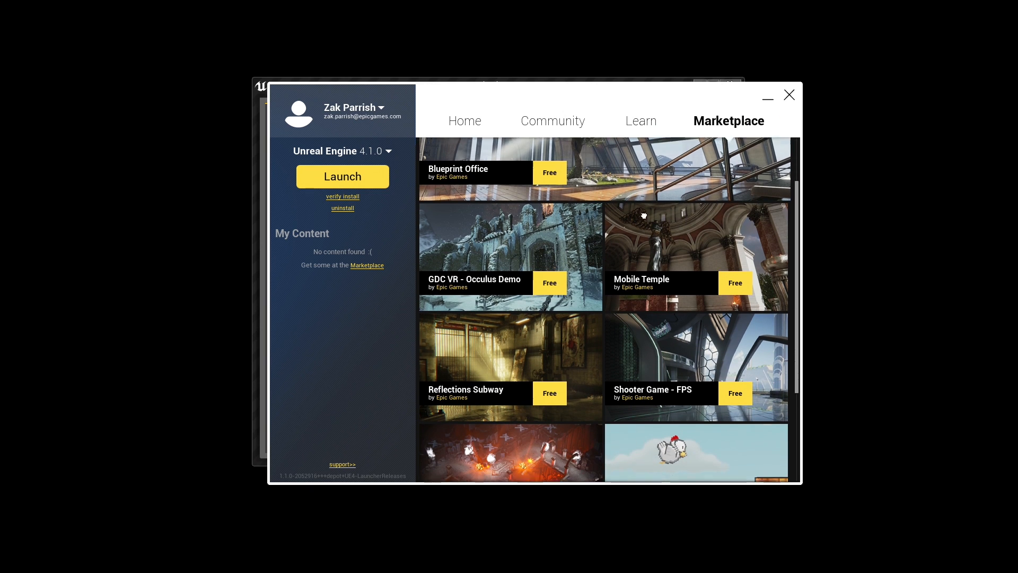
scroll("down", 3)
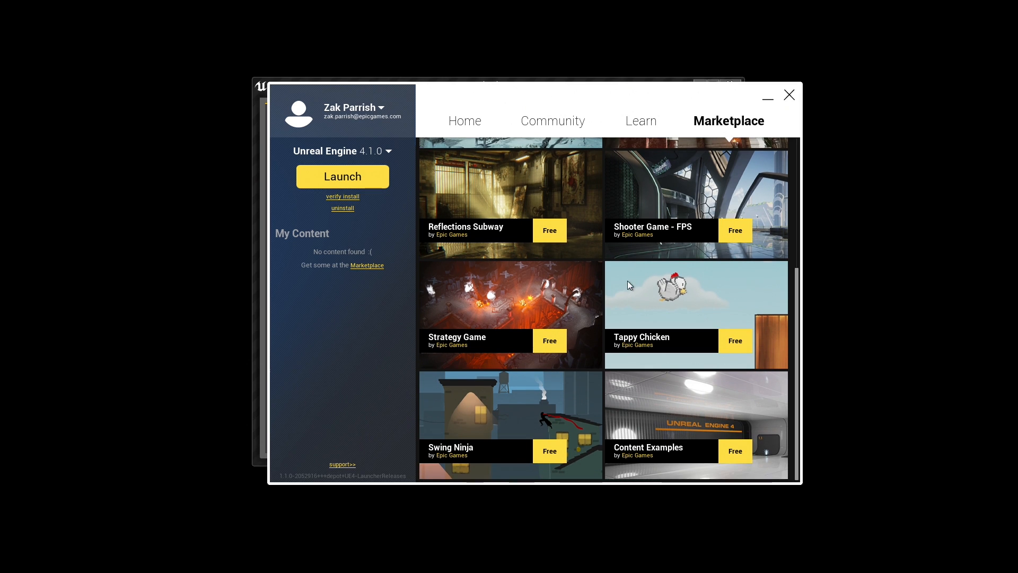
mouse_move(634, 190)
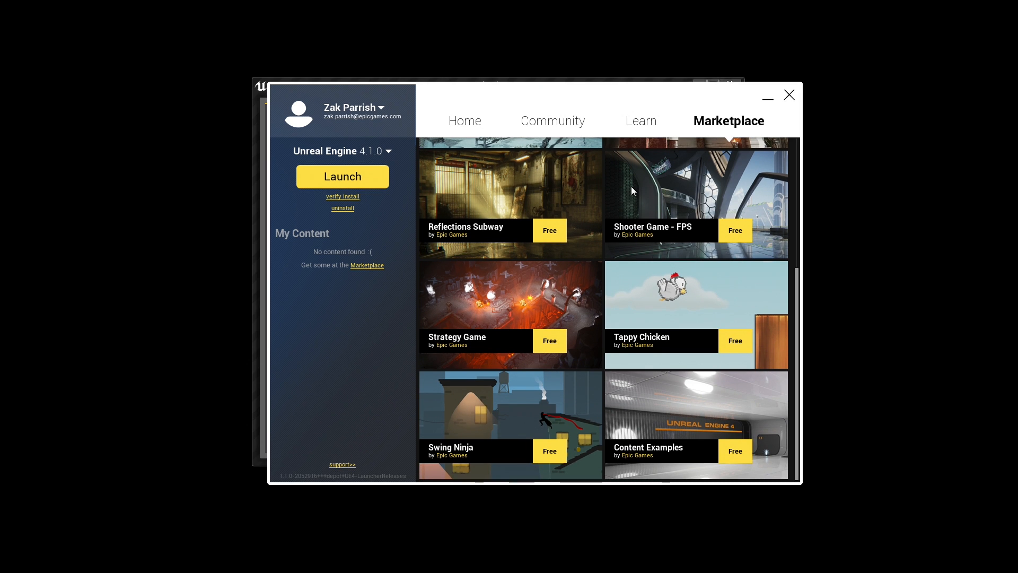
scroll("up", 3)
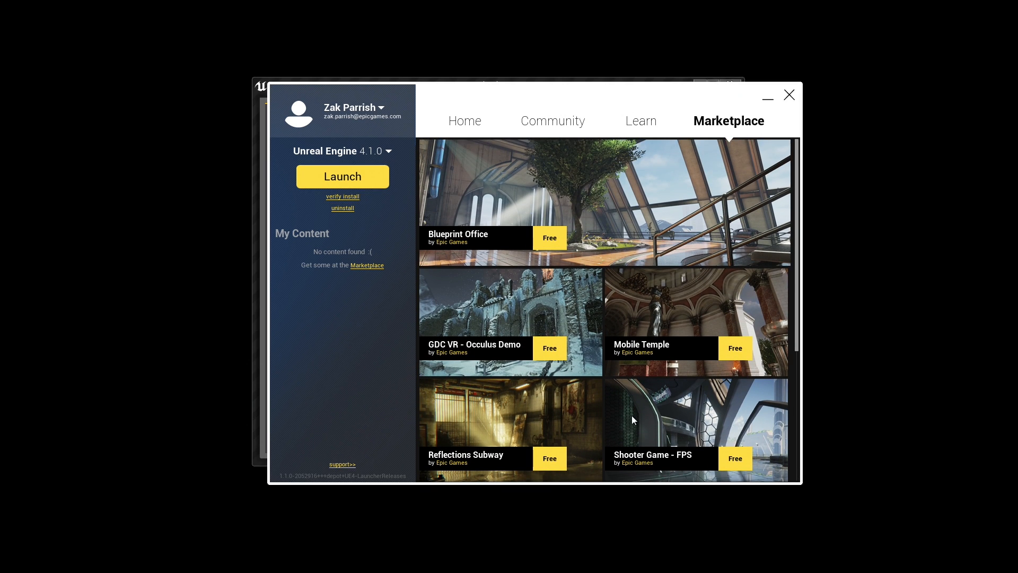
mouse_move(639, 433)
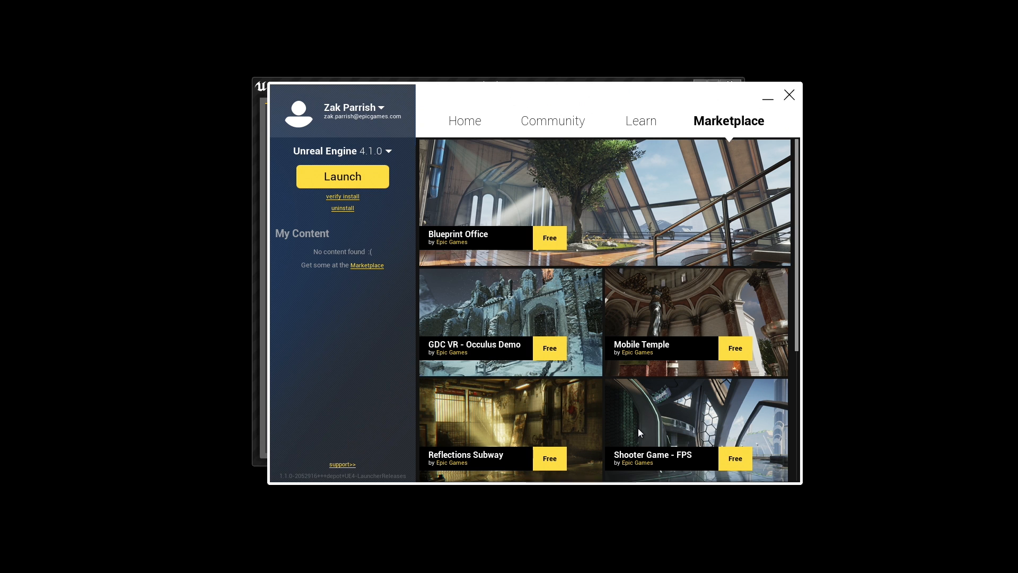
scroll("down", 3)
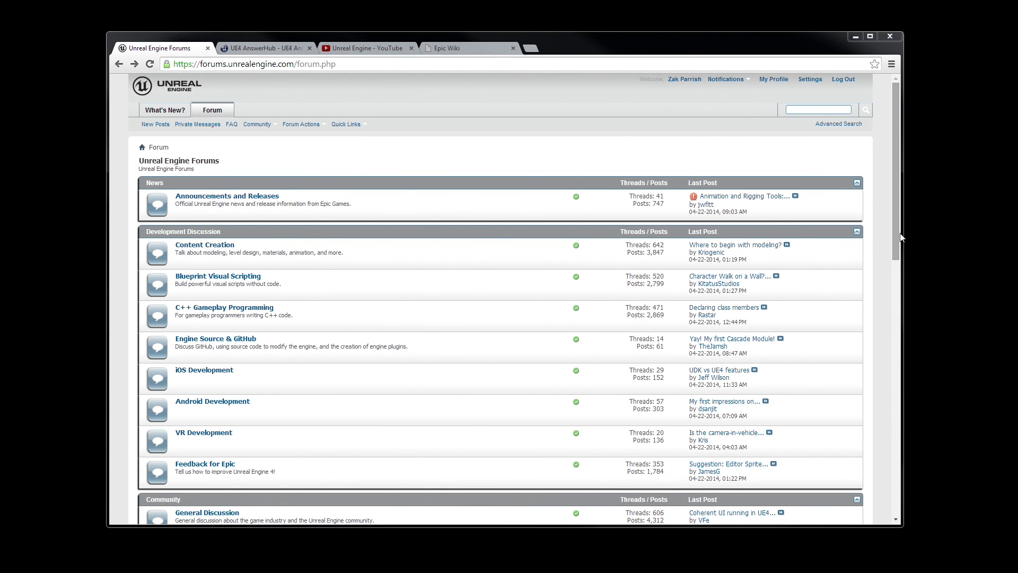
mouse_move(308, 300)
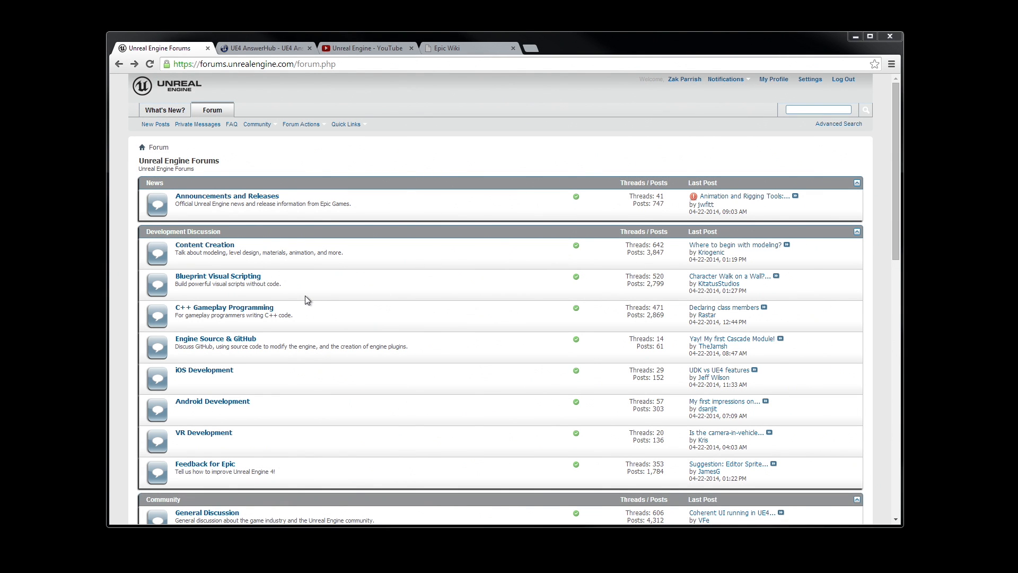
mouse_move(218, 275)
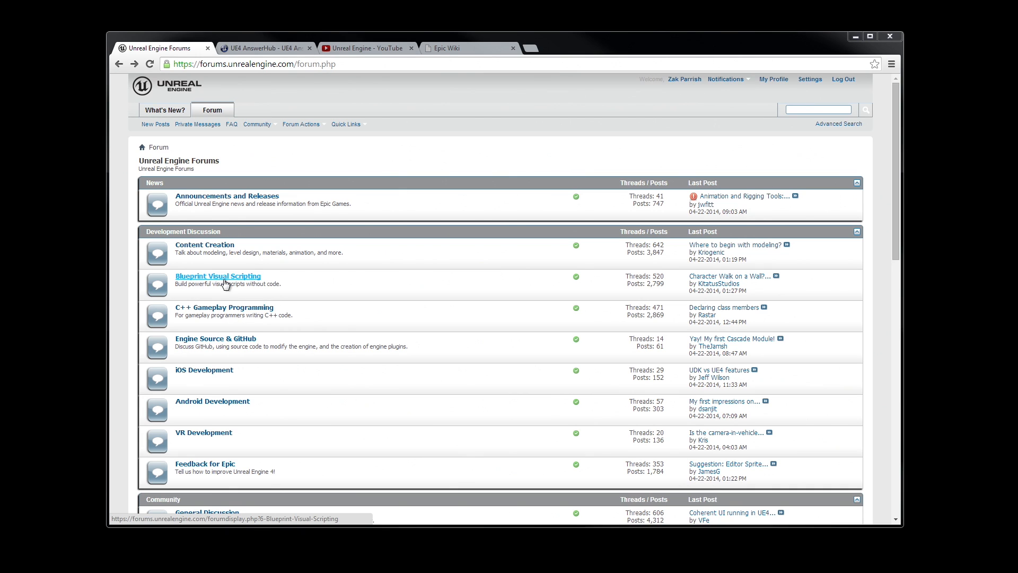
mouse_move(275, 54)
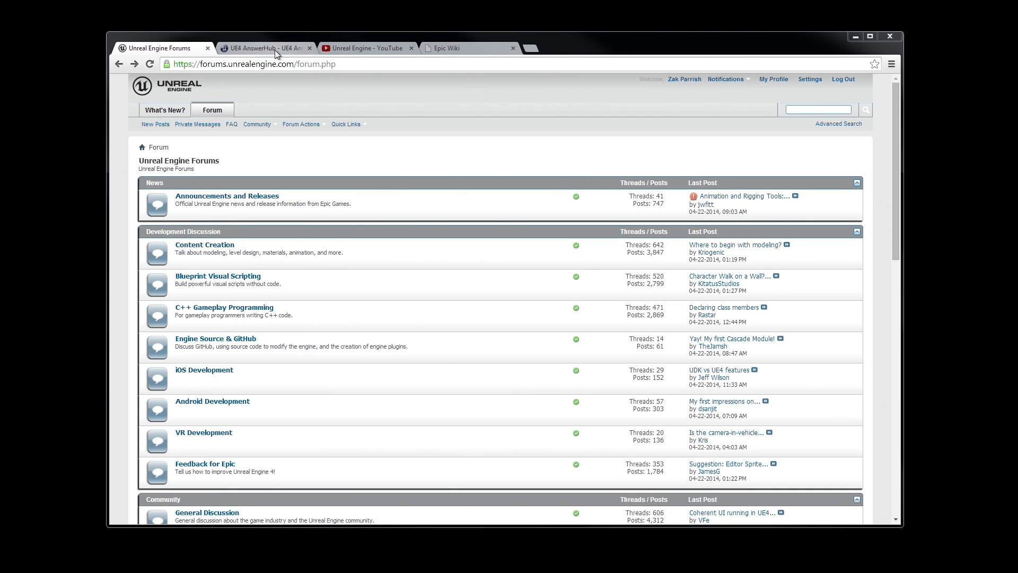
Switch from the forums index to the UE4 AnswerHub recent questions tab
left_click(263, 47)
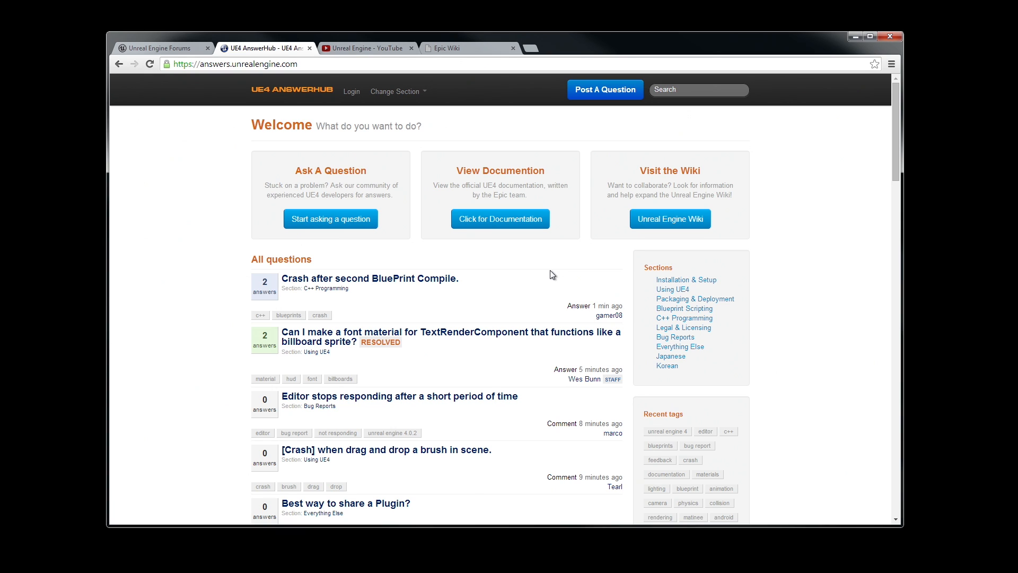
mouse_move(391, 60)
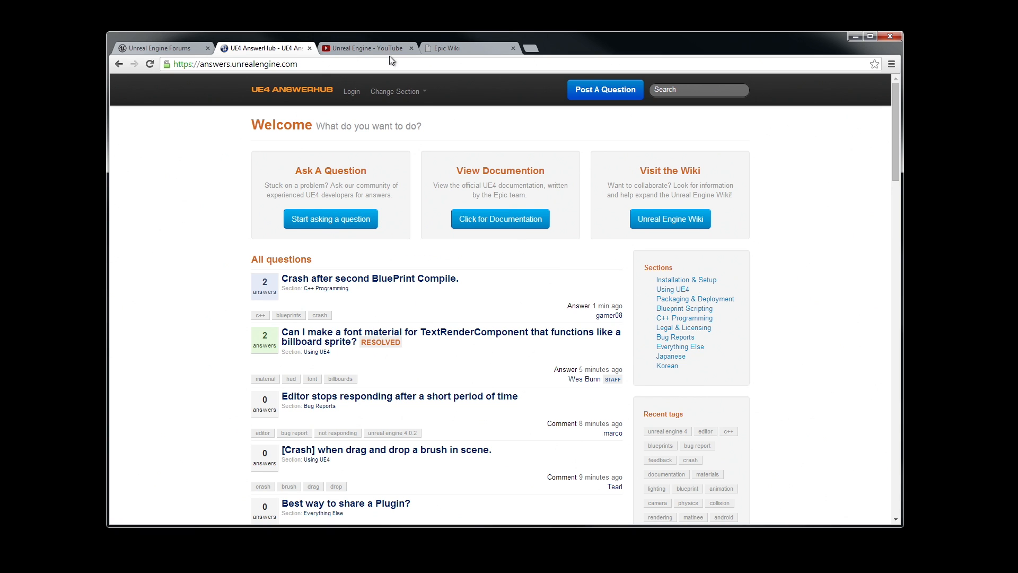
Open the channel's UE4 Editor Tutorials playlist and pause the UI Overview video
left_click(367, 47)
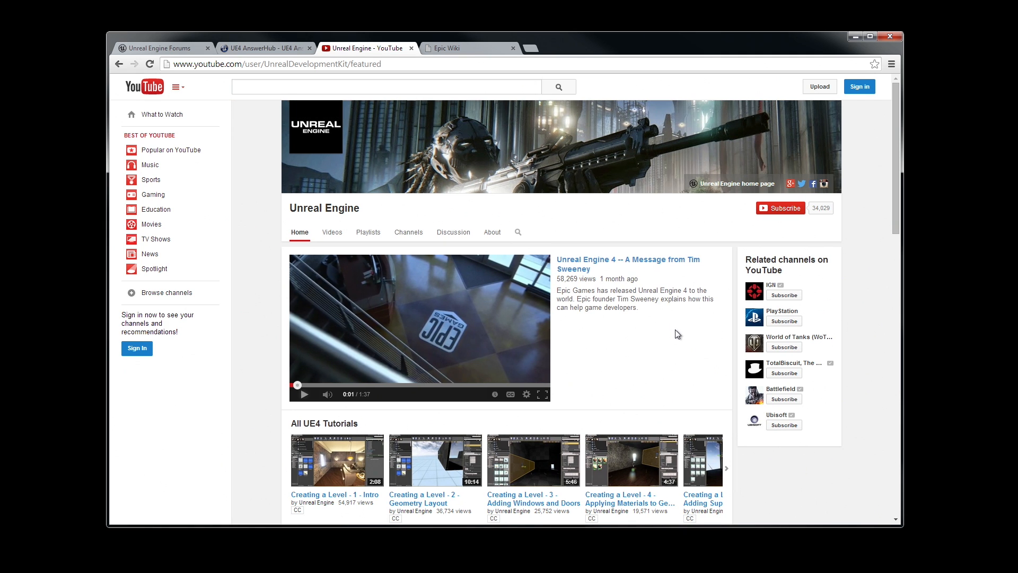
mouse_move(368, 231)
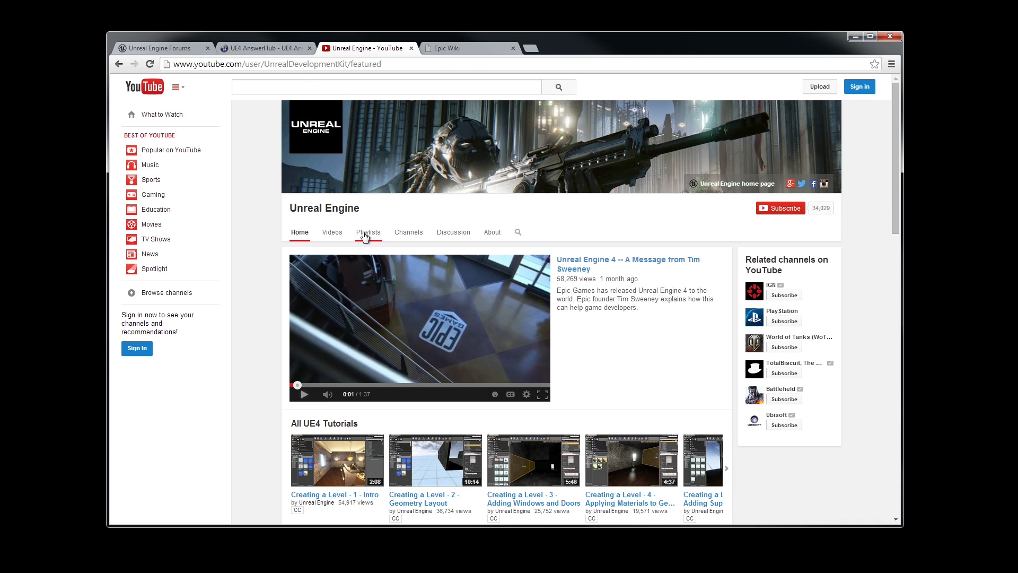
left_click(368, 232)
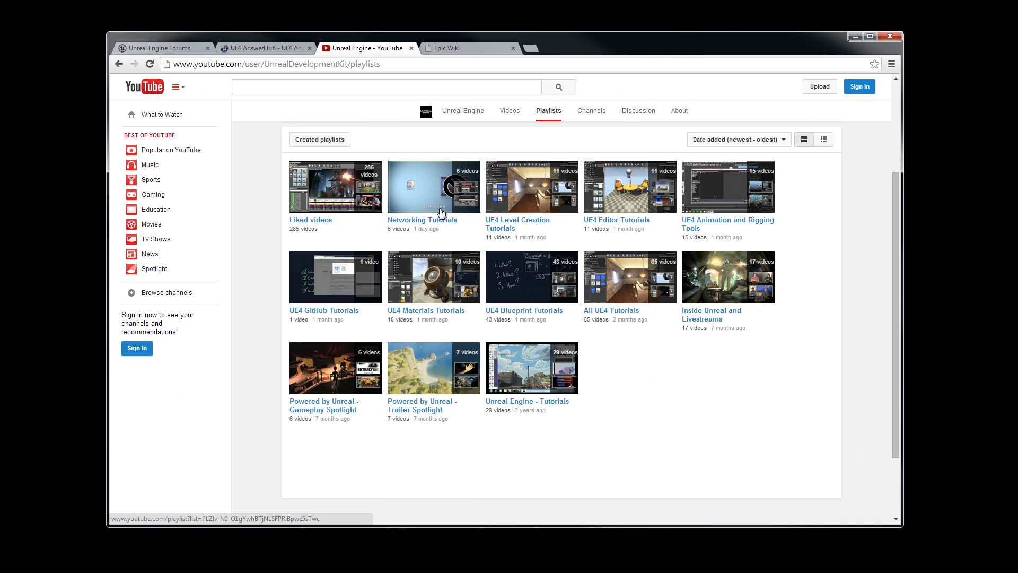
mouse_move(695, 504)
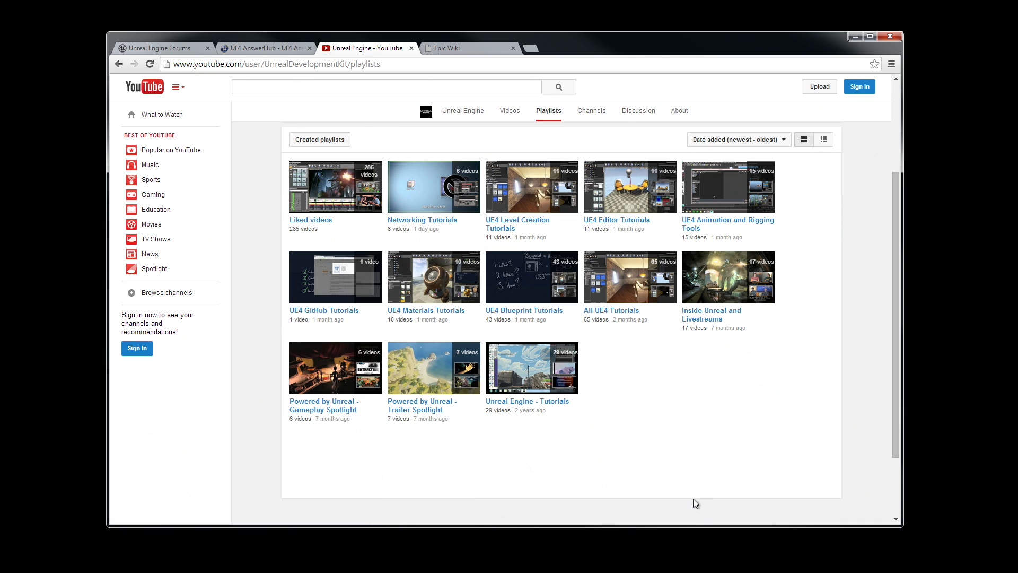
mouse_move(620, 223)
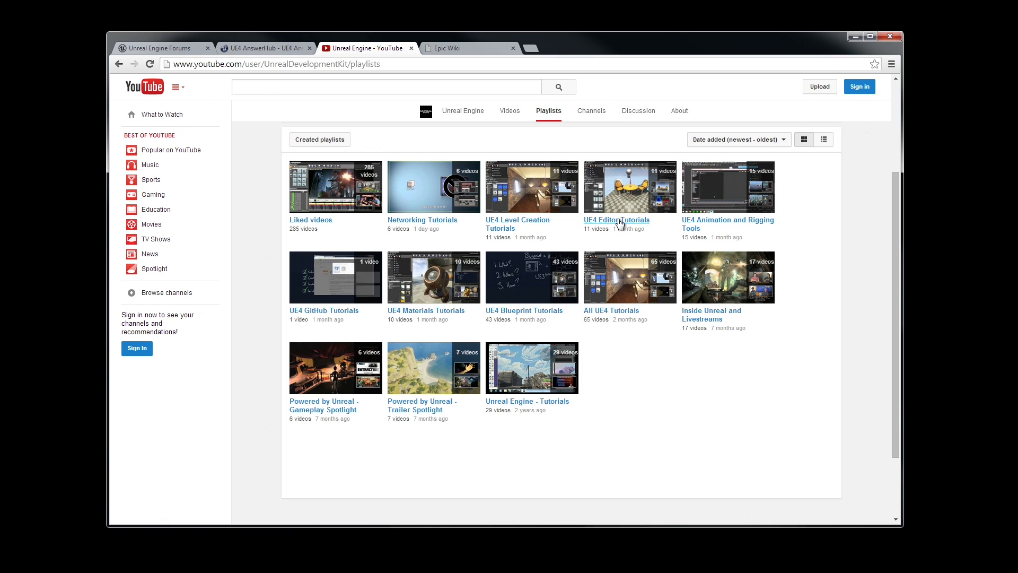
mouse_move(614, 220)
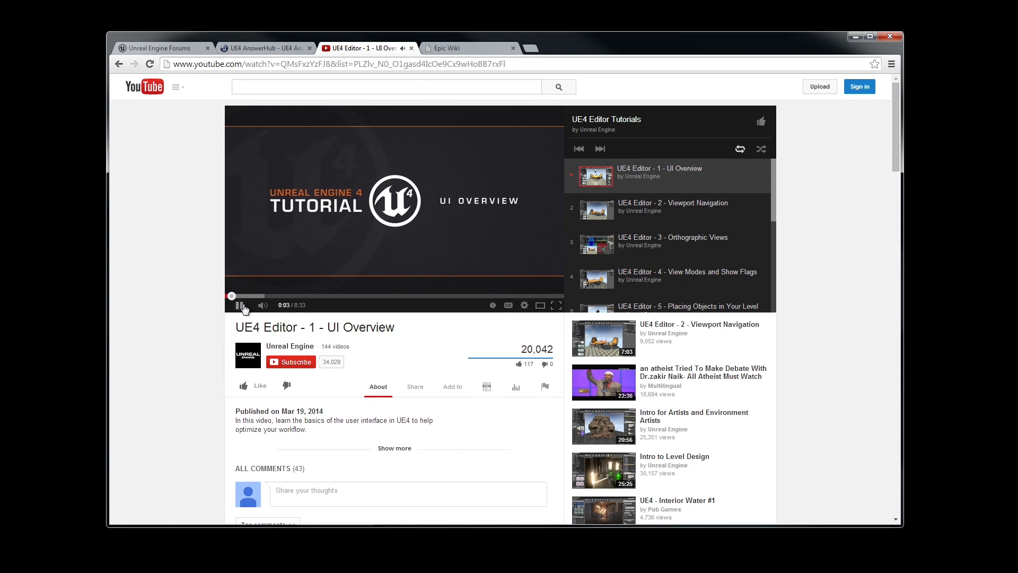
left_click(239, 306)
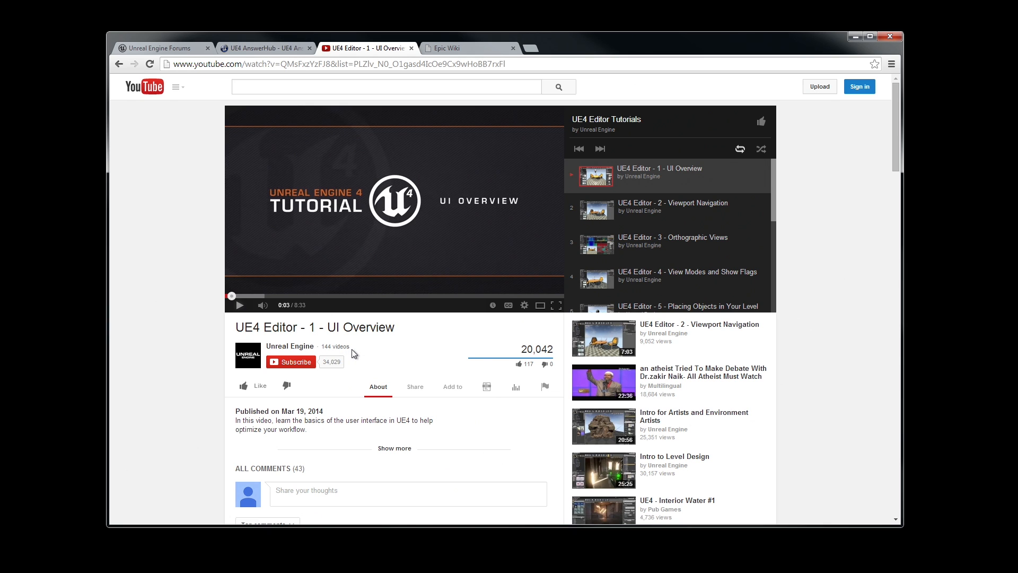
mouse_move(479, 47)
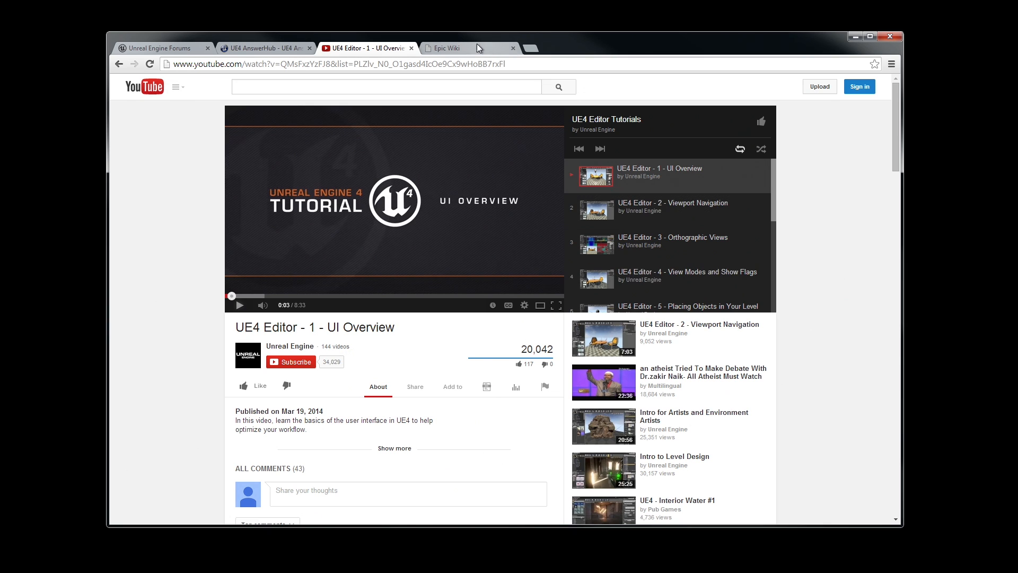
Switch to the Epic Wiki tab showing the Unreal Engine 4 Wiki Main Page
left_click(454, 47)
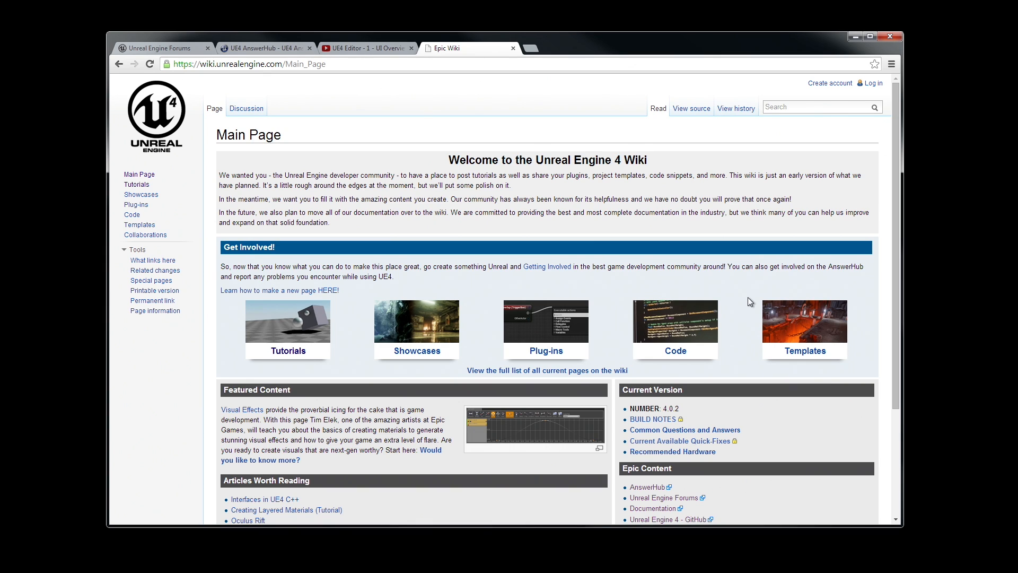
mouse_move(709, 344)
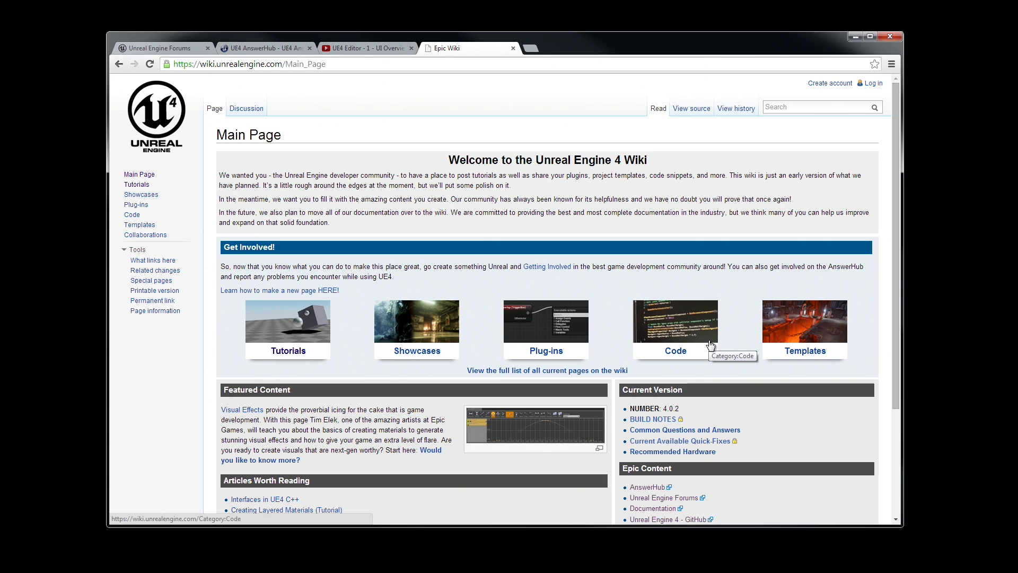
mouse_move(734, 397)
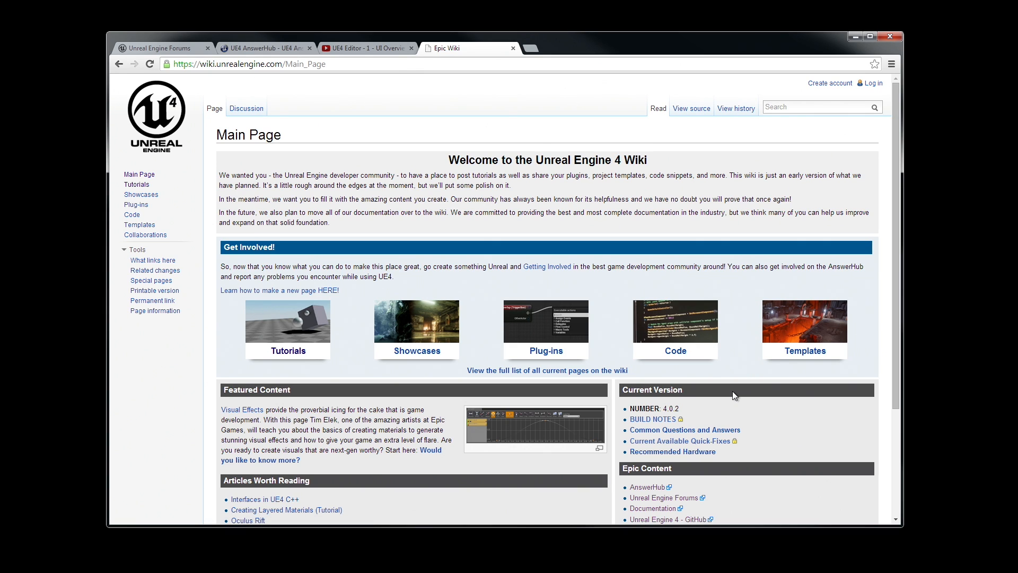